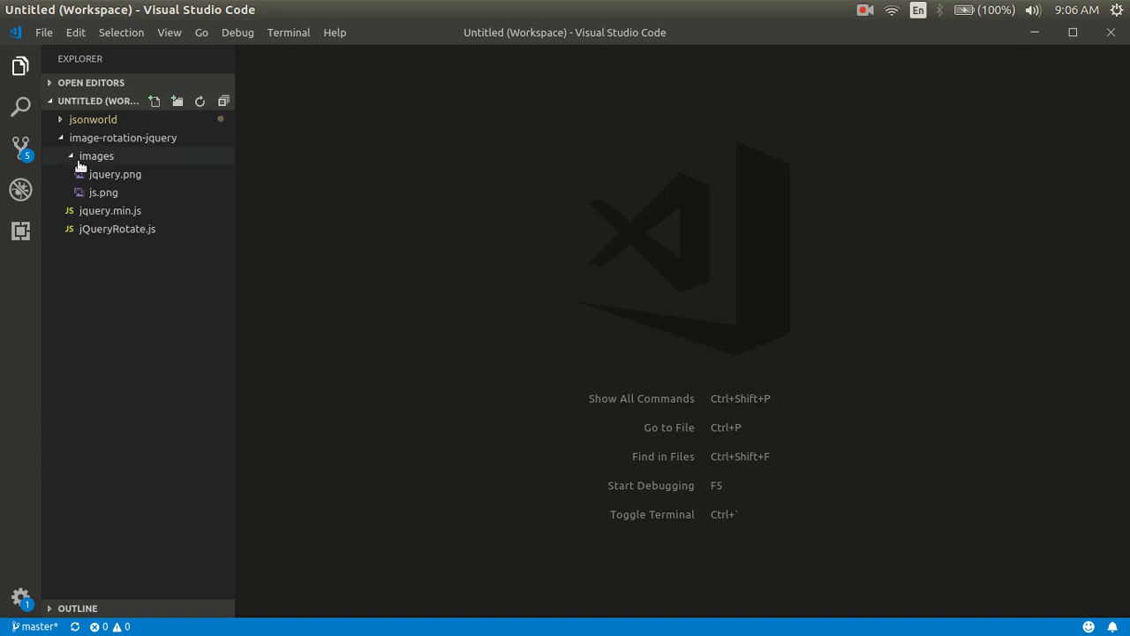
Collapse the images folder in the Explorer so its PNG files are hidden.
left_click(96, 156)
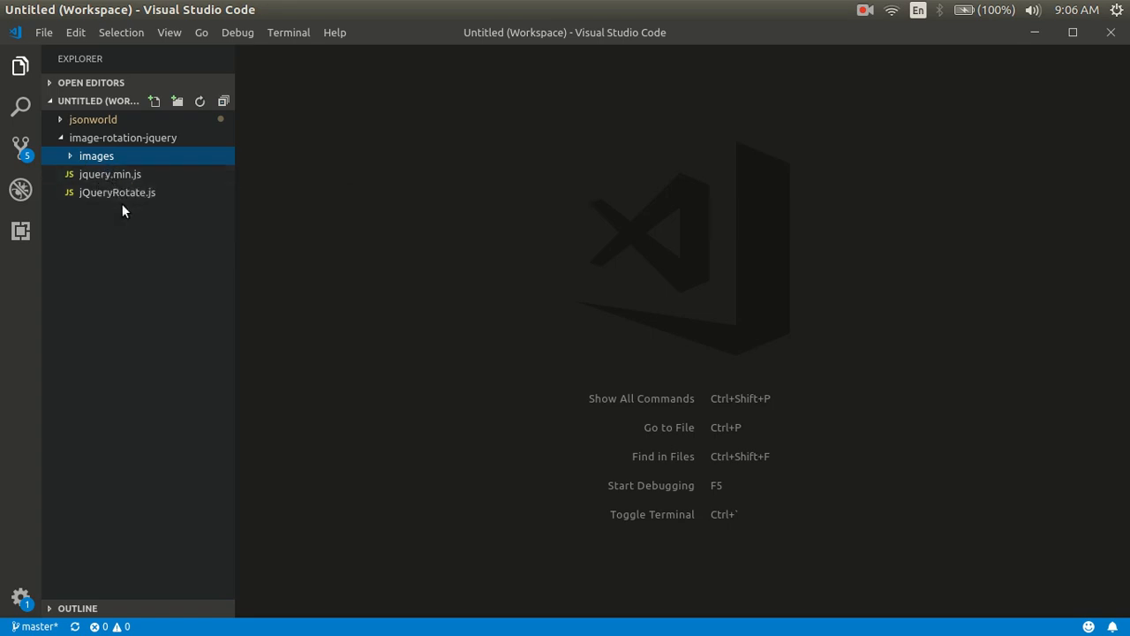
Create a new empty file named index.html in the image-rotation-jquery folder.
right_click(96, 156)
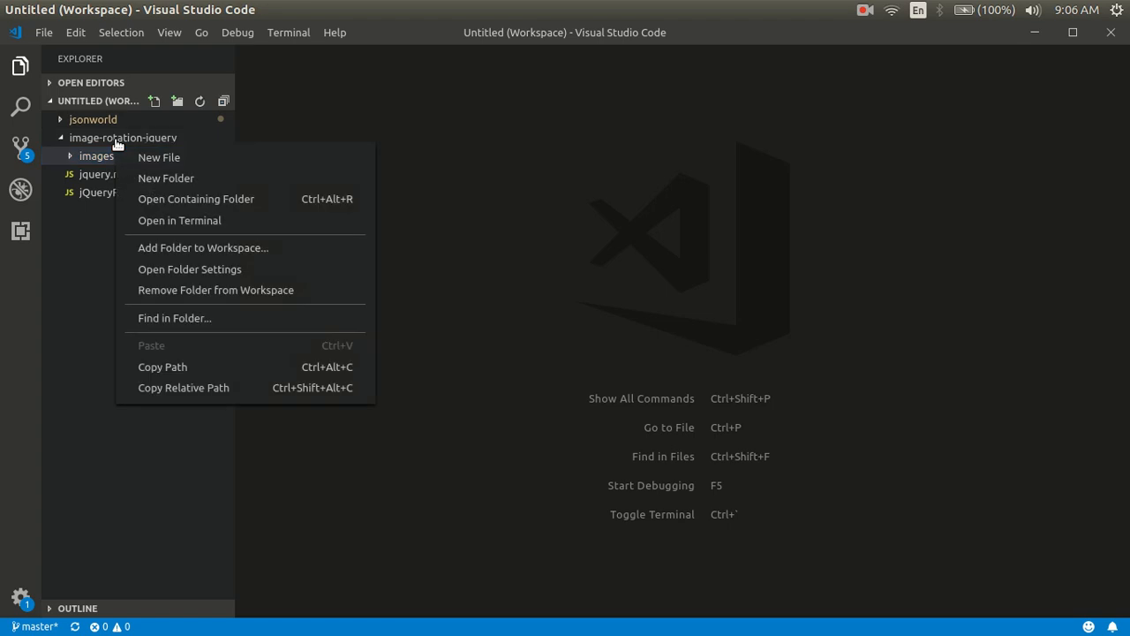
left_click(159, 156)
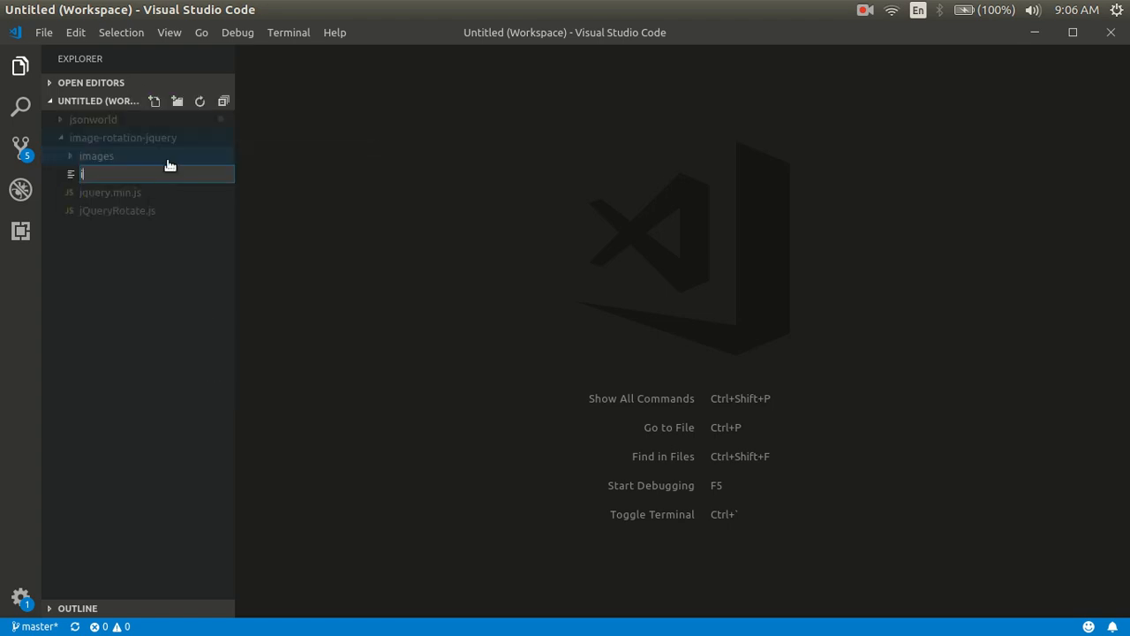
key("Escape")
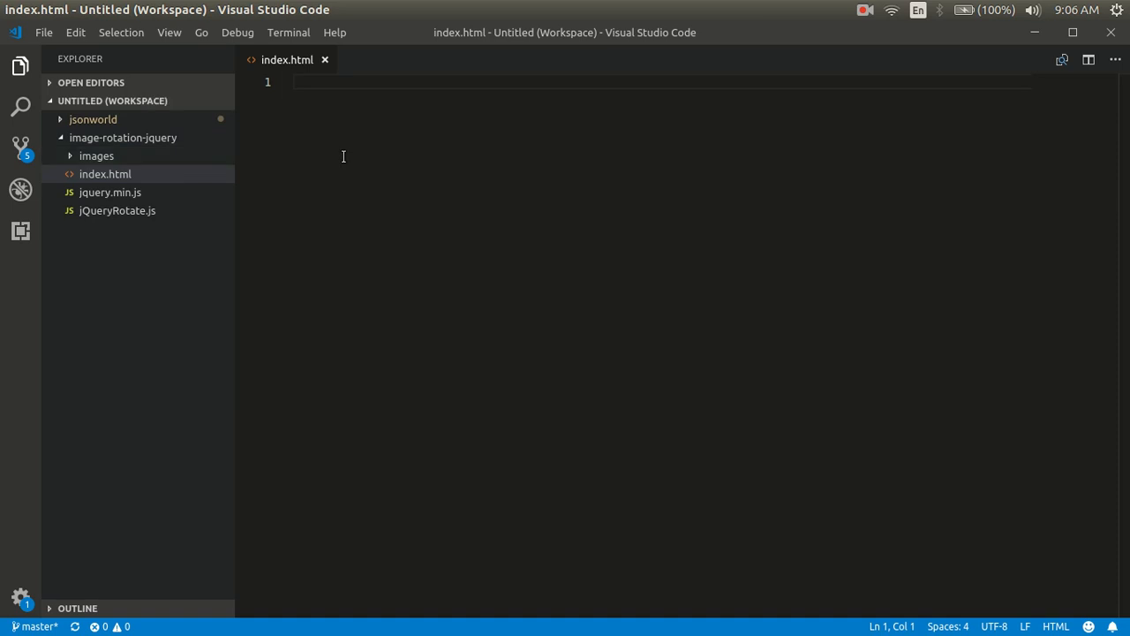
Expand an HTML5 skeleton via Emmet and add a script include for jquery.min.js in the body.
type("html>")
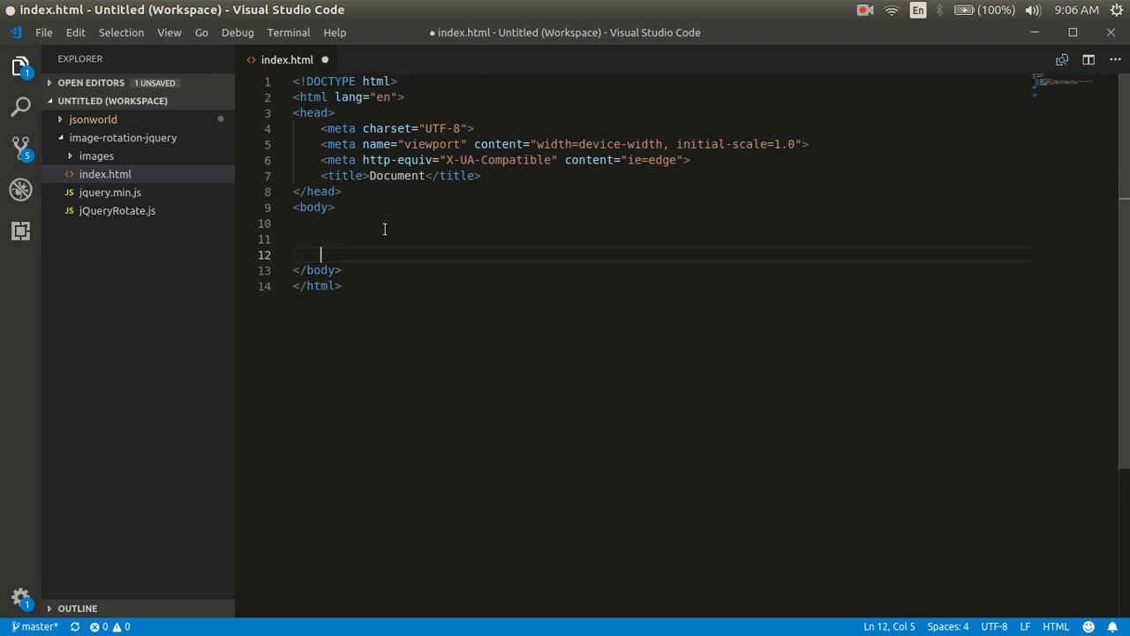
type("<script src=\"")
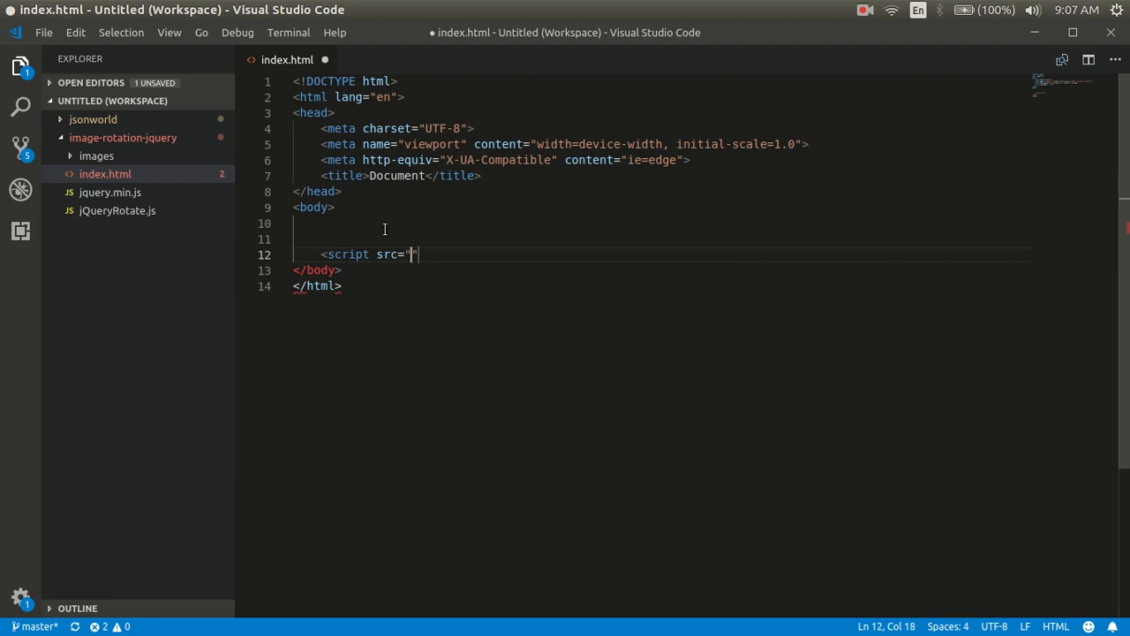
type("jque")
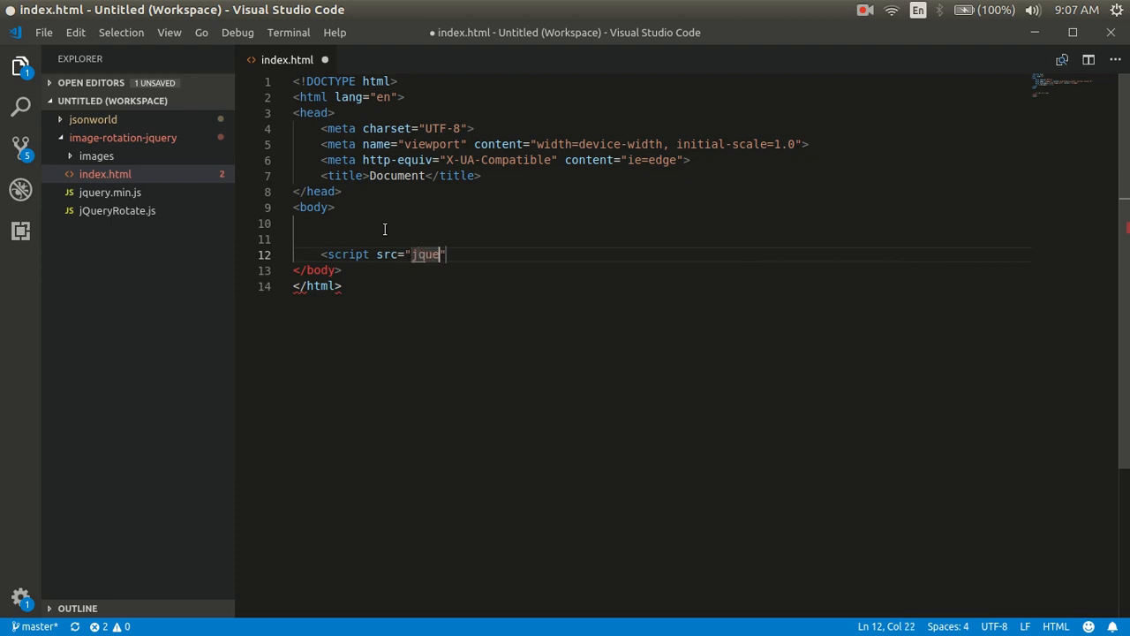
type("ry.min.js")
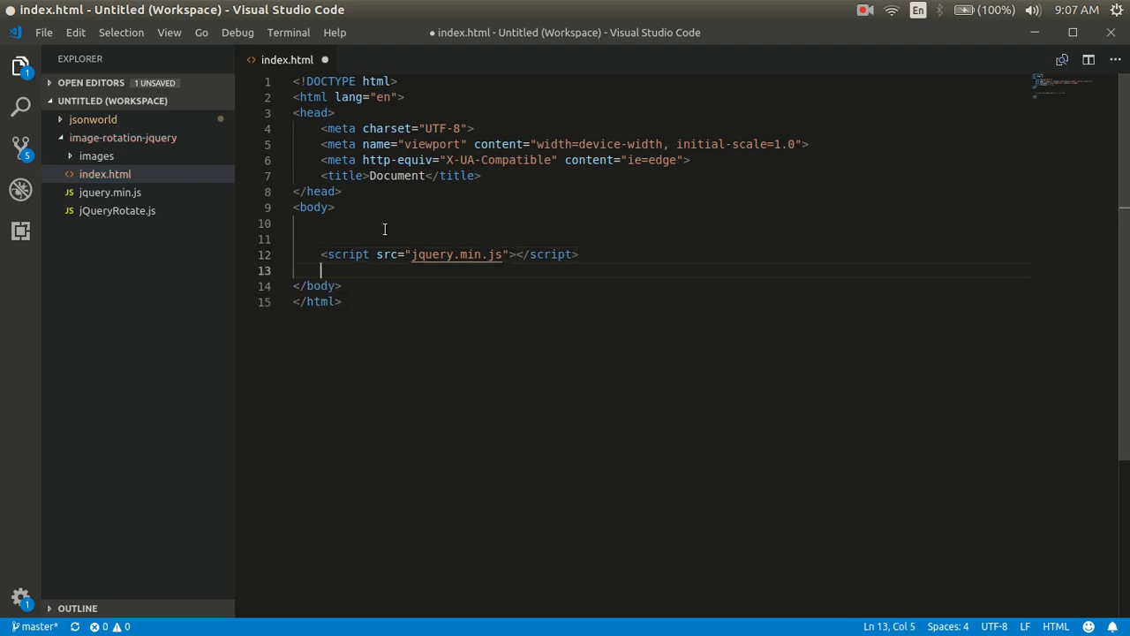
Add a second script include for jQueryRotate.js and save index.html.
type("<script")
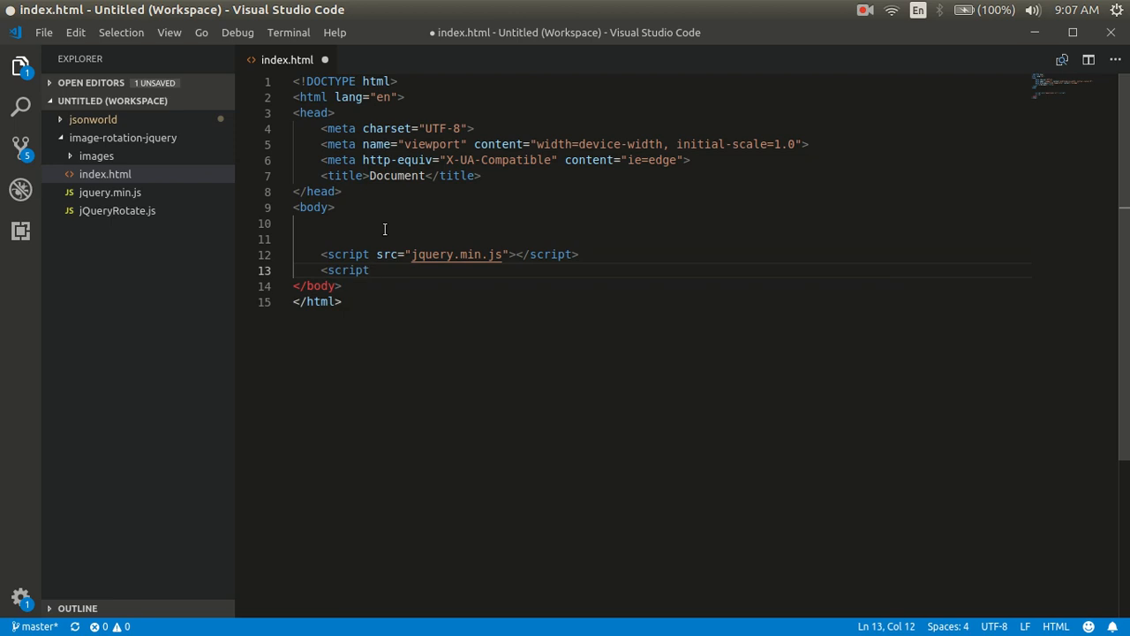
type("src=\"\"")
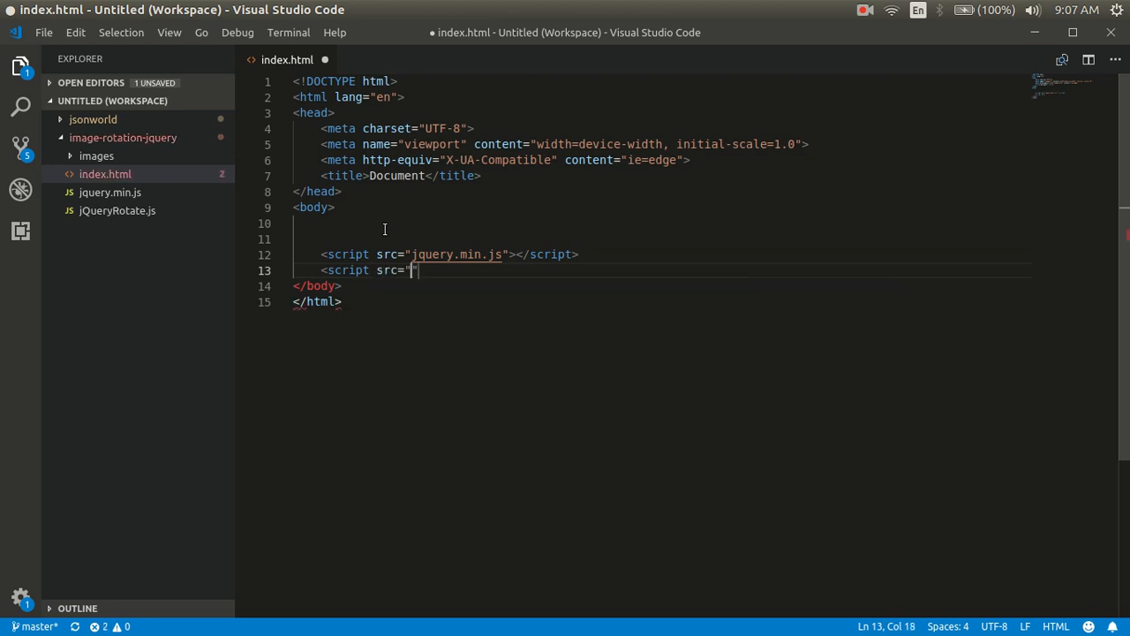
type("jq")
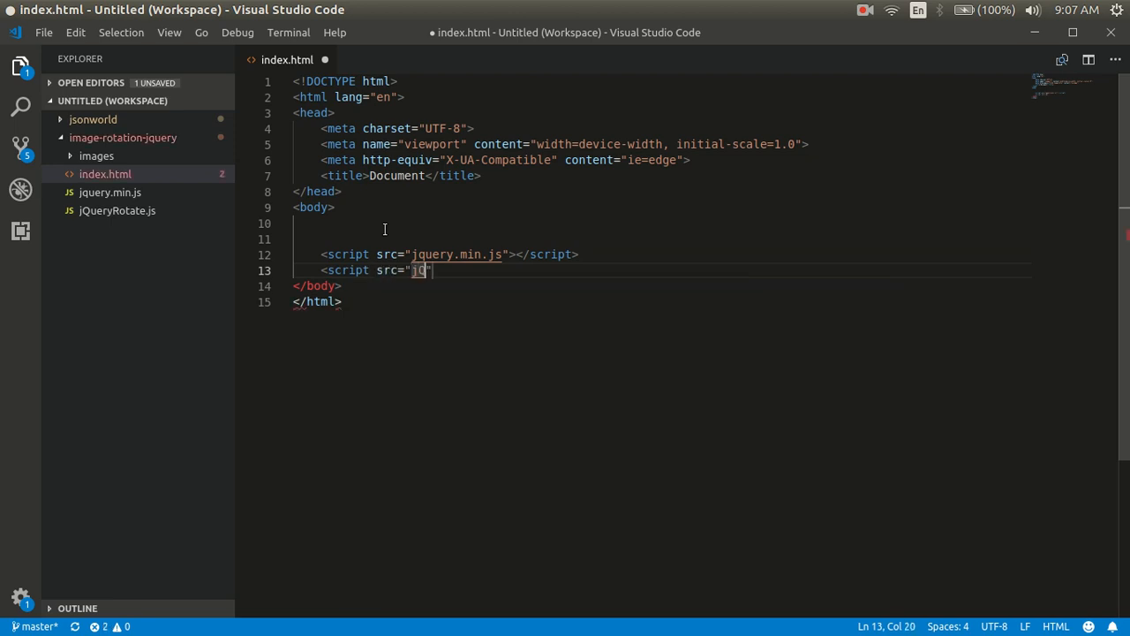
type("jq")
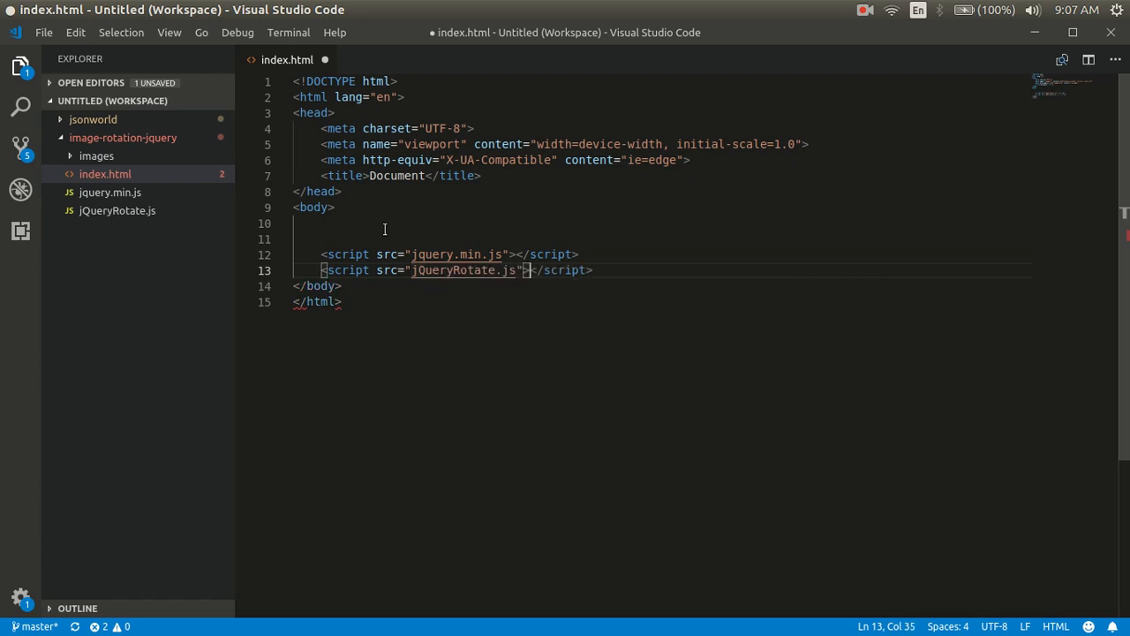
key("ctrl+s")
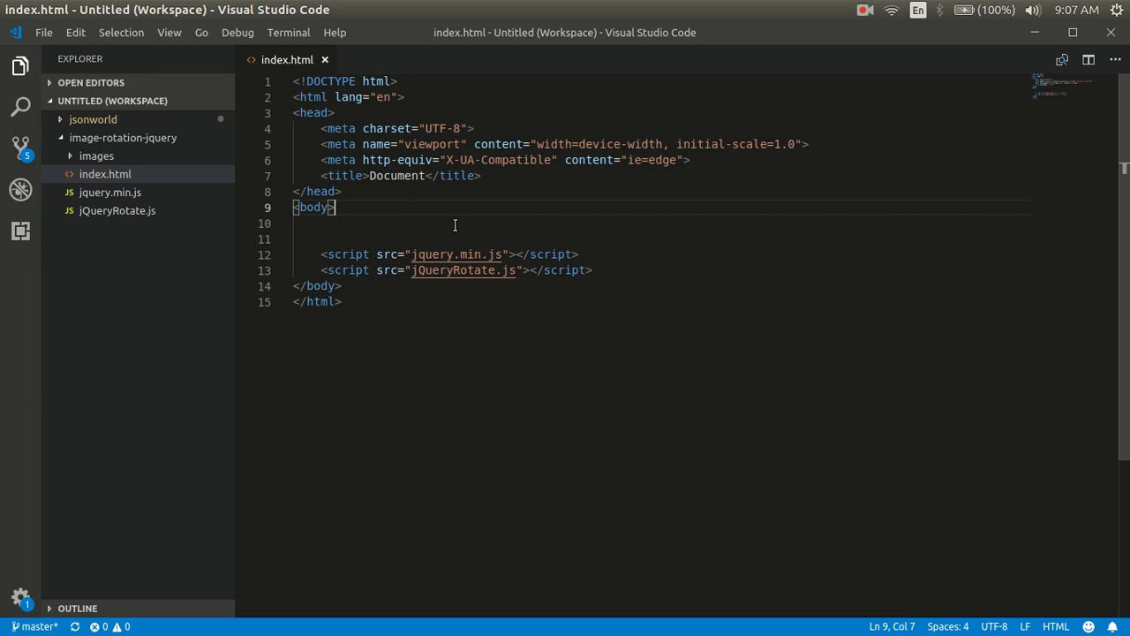
Add an <!-- image rotation manual--> comment on a new line after the body tag.
key("Enter")
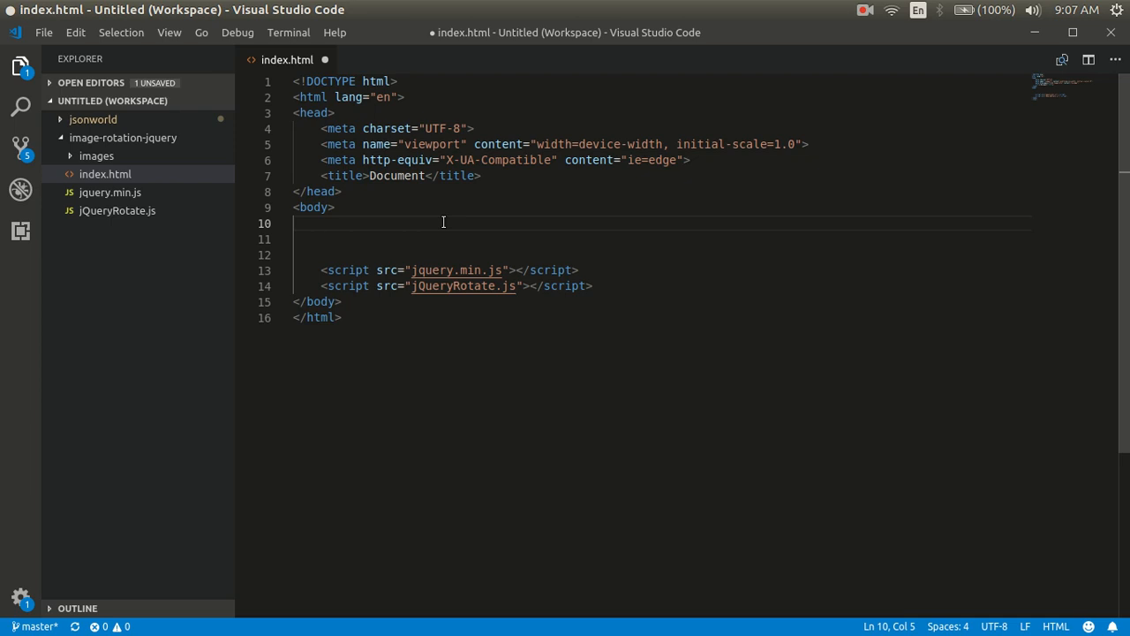
type("s")
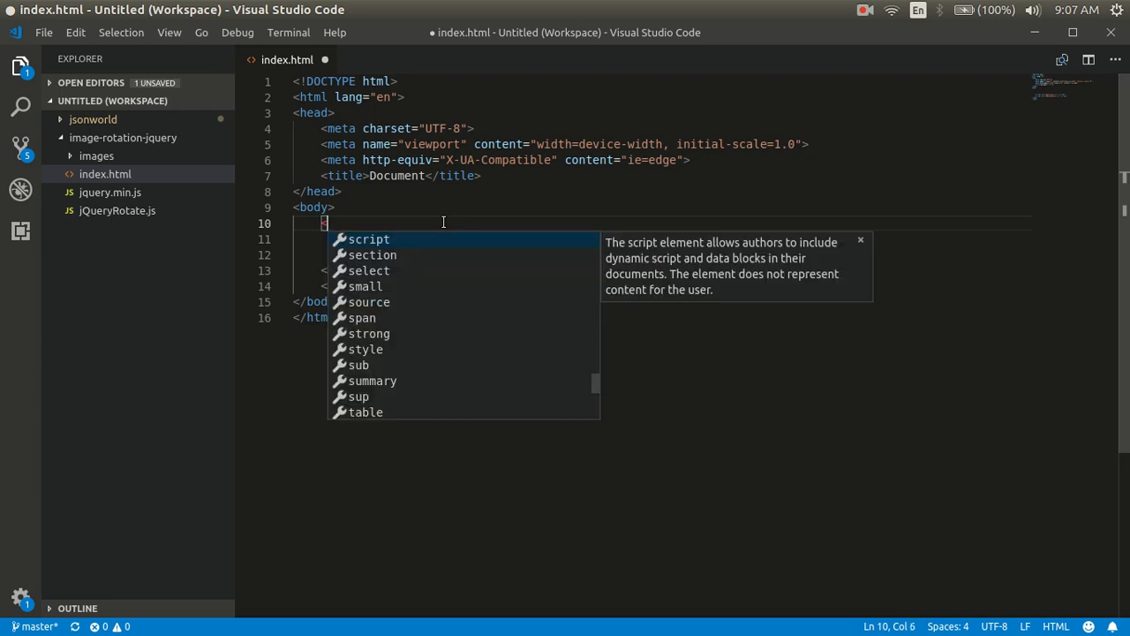
type("<!-- -->")
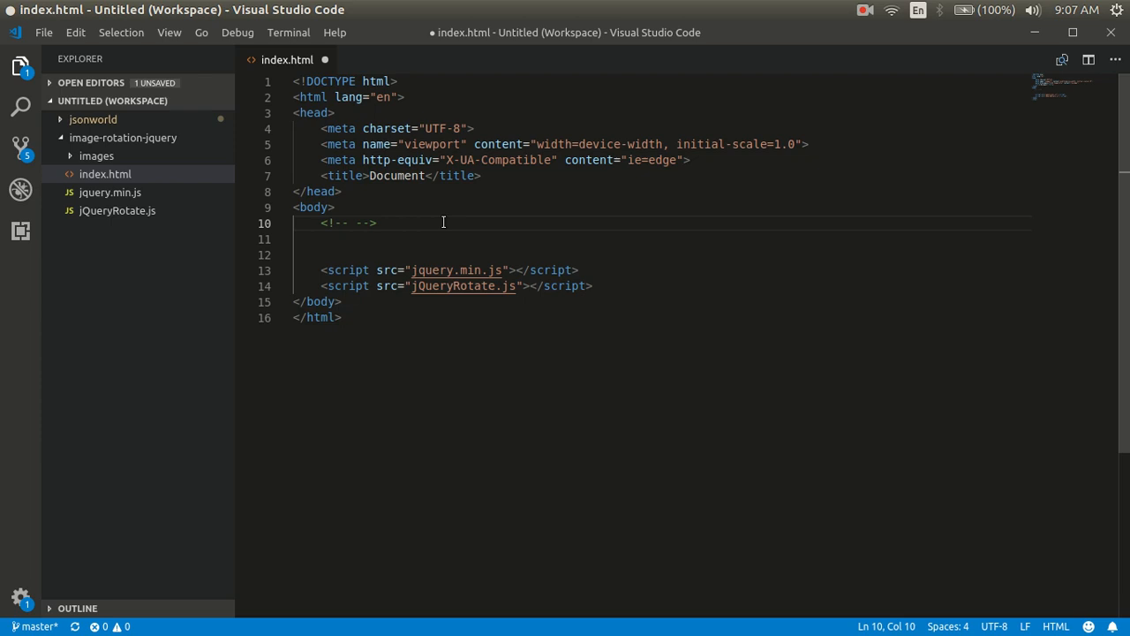
type("image r")
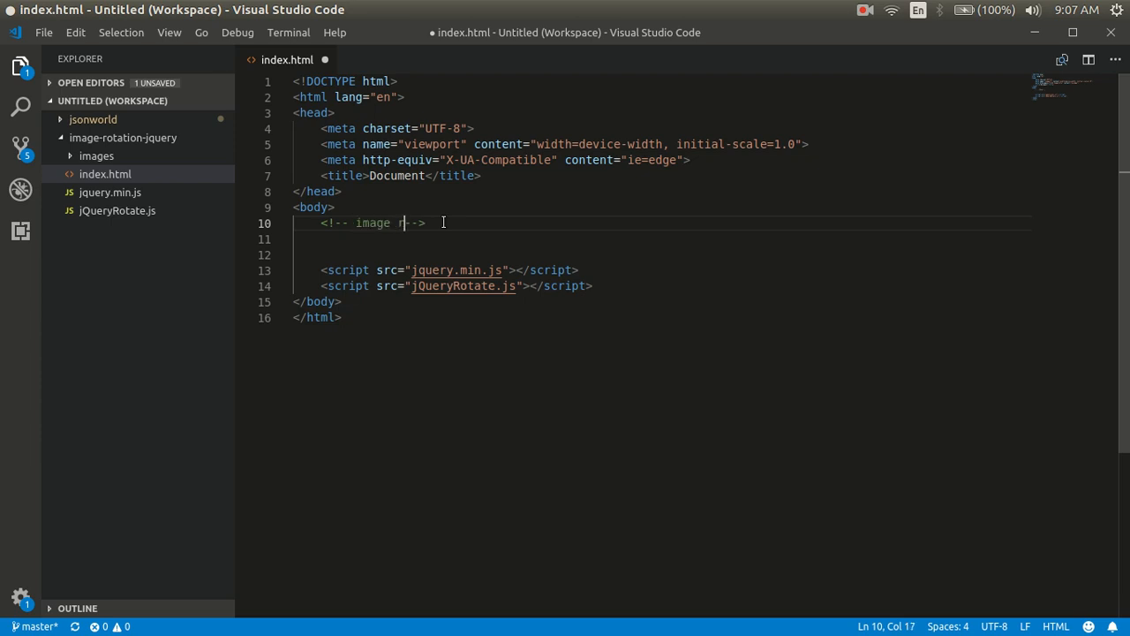
type("otation manual")
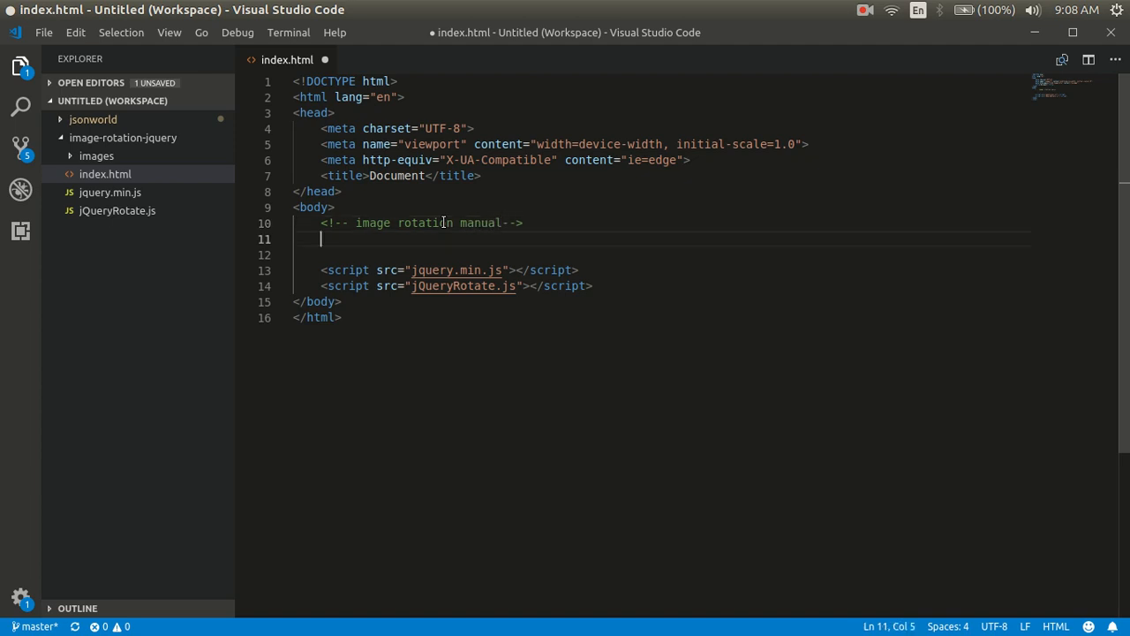
Add an <h3>Image rotation jquery</h3> heading and reorder it above the comment.
type("<h3></h3>")
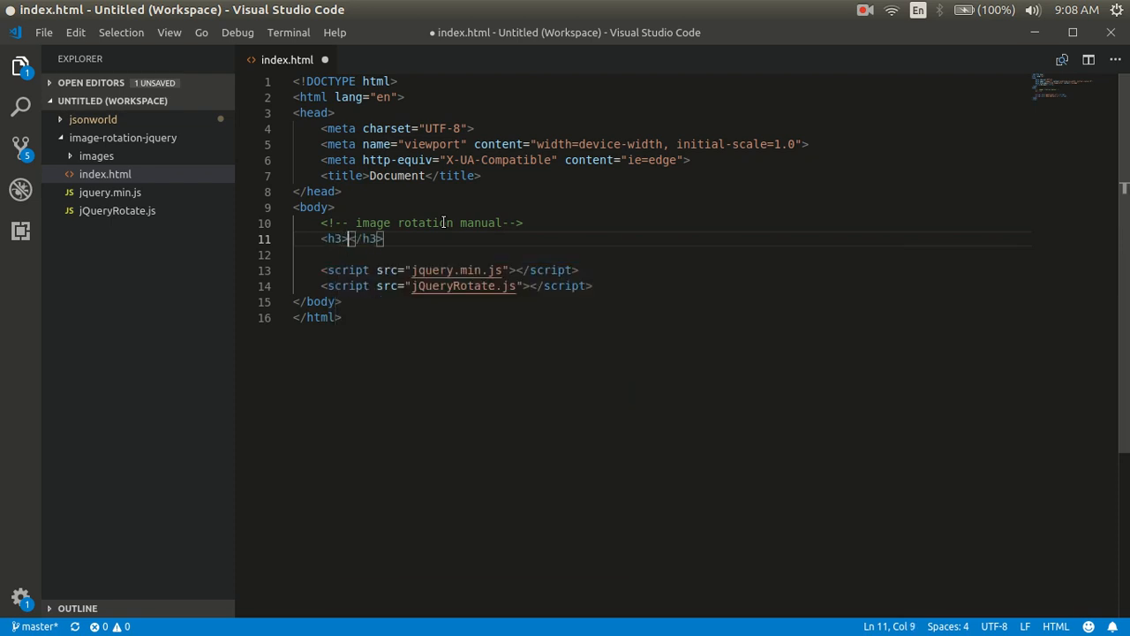
type("Image rotation")
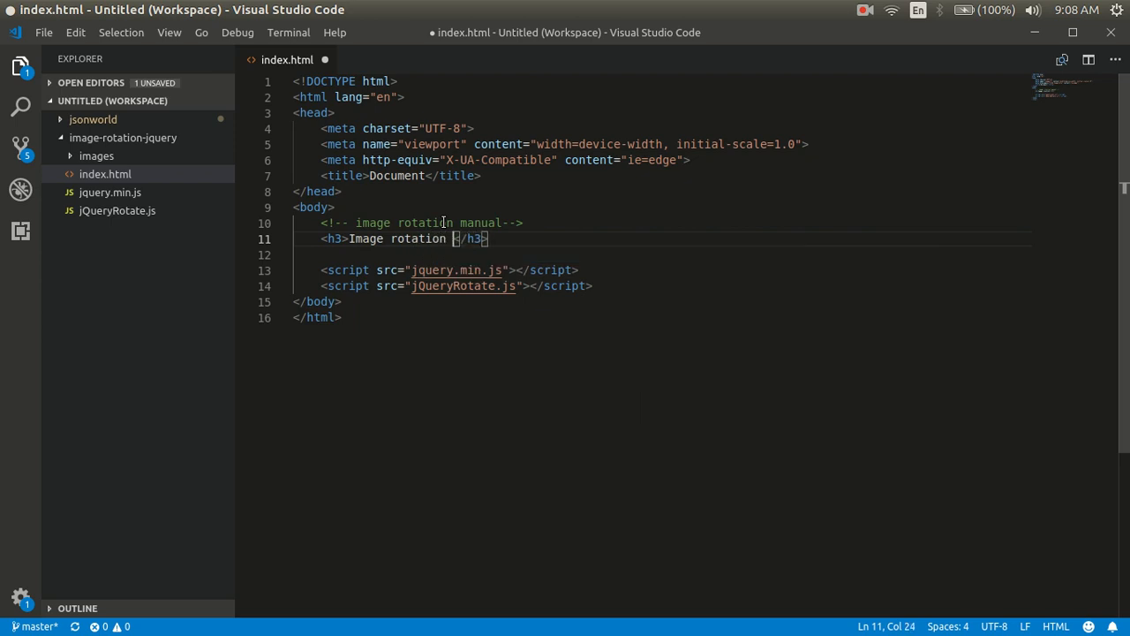
type("jquery")
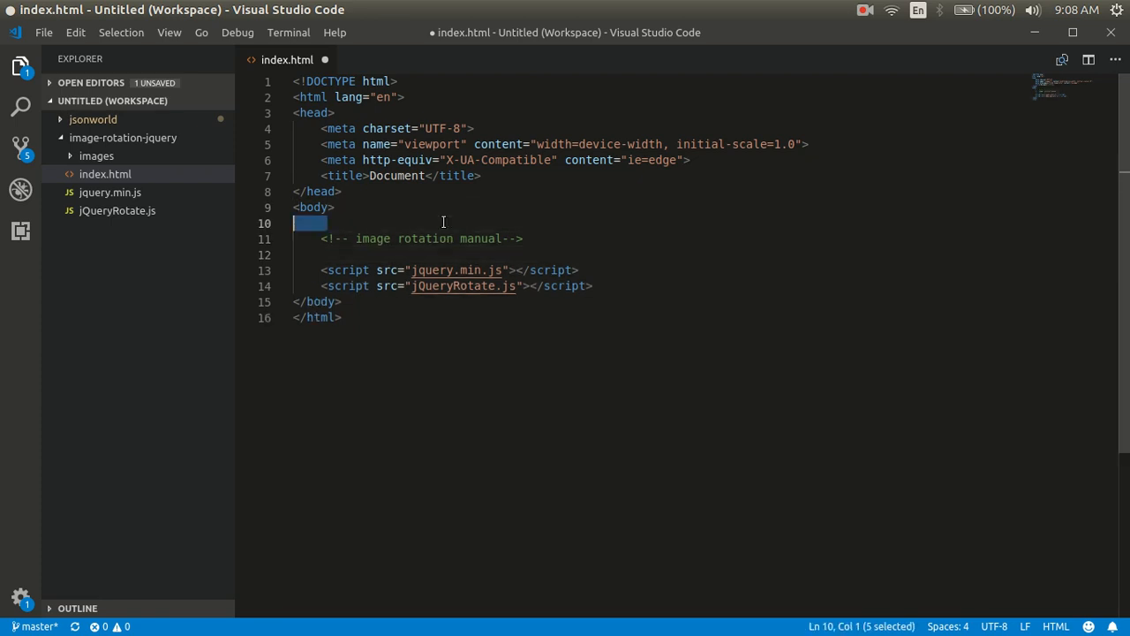
type("<h3>Image rotation jquery</h3>")
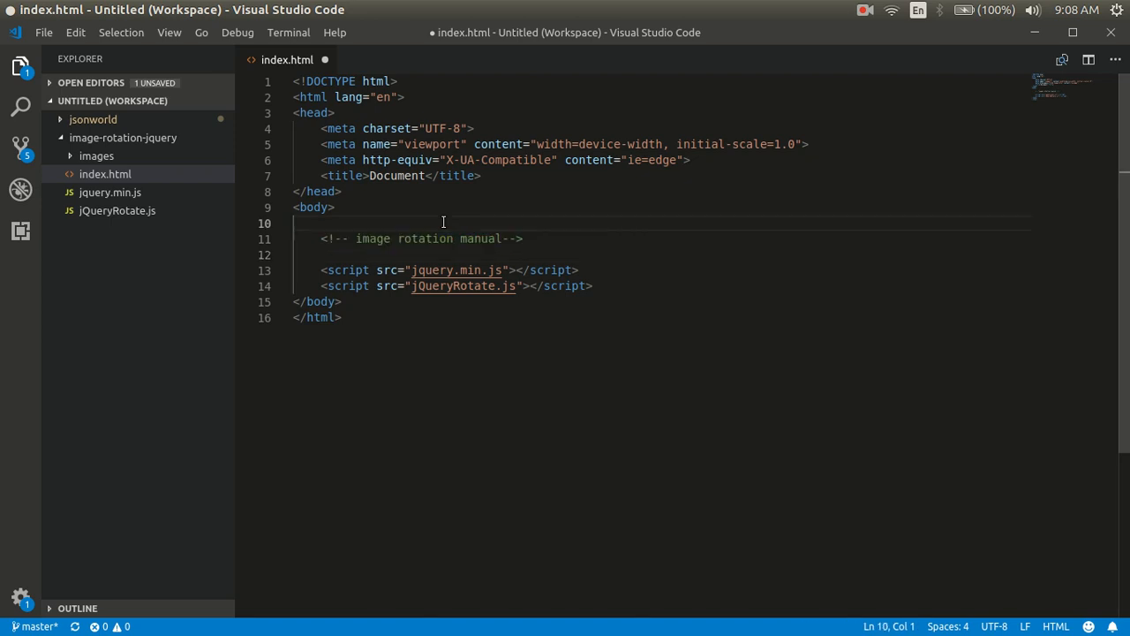
type("<h3>Image rotation jquery</h3>")
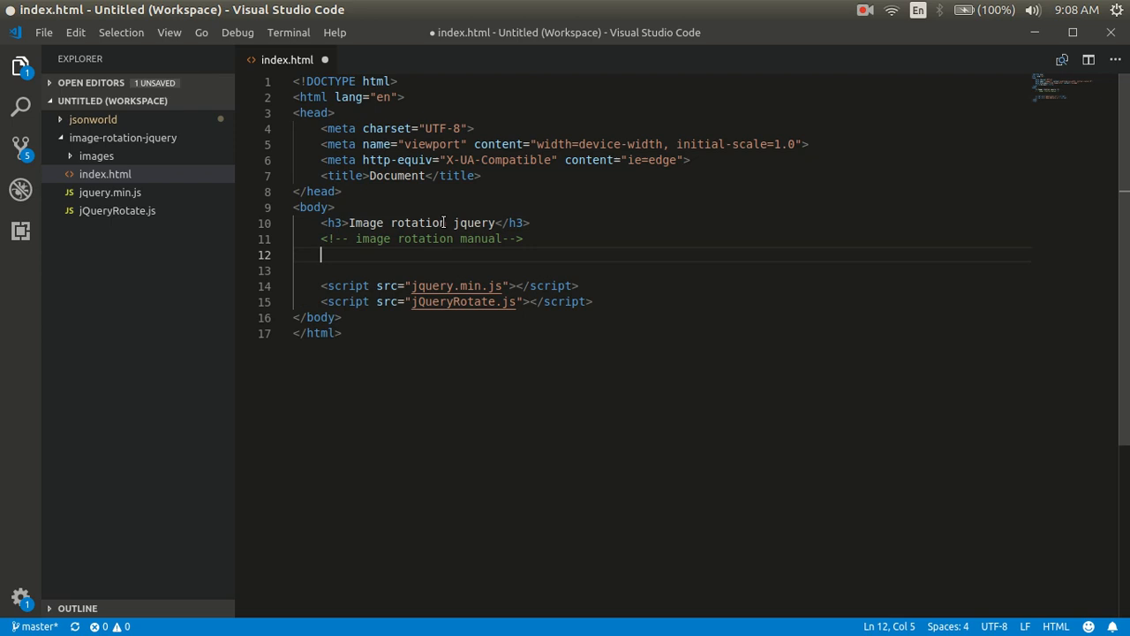
Add a div styled width:50%; margin:0 auto; text-align:center; and begin a tag inside it.
type("<div></div>")
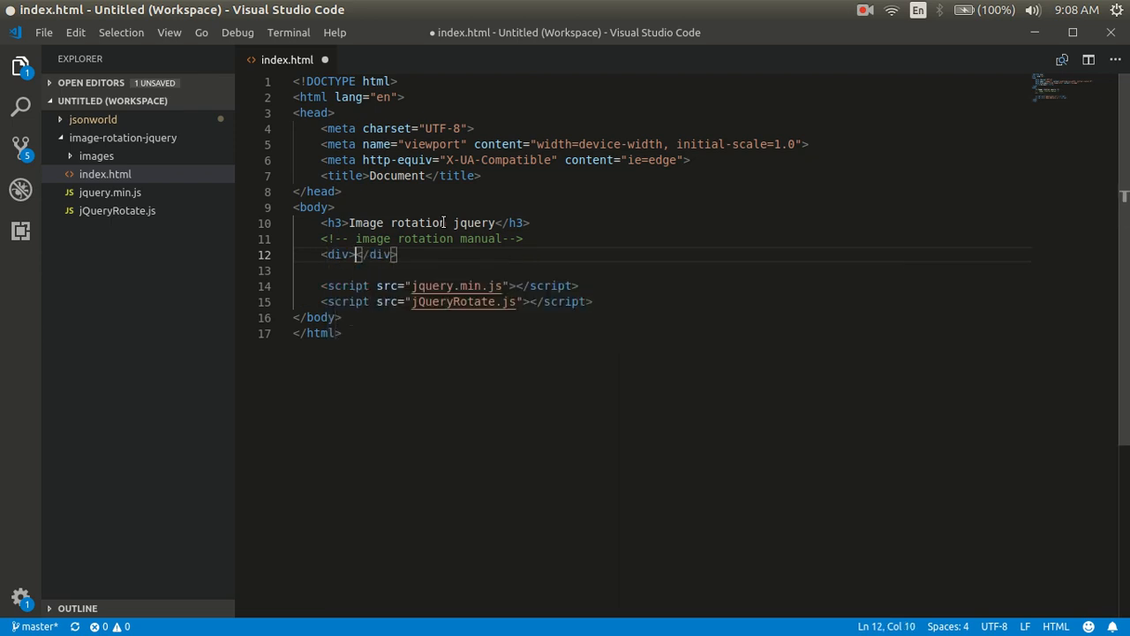
type("style=\"\">")
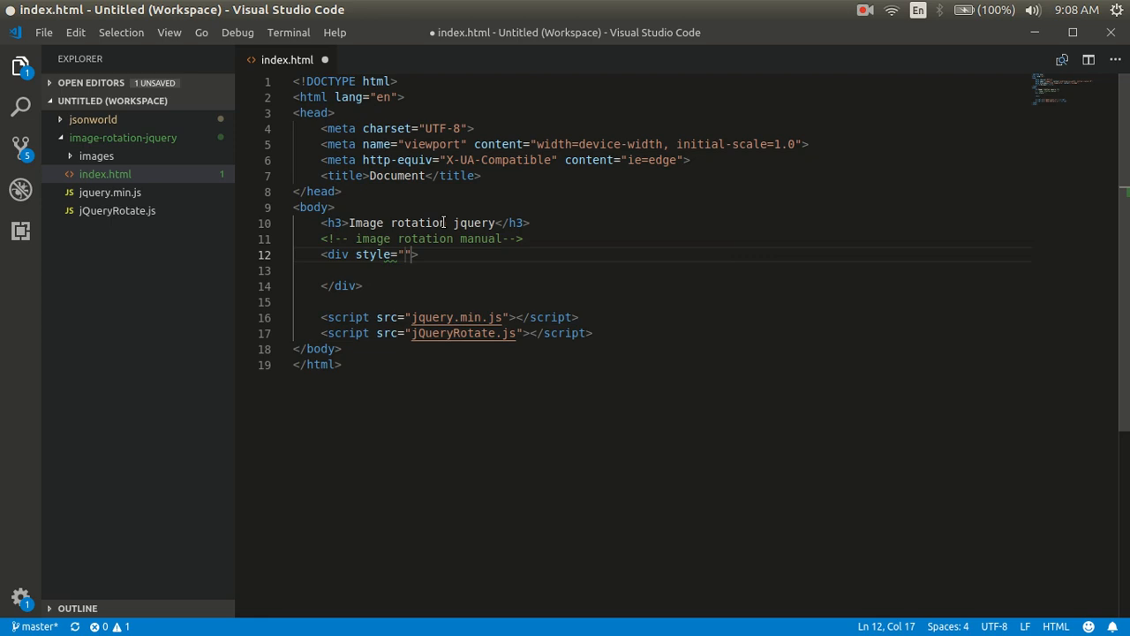
type("w")
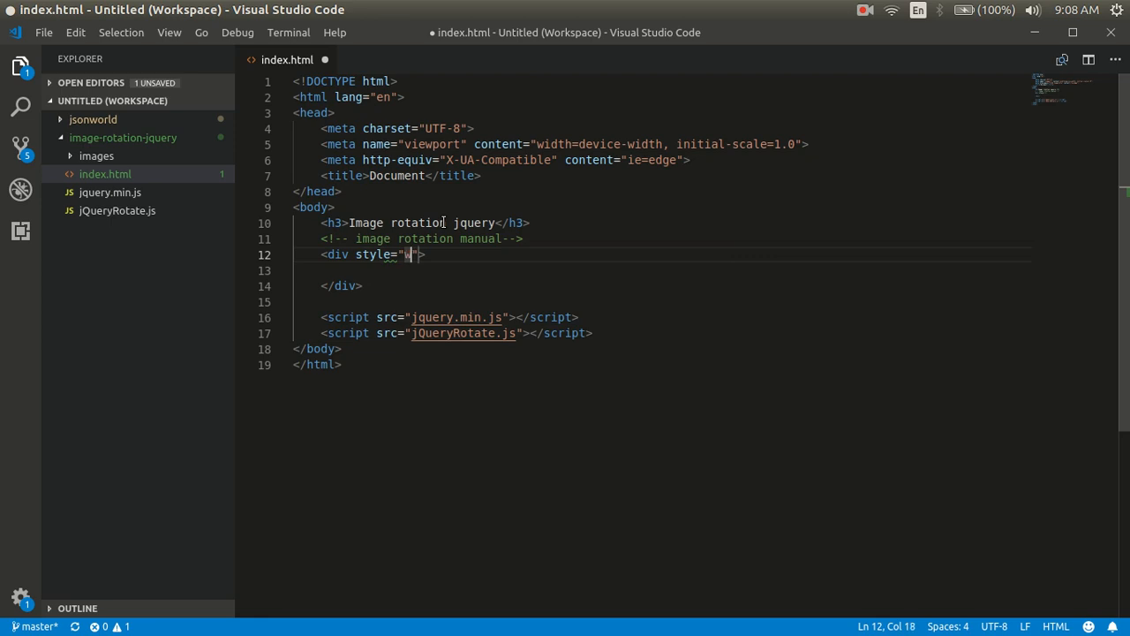
type("idth")
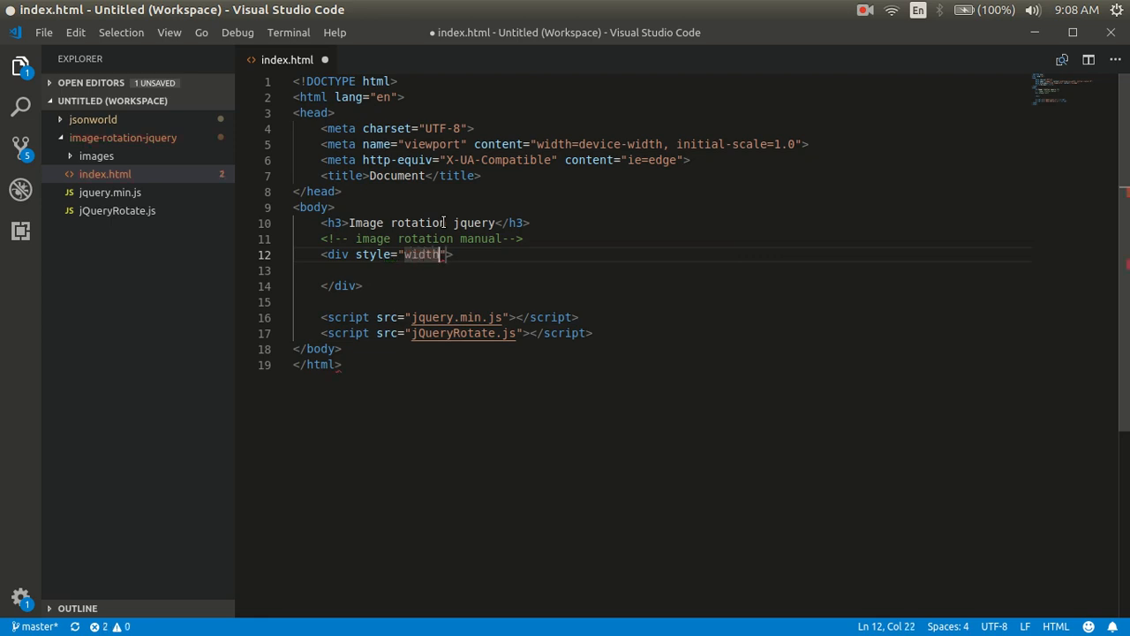
type(":50%")
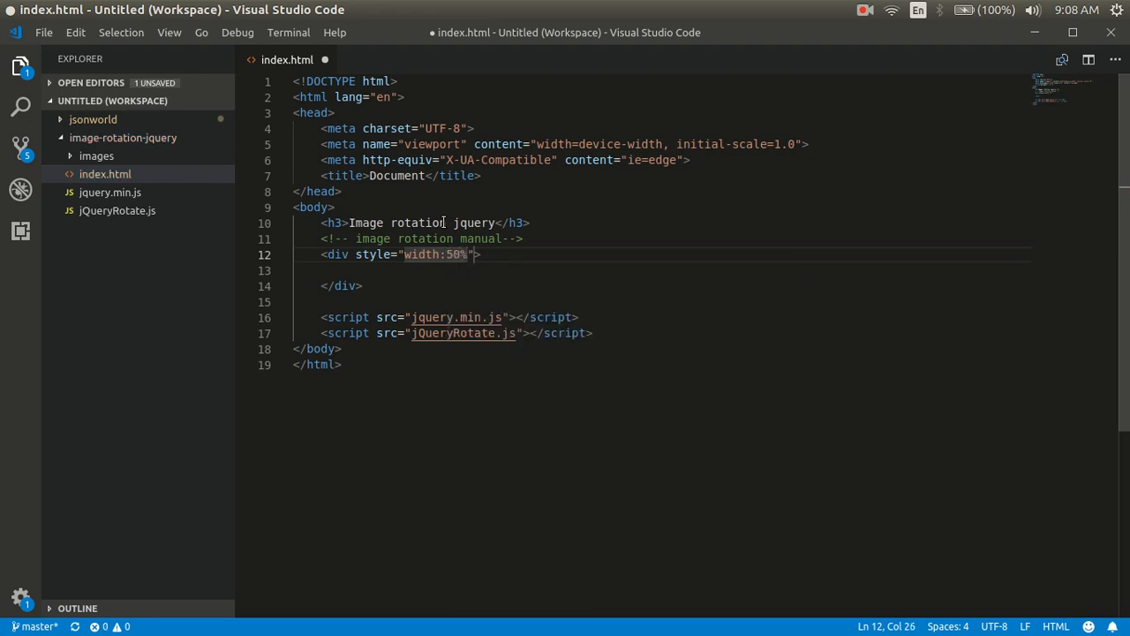
type("; margin")
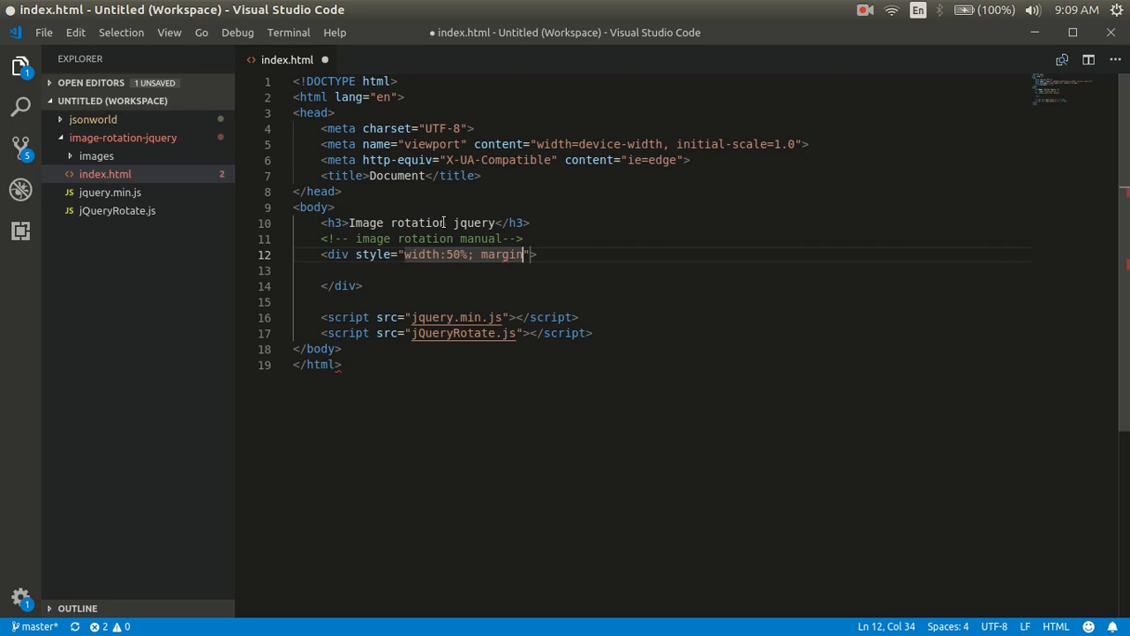
type(":0 auto; text-align")
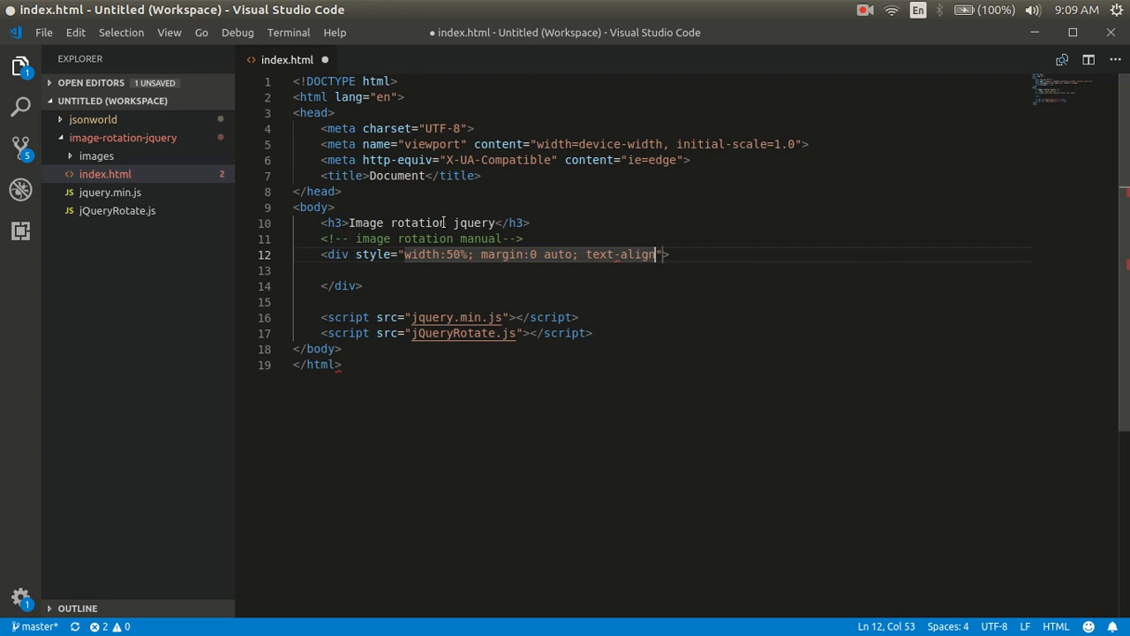
type("center;")
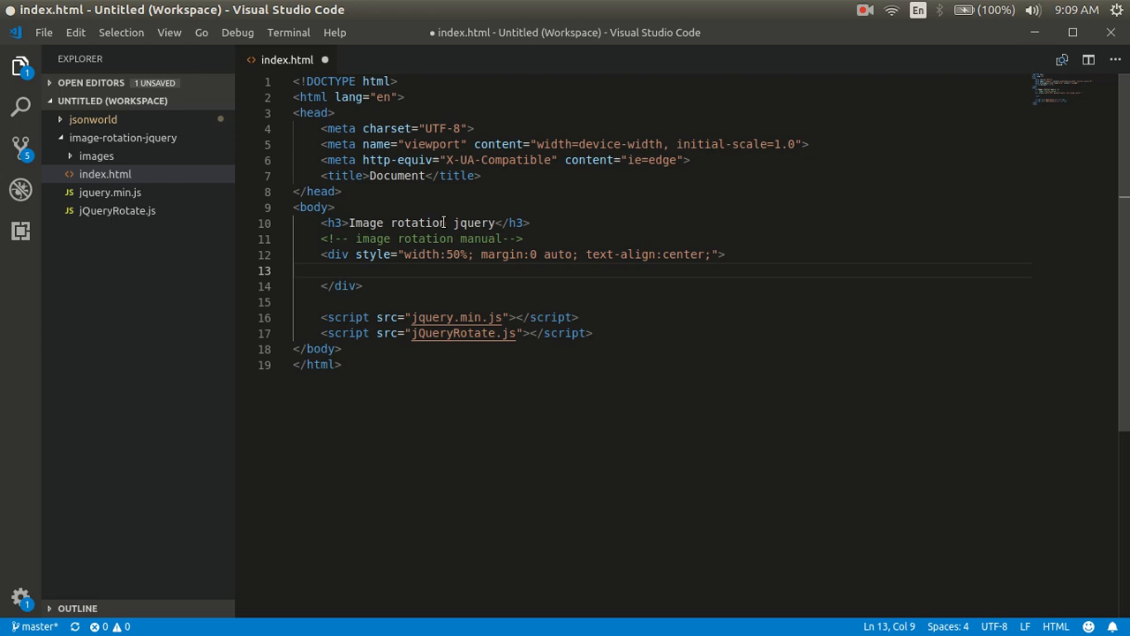
type("s")
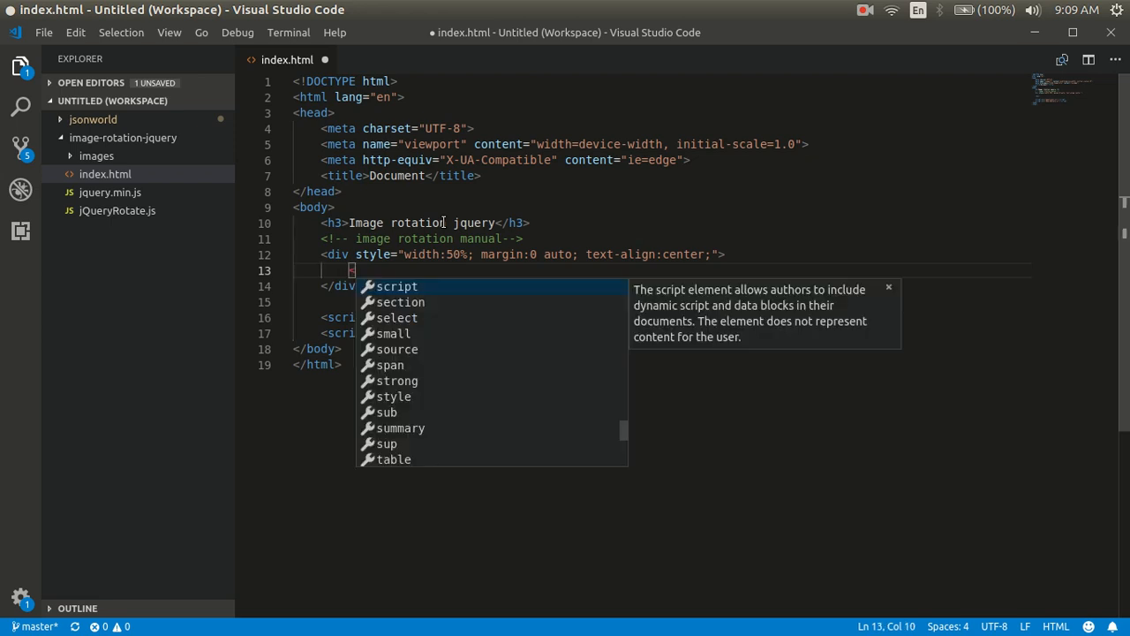
Add an img of images/js.png with height 60, width 60 and class auto-rotation.
type("img src=\"")
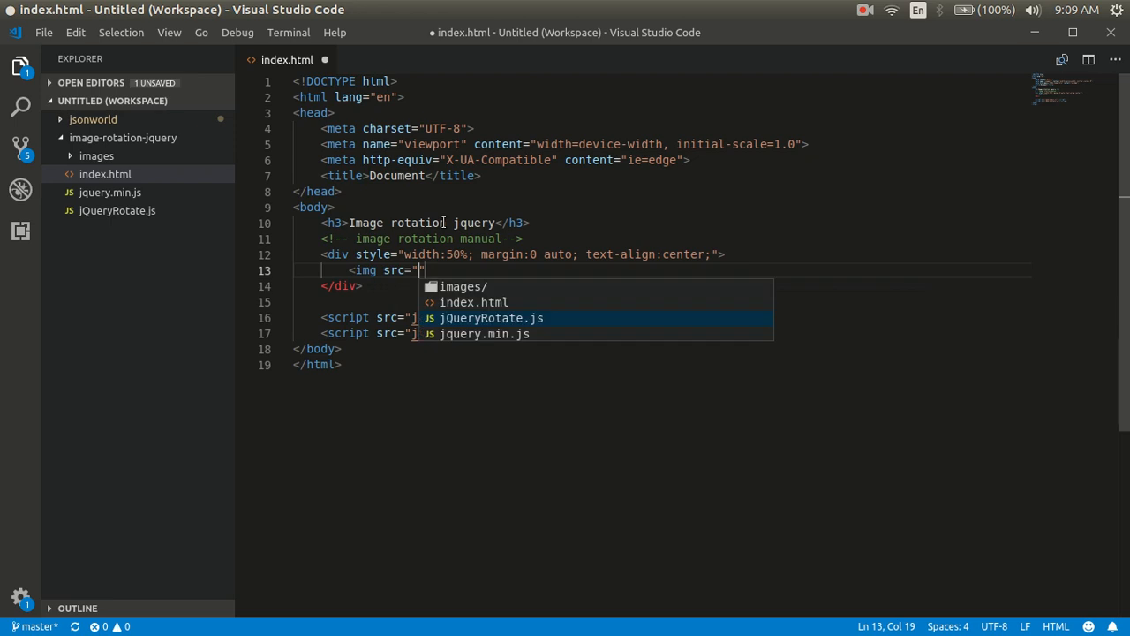
key("Escape")
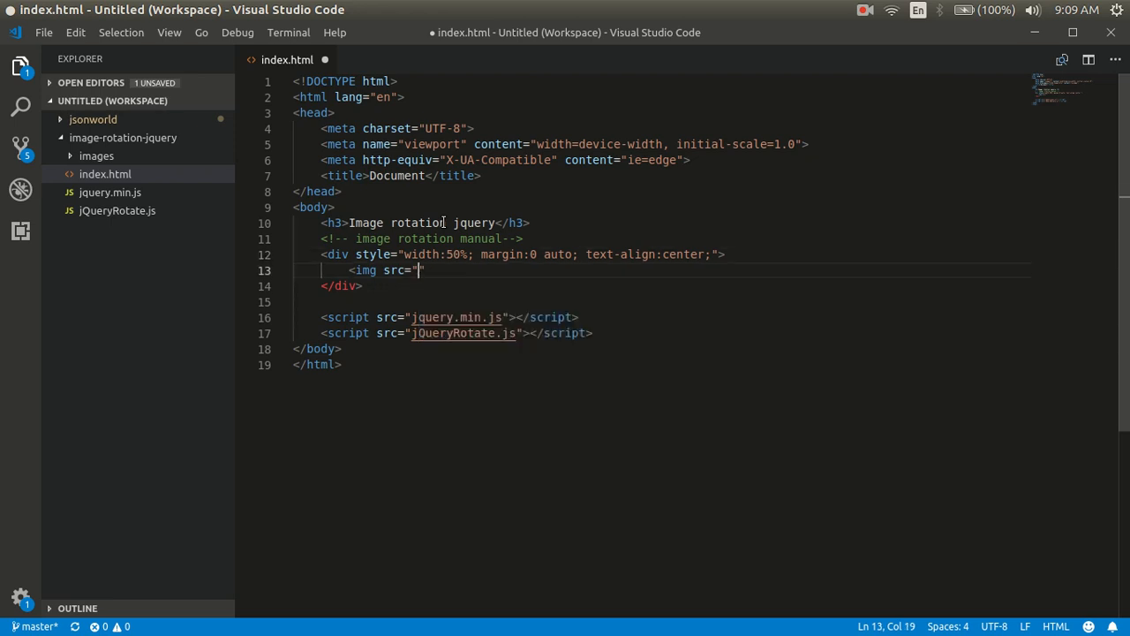
type("images/js.png")
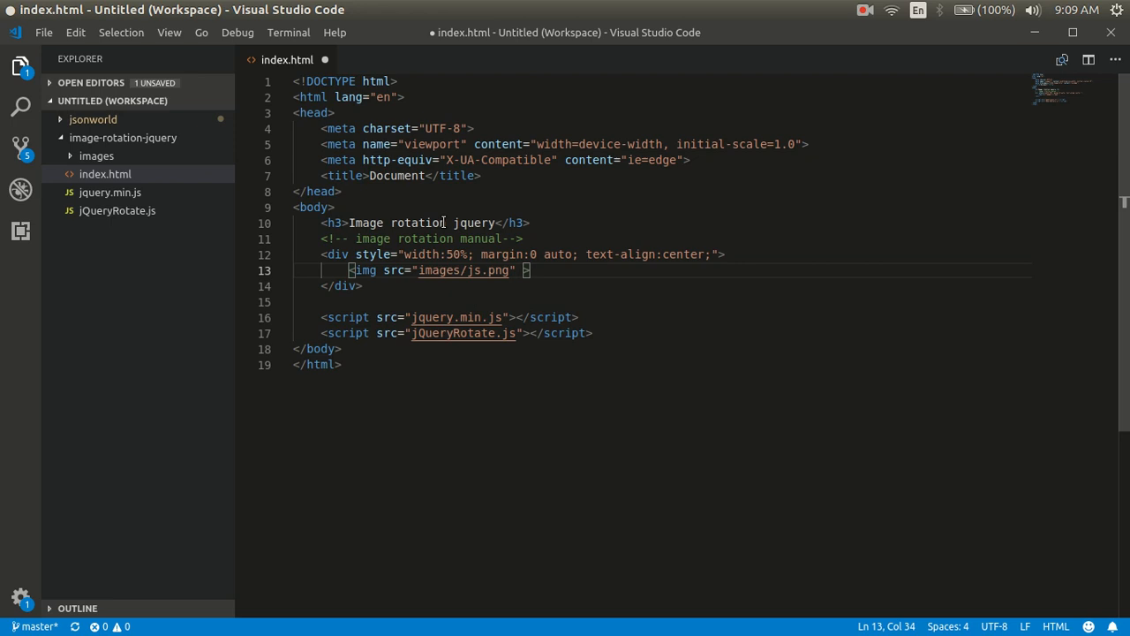
type("height=\"\"")
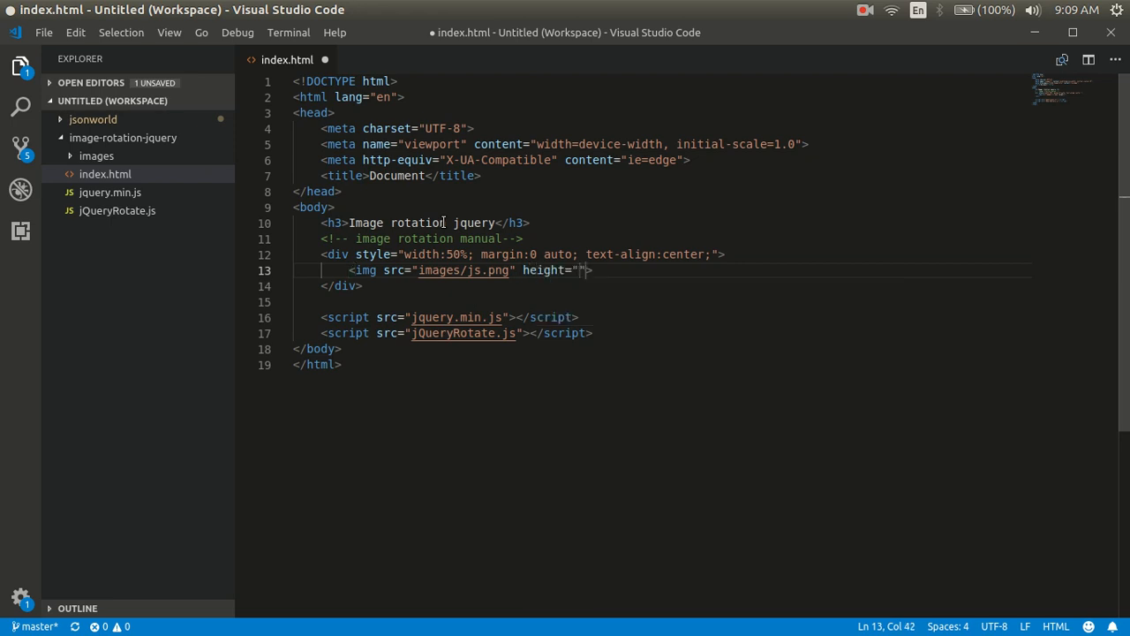
type("60")
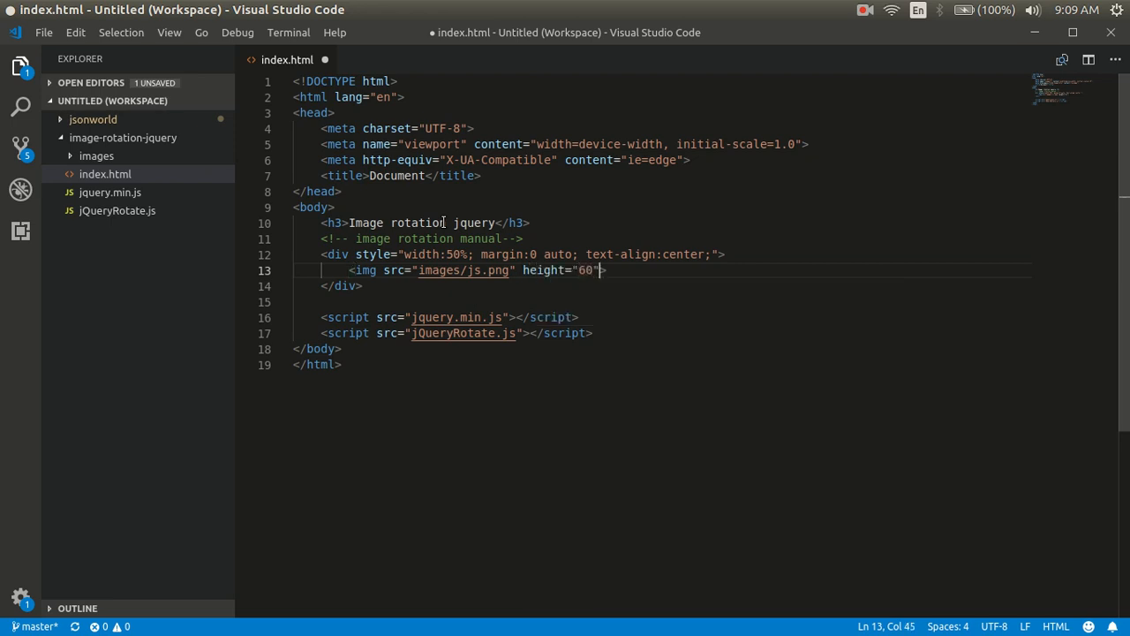
type("width=\"\"")
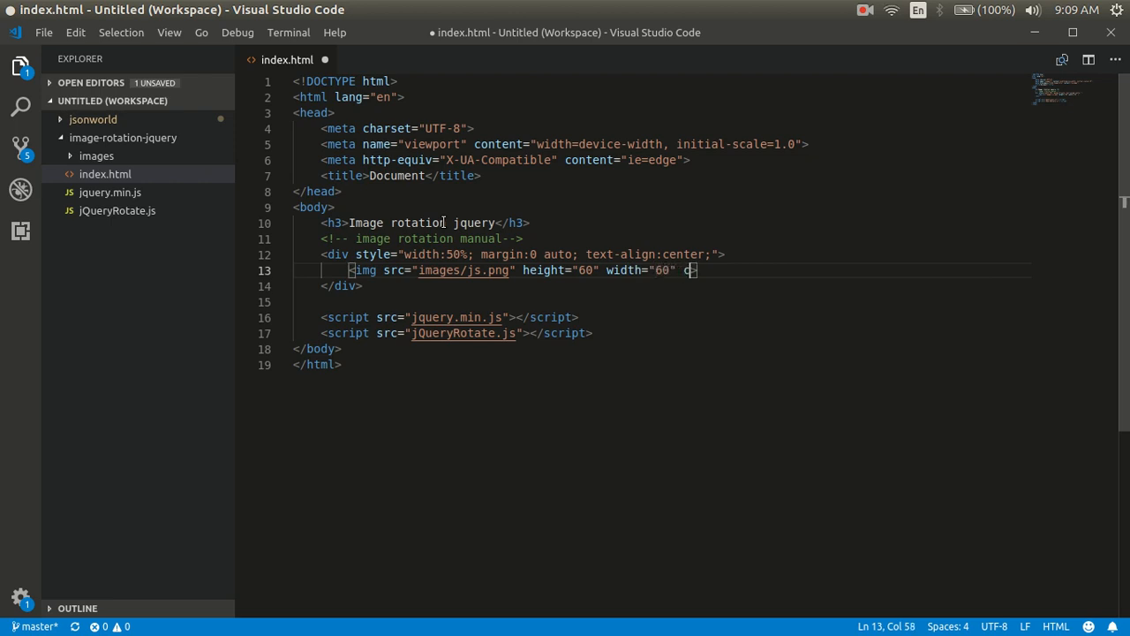
type("class=\"a\"")
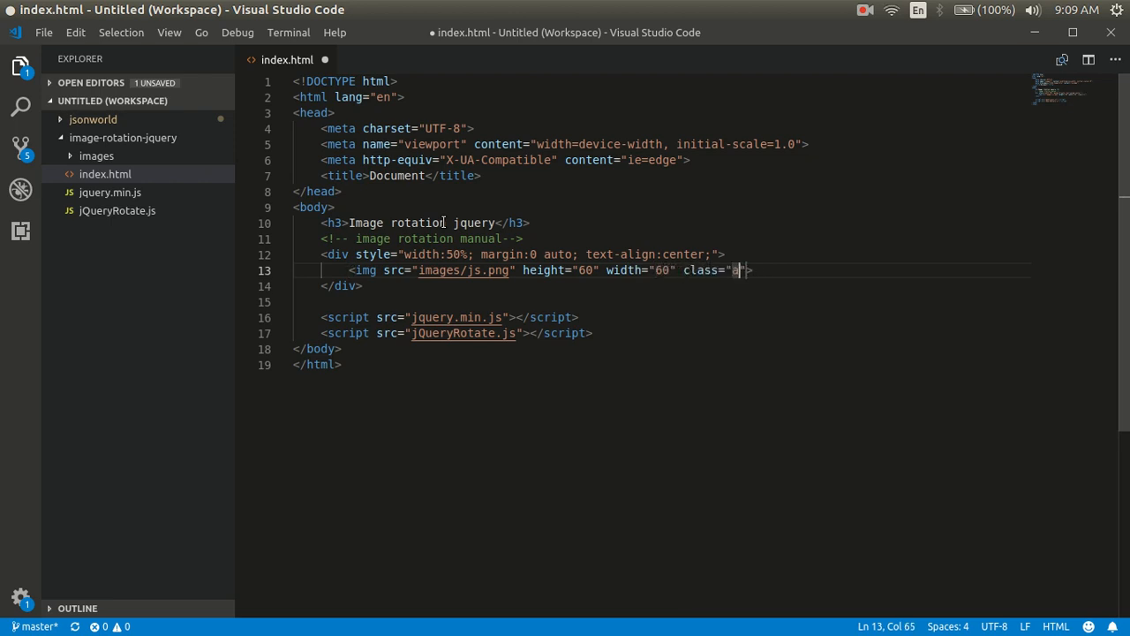
type("tuo")
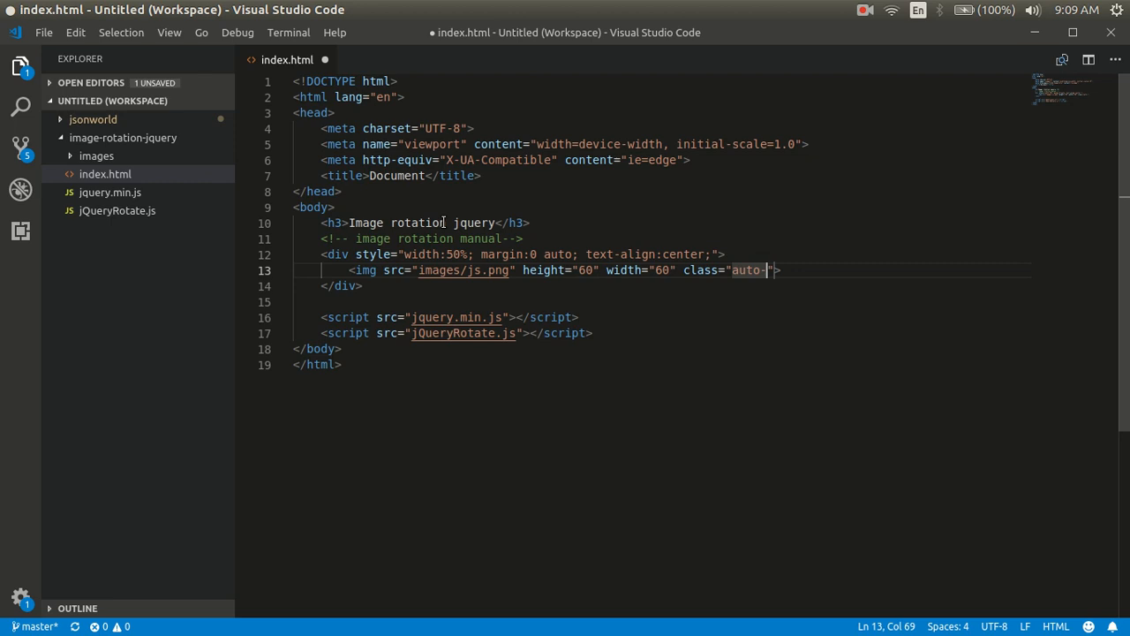
type("rotation")
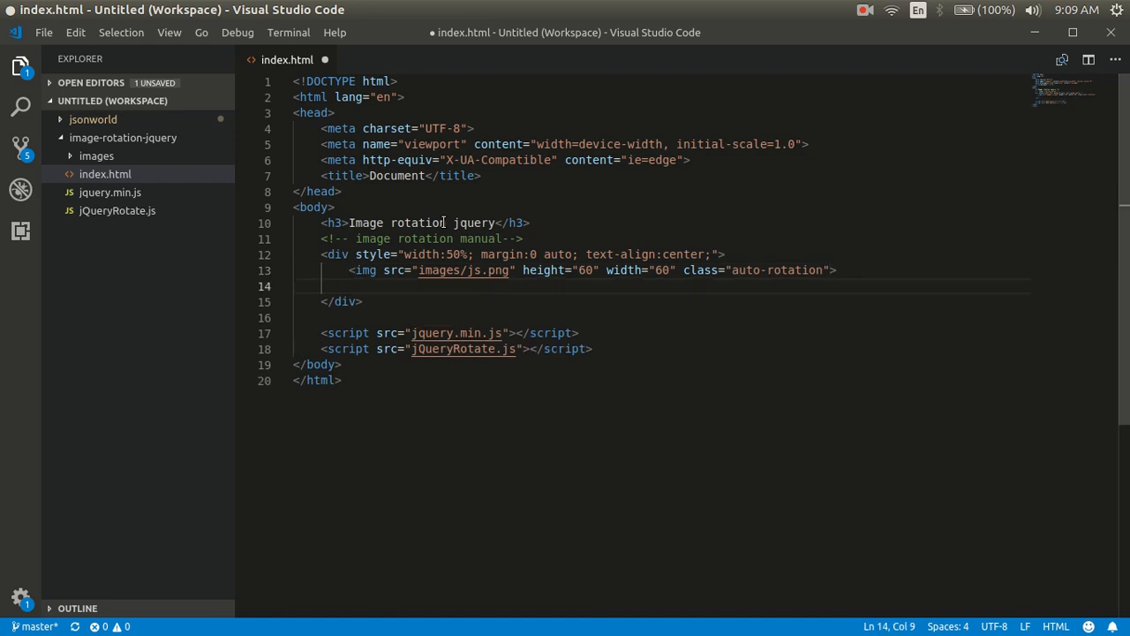
Add a second img of images/jquery.png, 60×60 with class auto-rotation, fixing the class typo.
type("<ig")
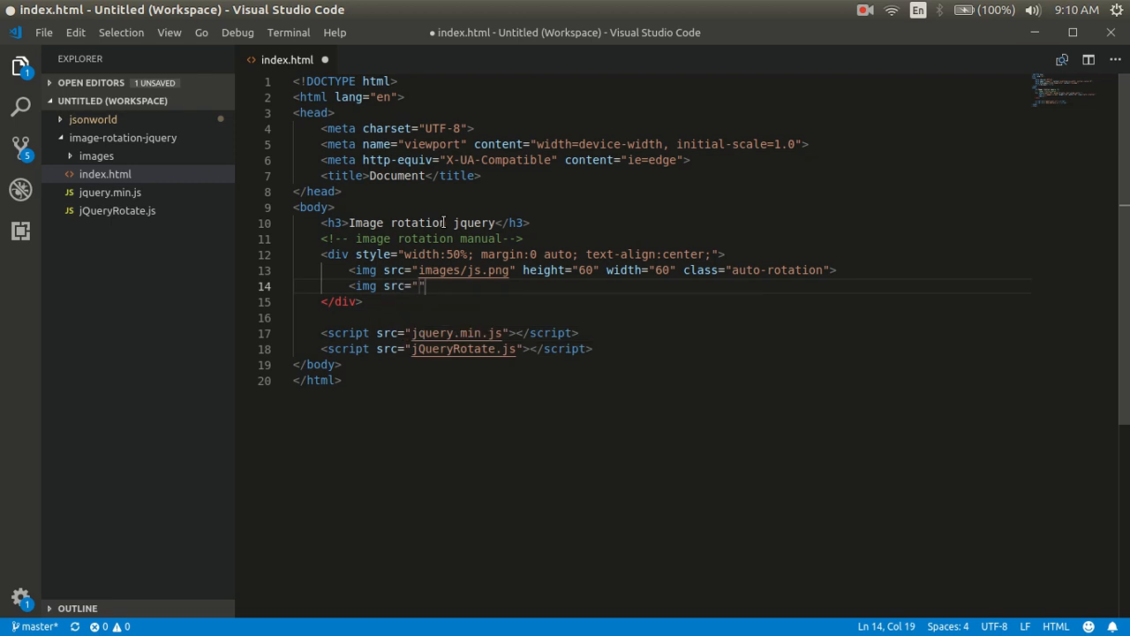
type("images/")
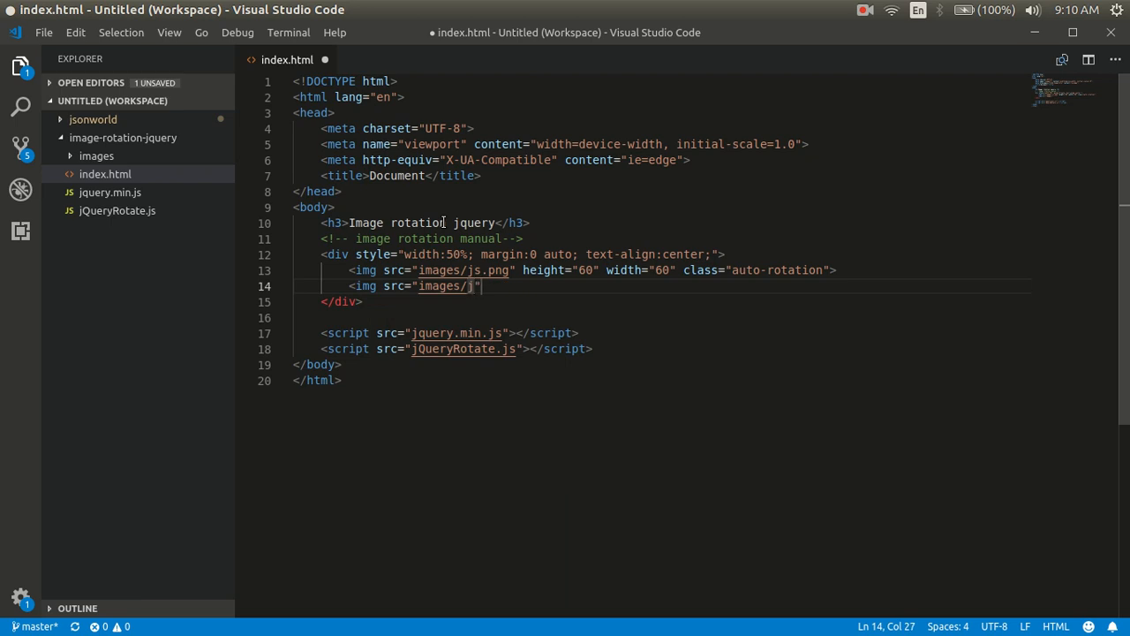
type("j")
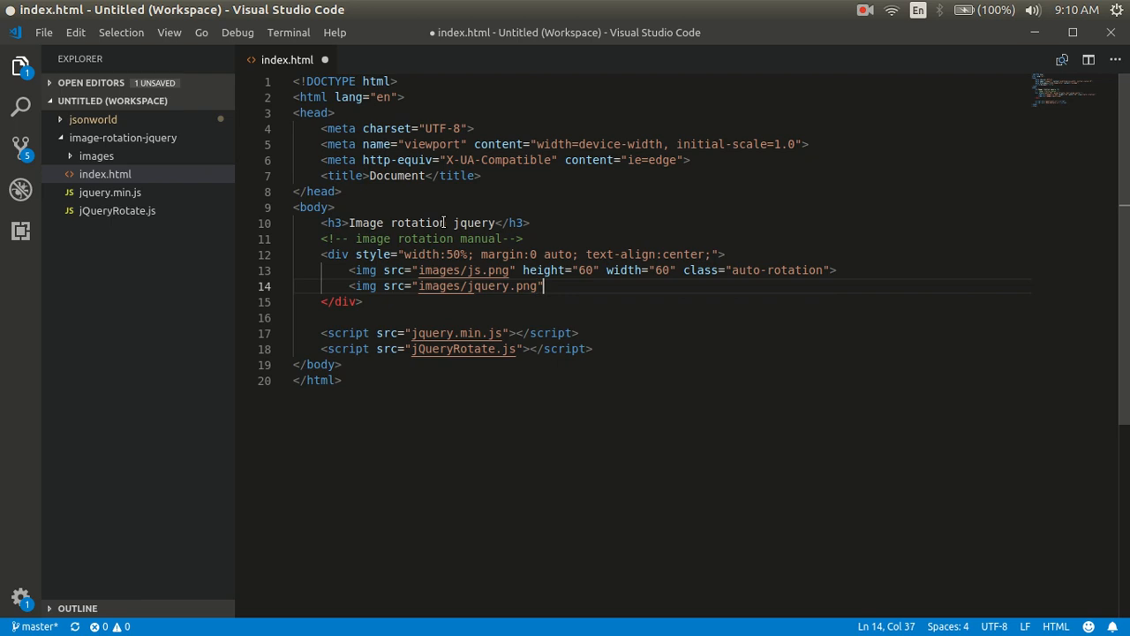
type(">")
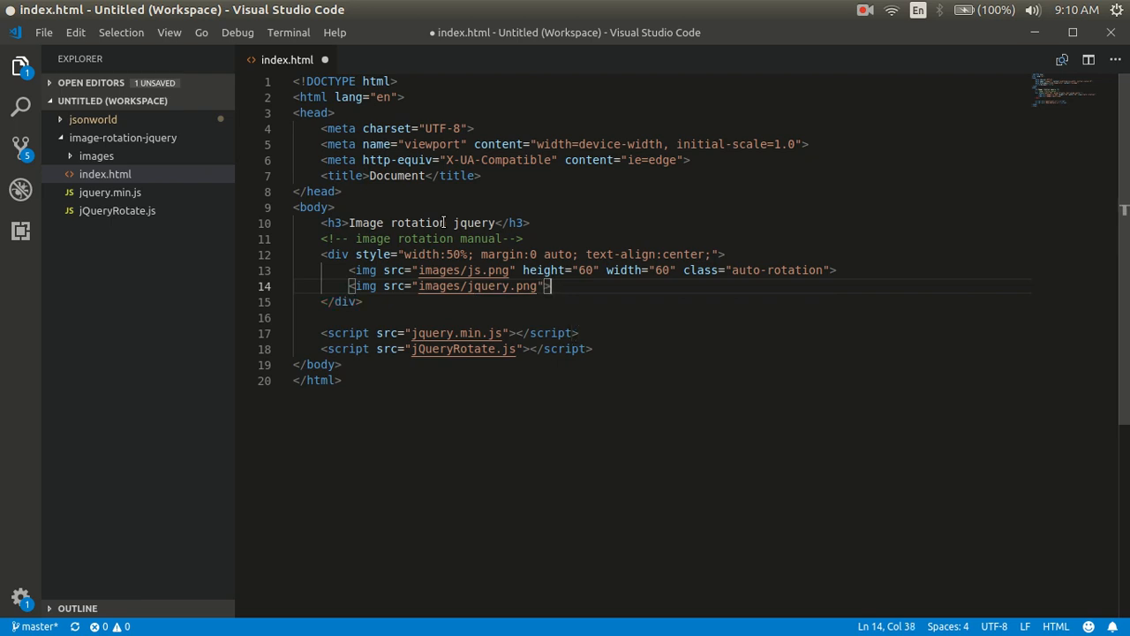
type("height=\"\"")
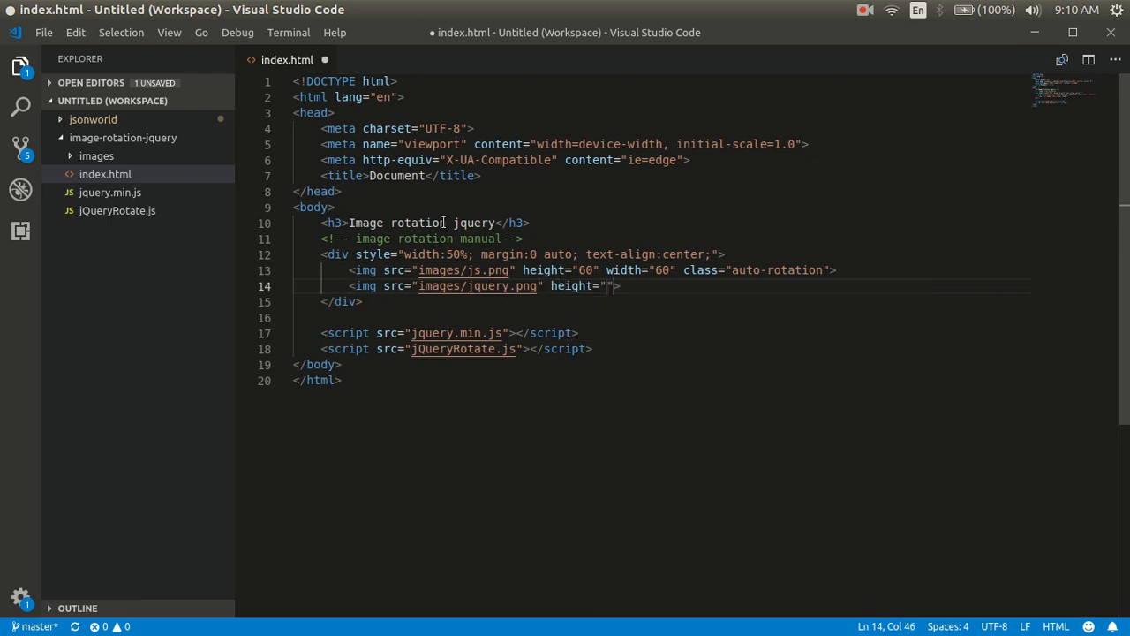
type("60")
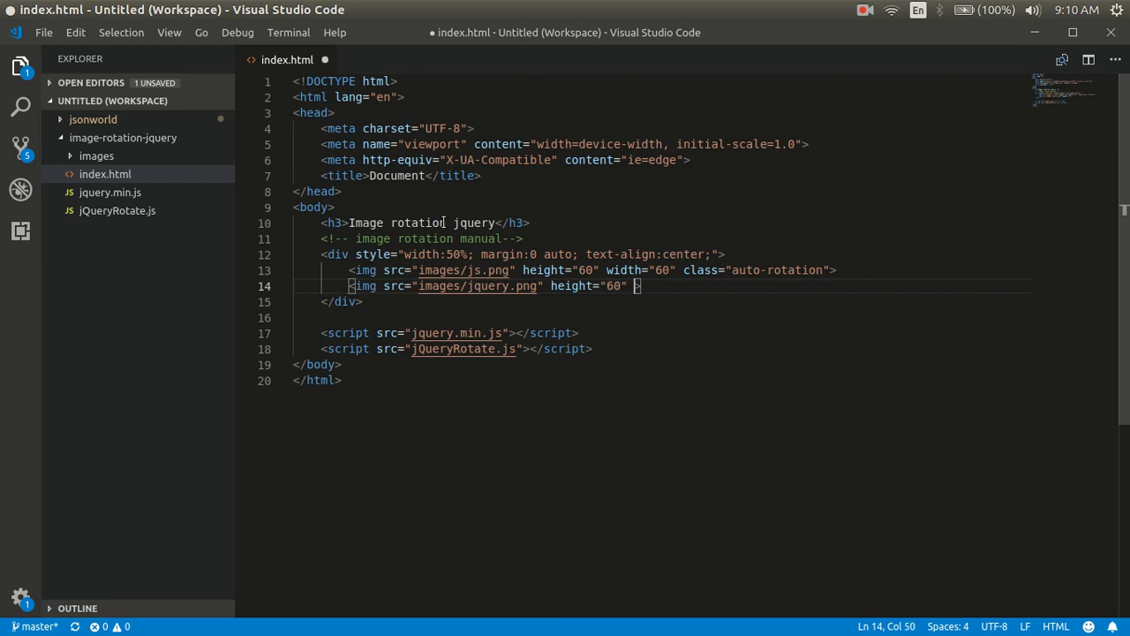
type("width=\"60\"")
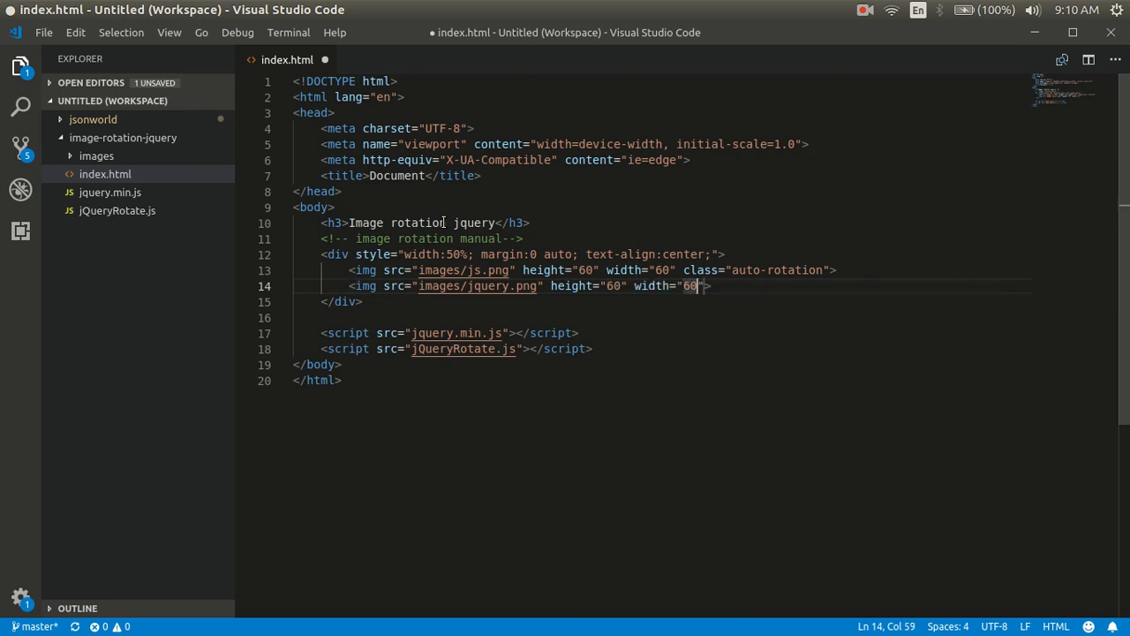
type("class=\"\"")
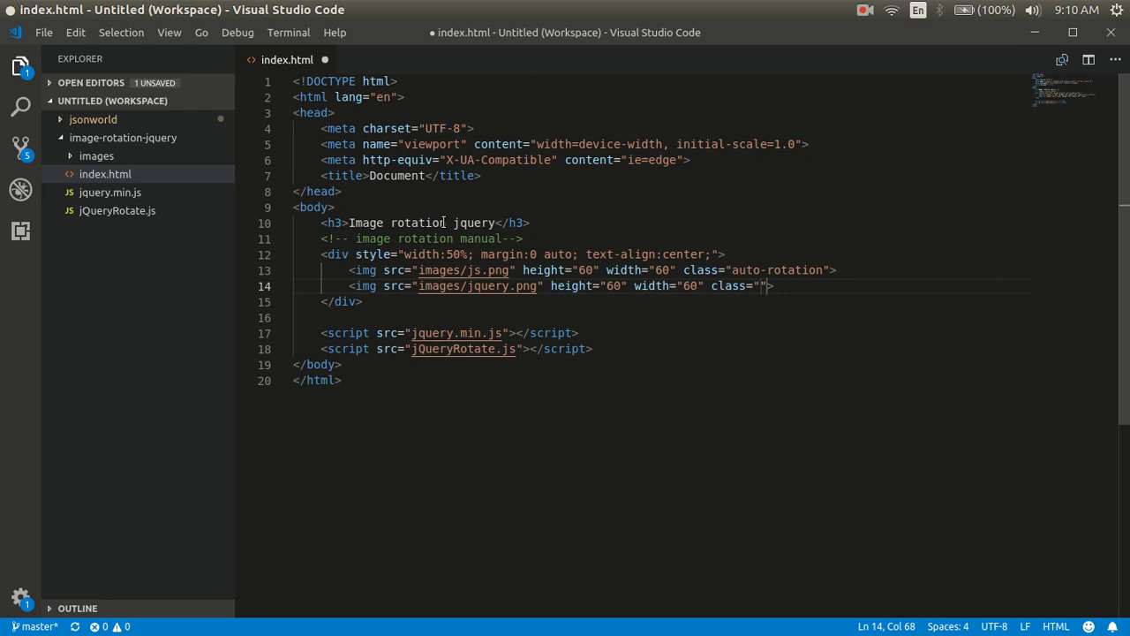
type("auto-totati")
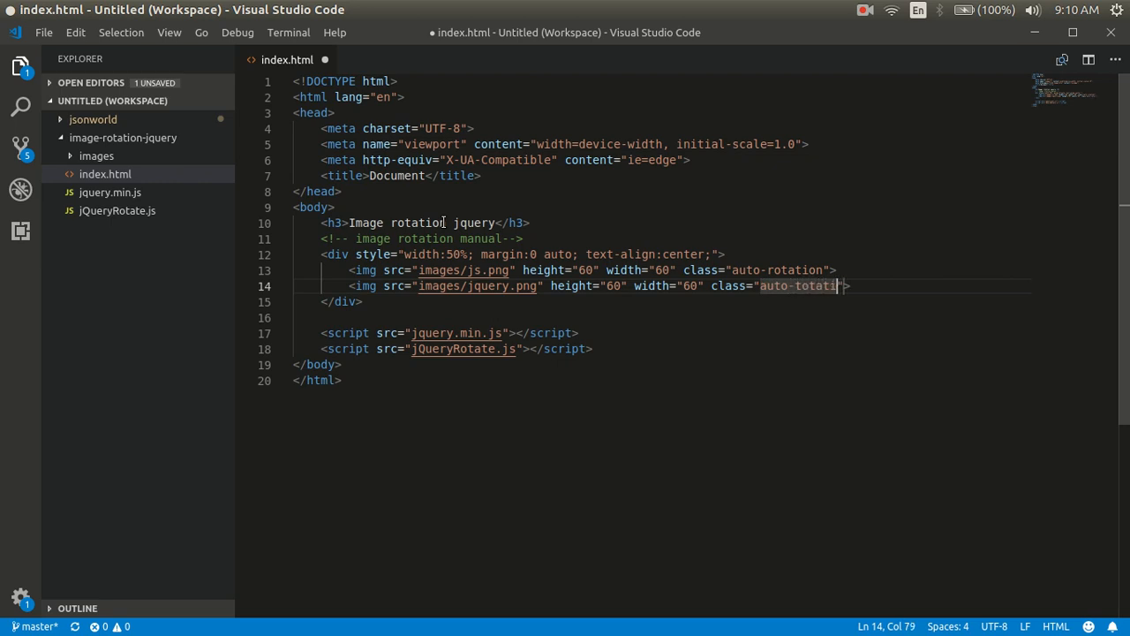
key("Backspace")
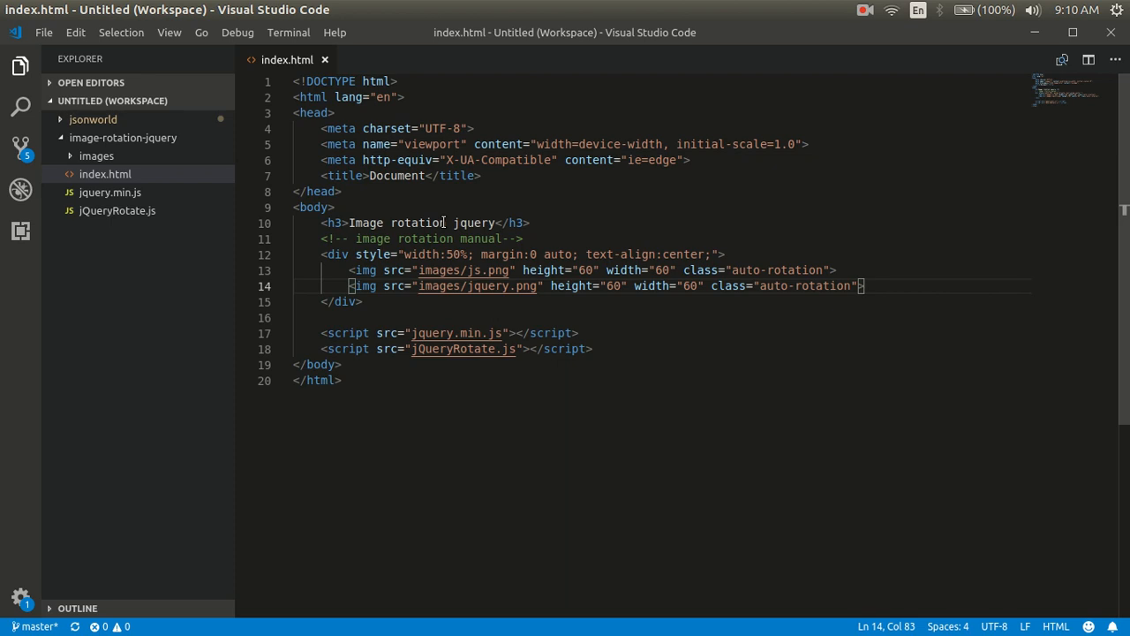
mouse_move(468, 230)
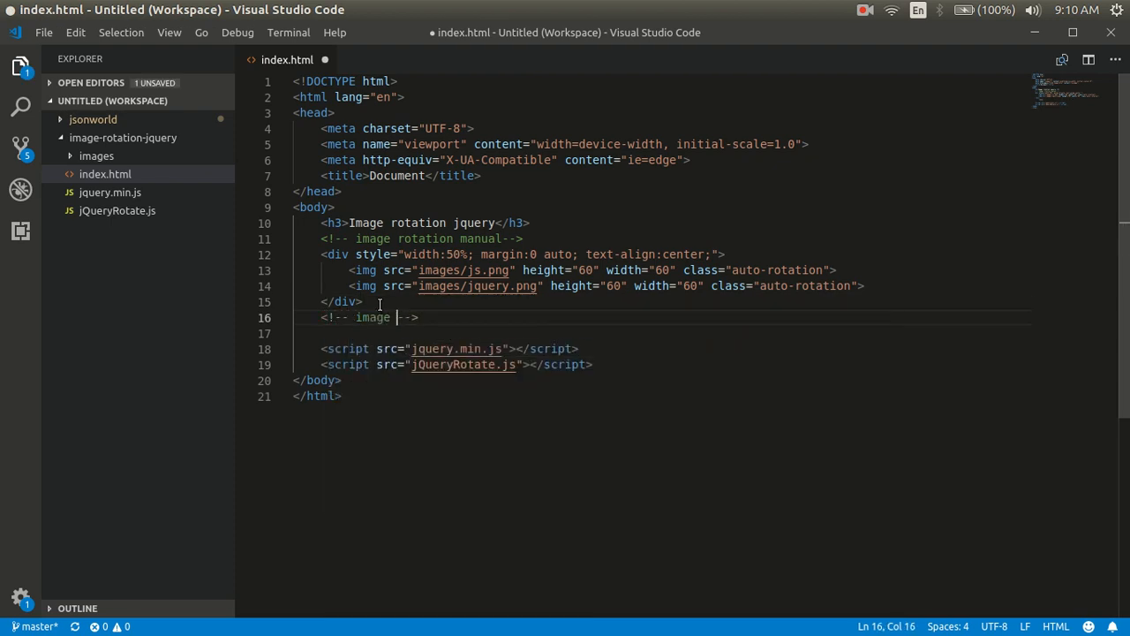
Fix the 'rotation manual' comment spelling and set the second image's class to auto-rotation2.
type("rotatioon man")
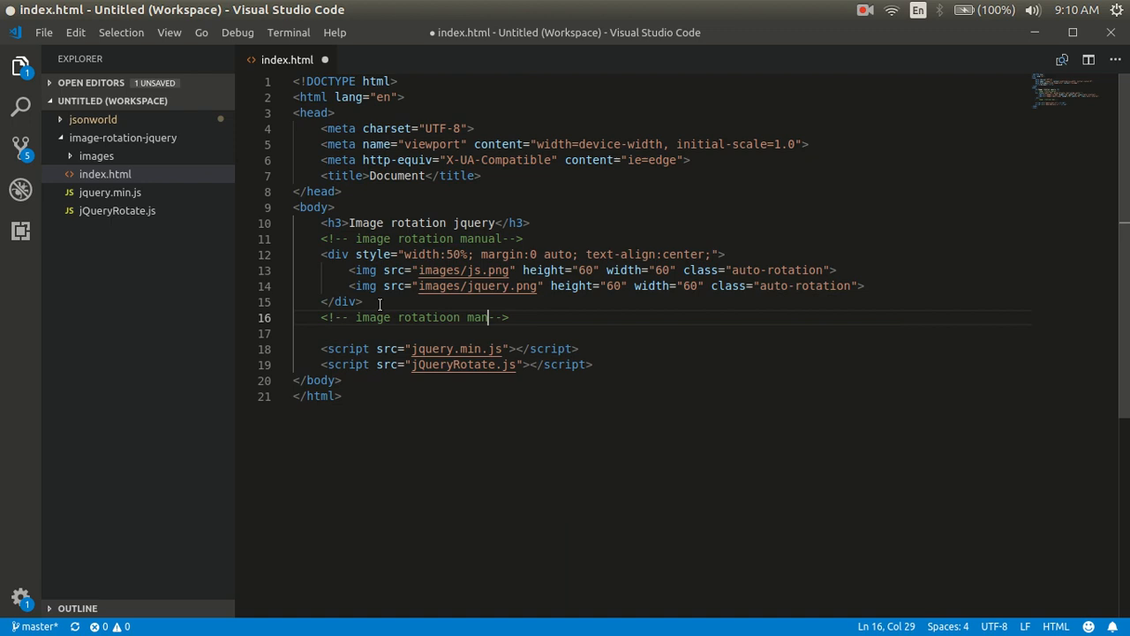
key("Backspace")
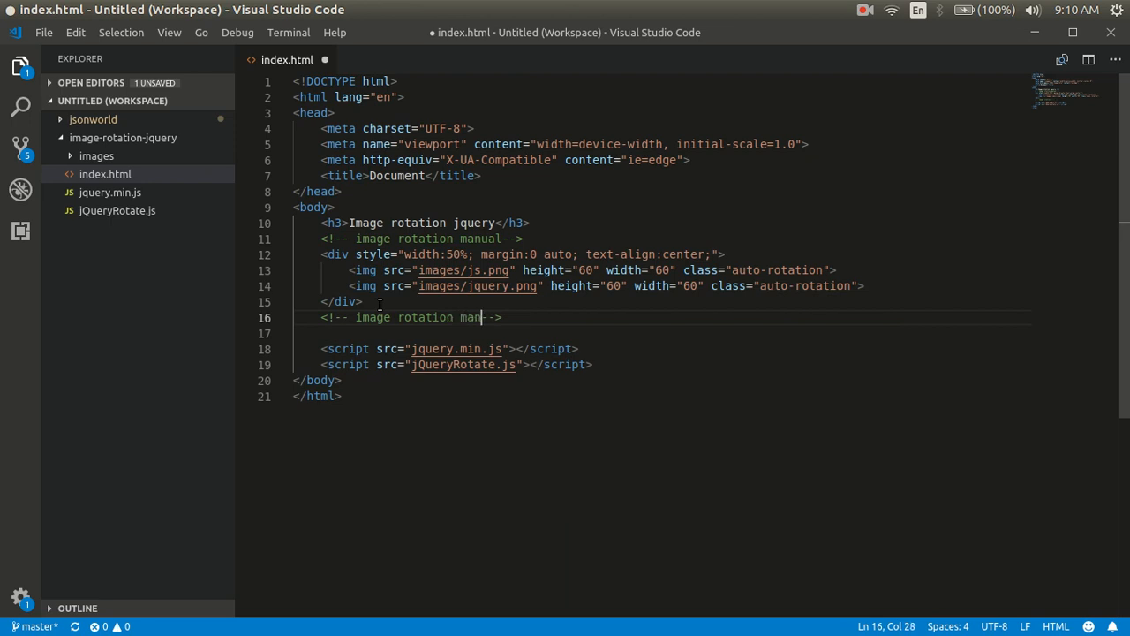
type("ula")
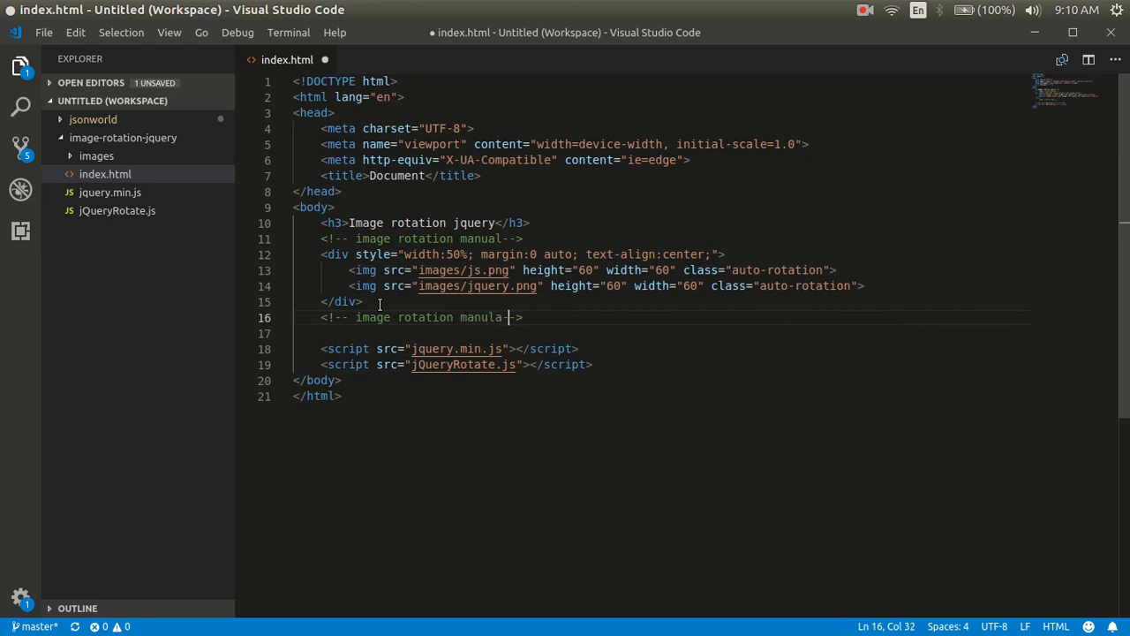
key("BackSpace")
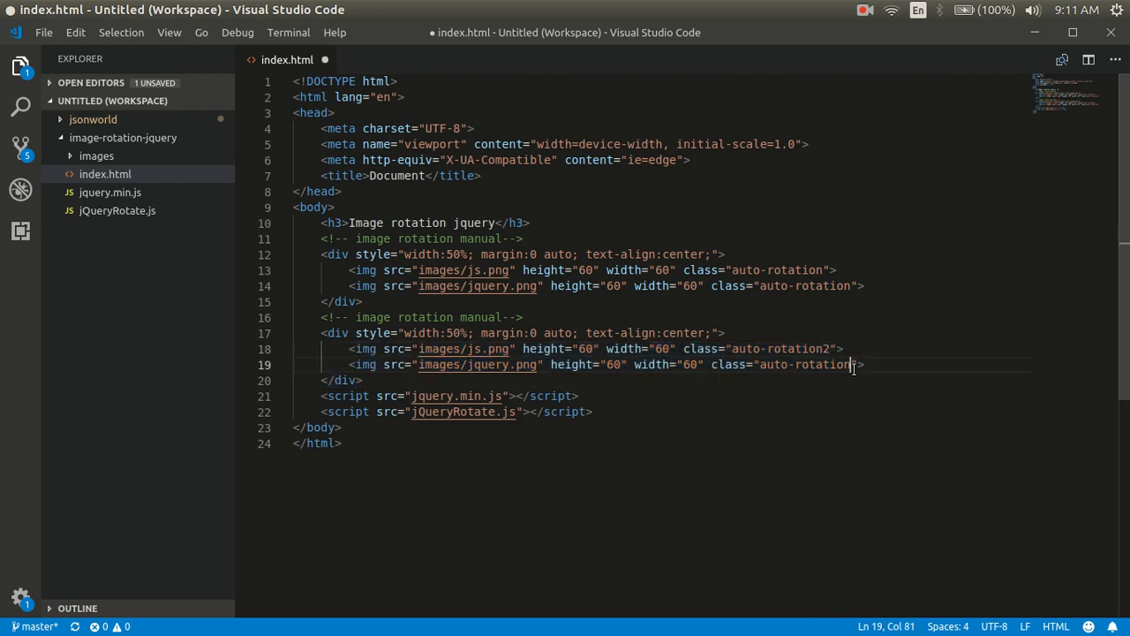
type("2")
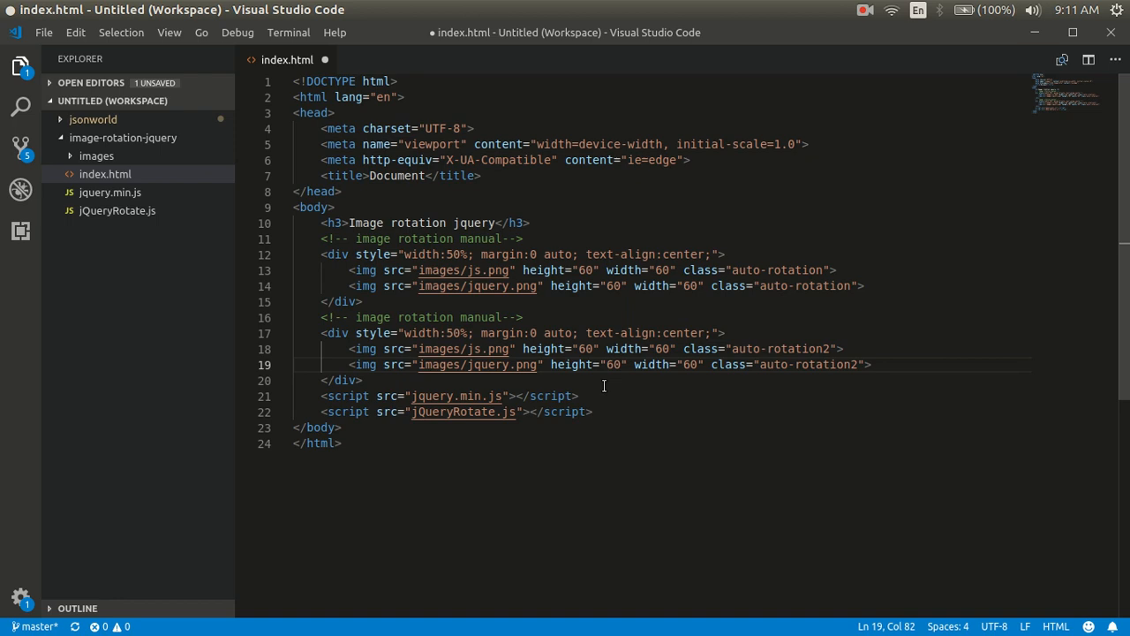
Start a new script tag on a line after the jQueryRotate.js include.
left_click(609, 396)
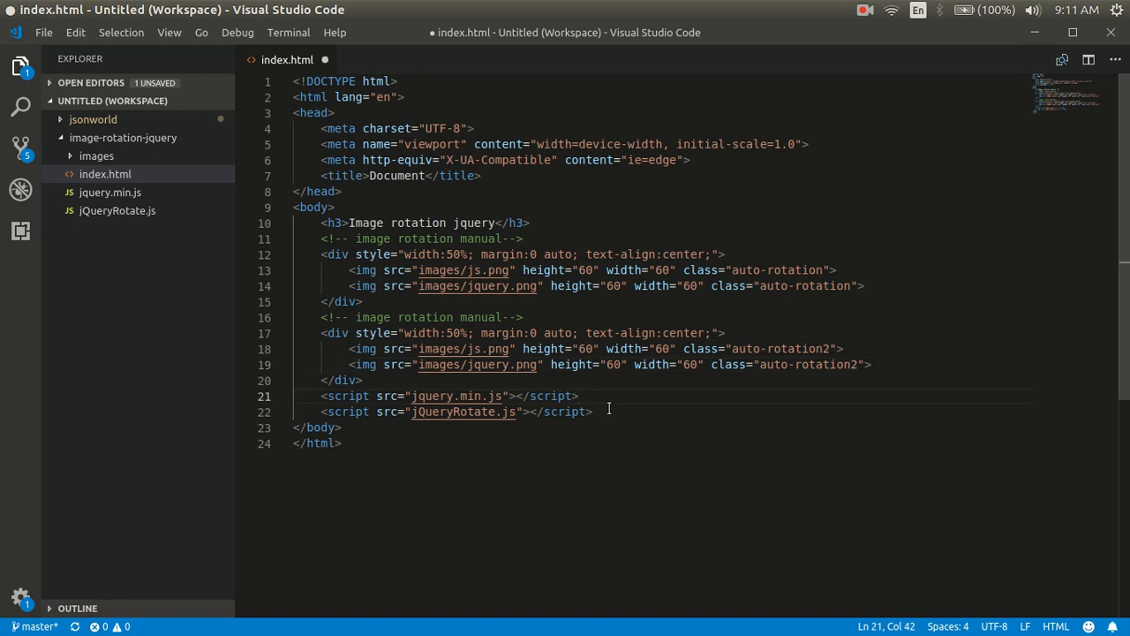
left_click(610, 411)
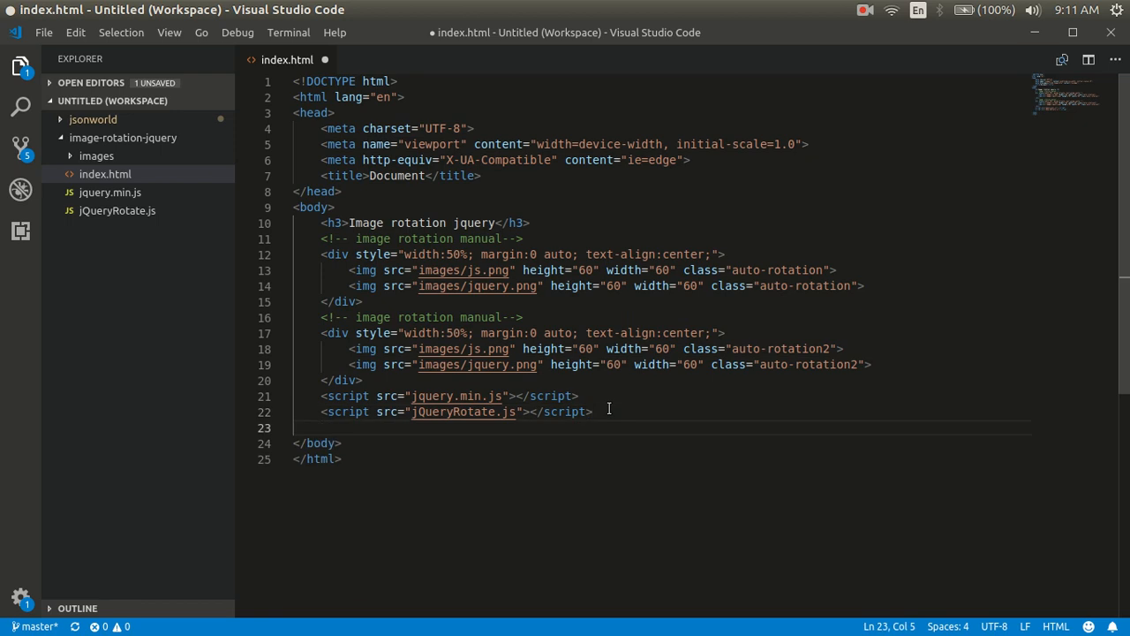
type("<script>")
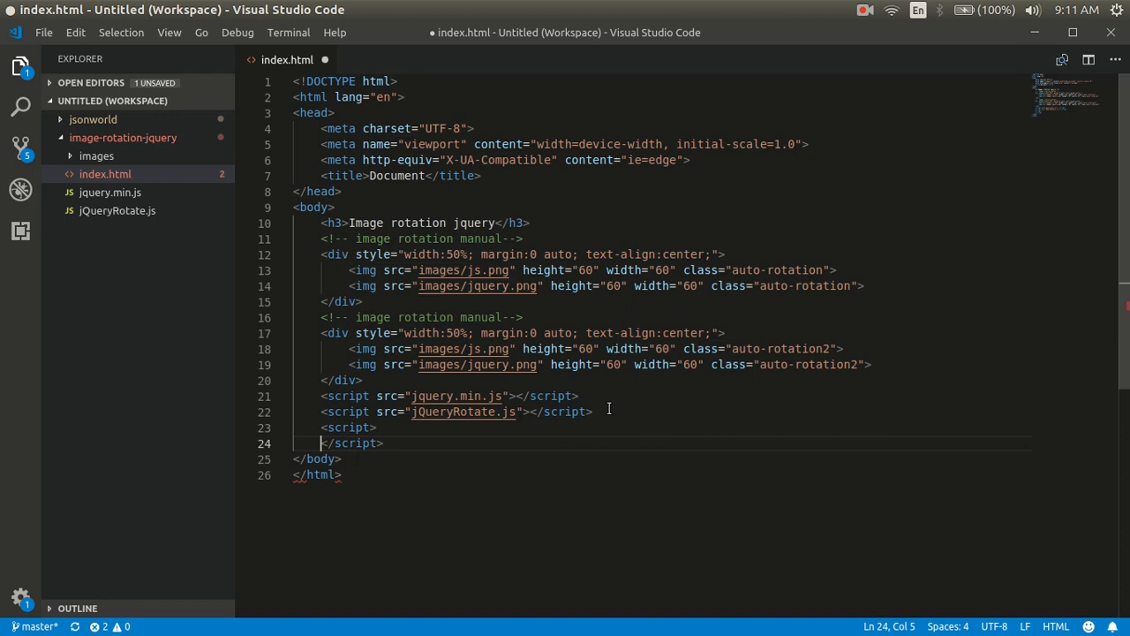
Write a jQuery ready function $(function(){}) in the script block declaring var angle = 0.
key("Enter")
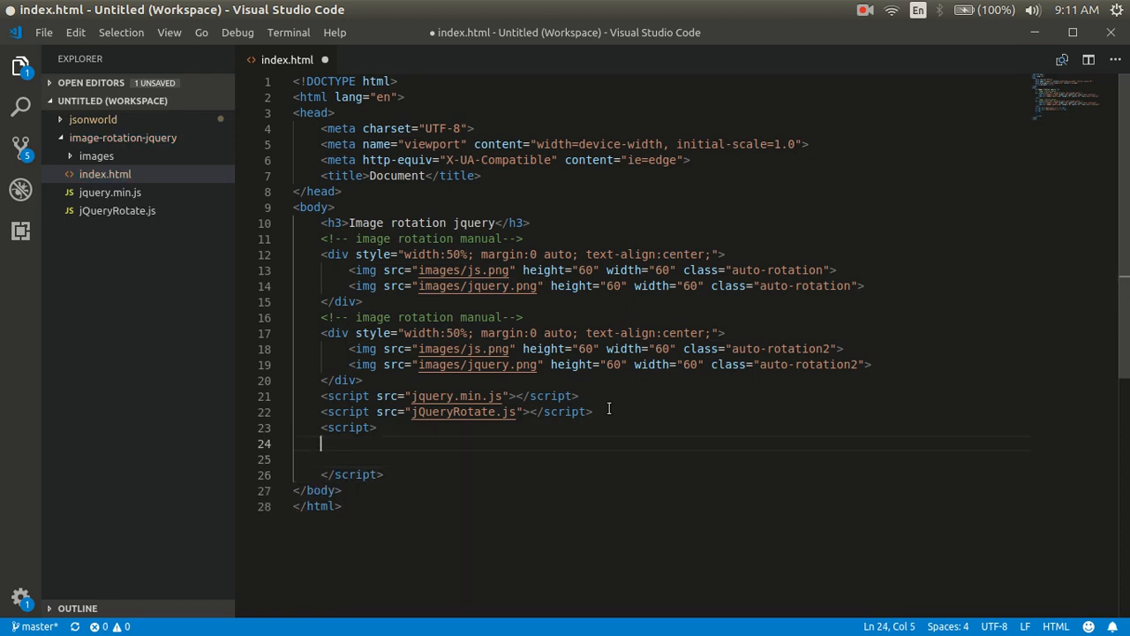
type("$()")
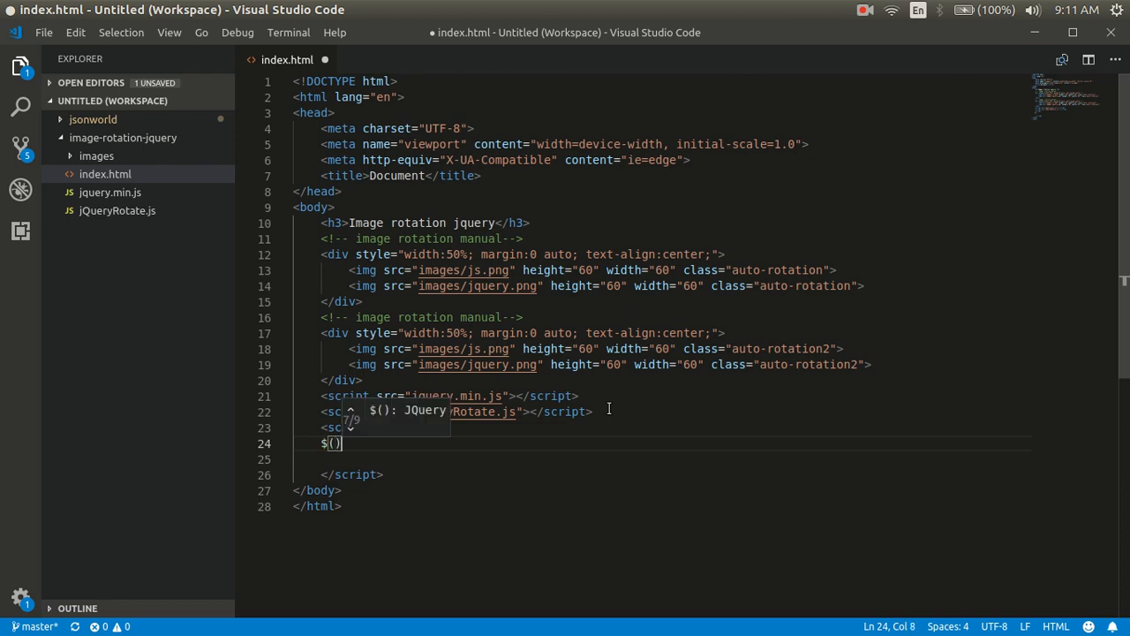
type("function(")
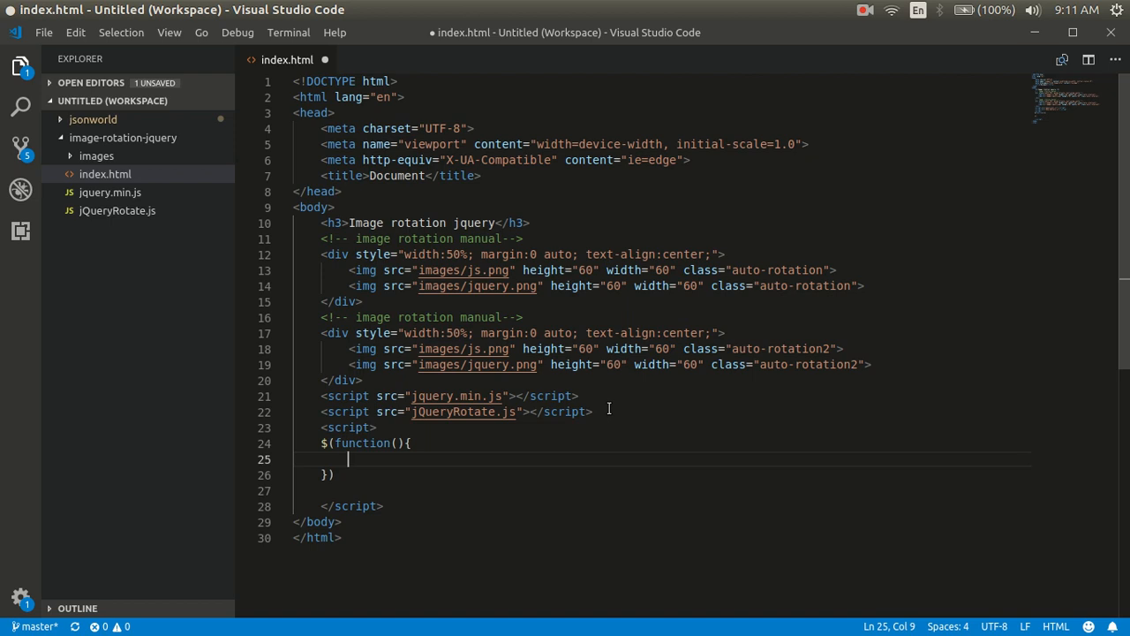
type("va")
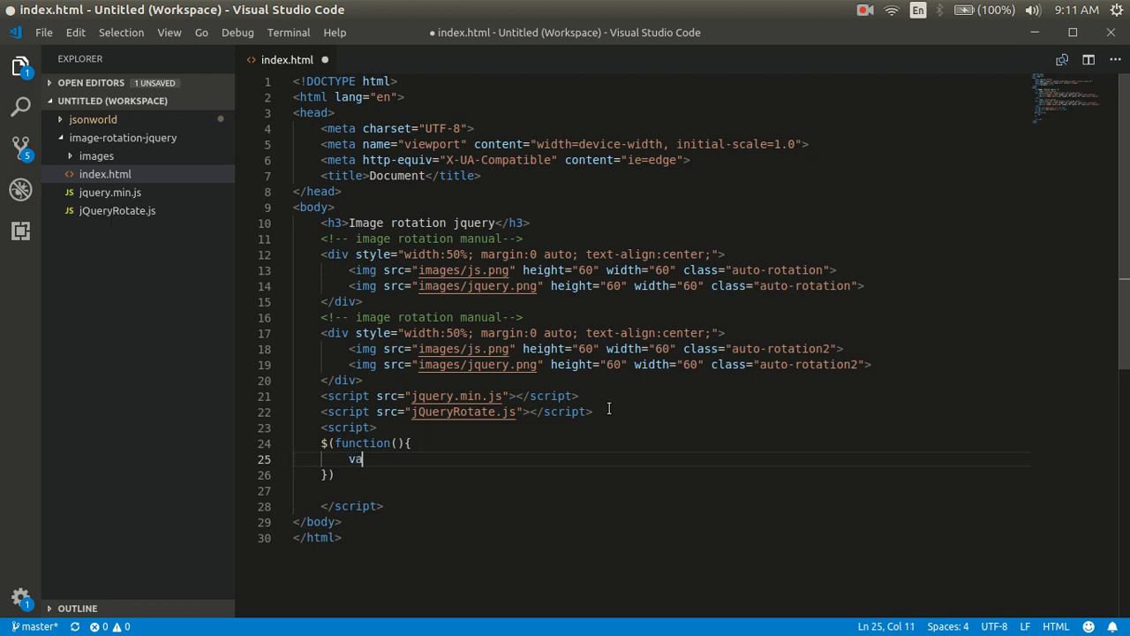
type("r a")
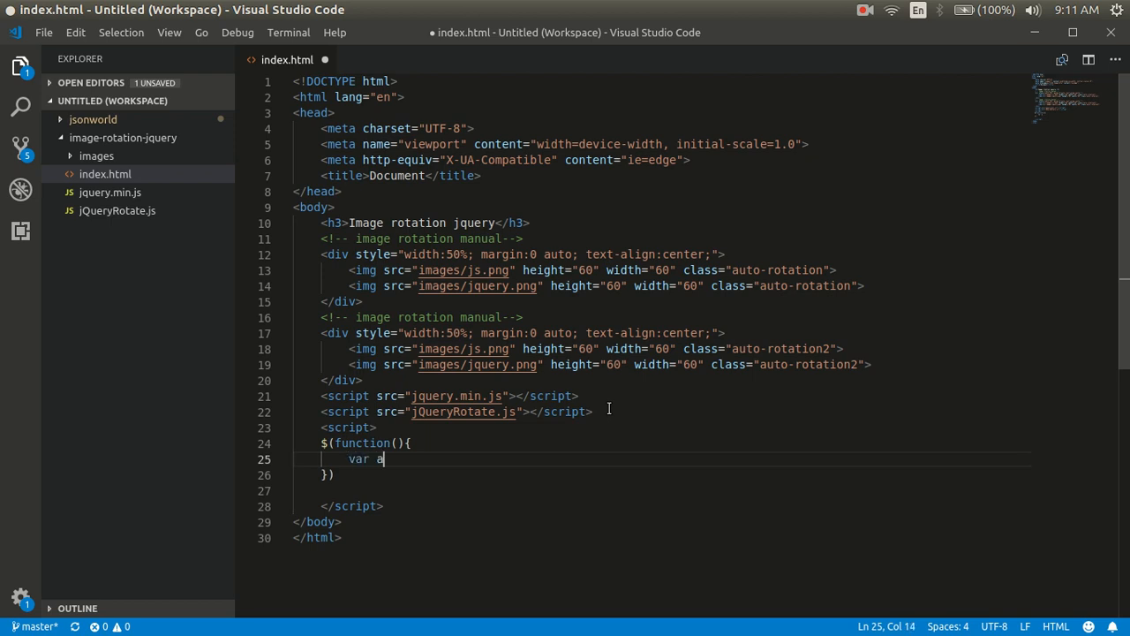
type("ngle = 0;")
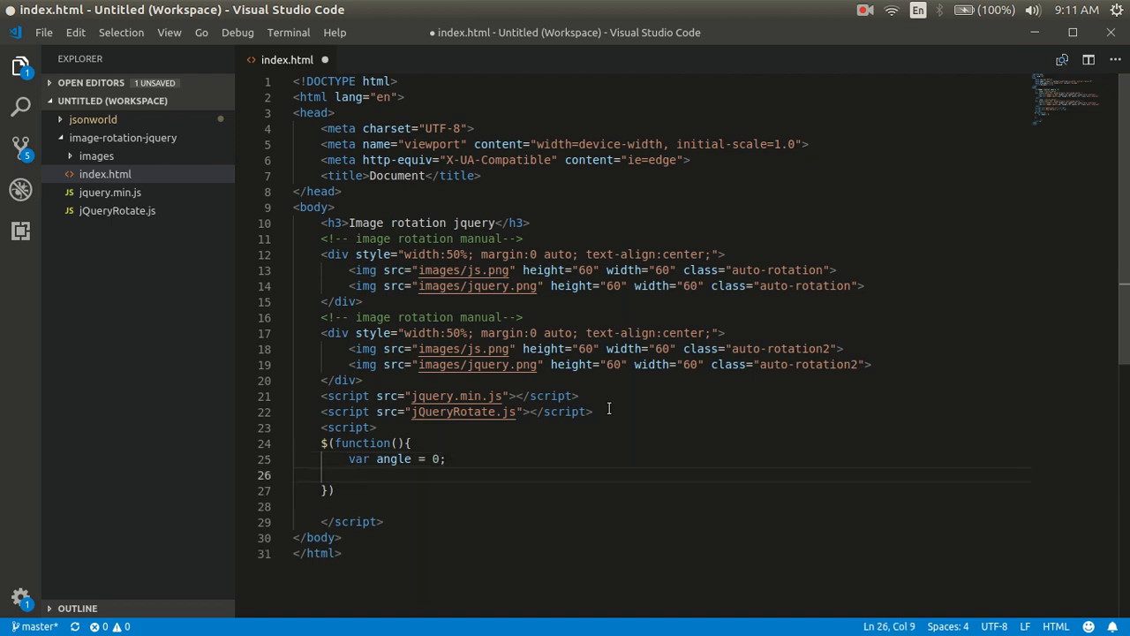
Add a setInterval callback inside the ready function that does angle += 2.
type("setInterval")
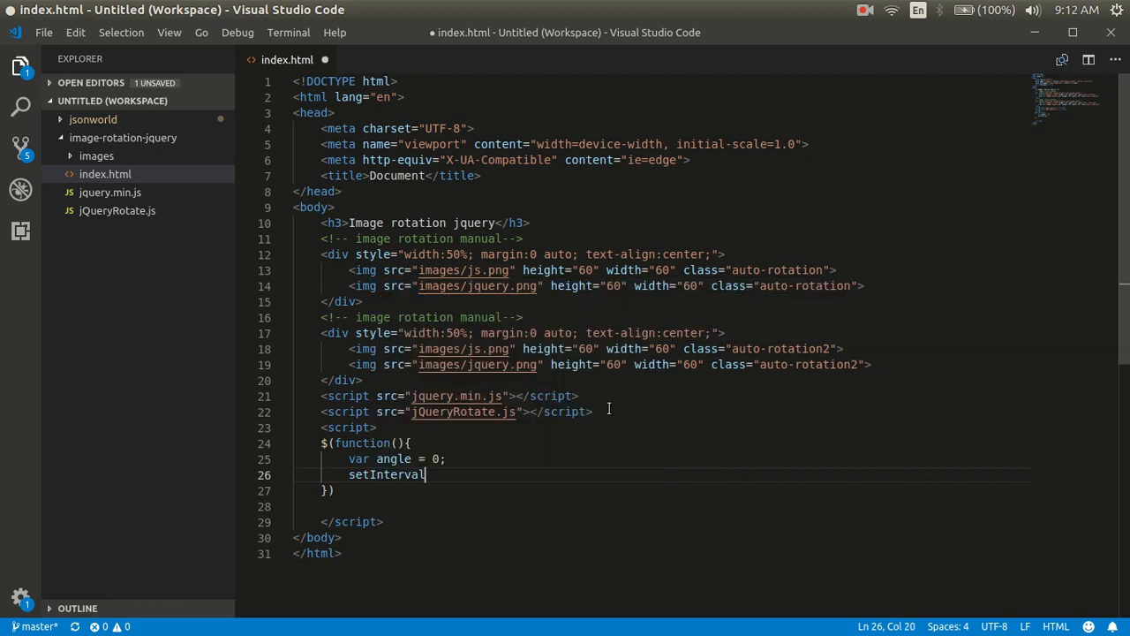
type("()")
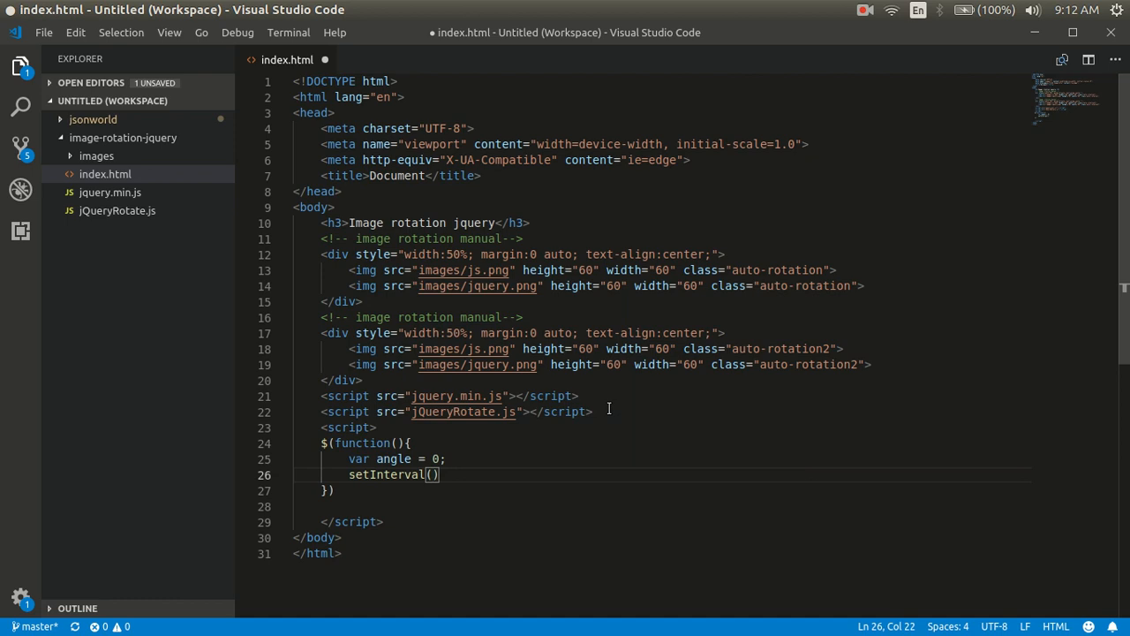
type("function(")
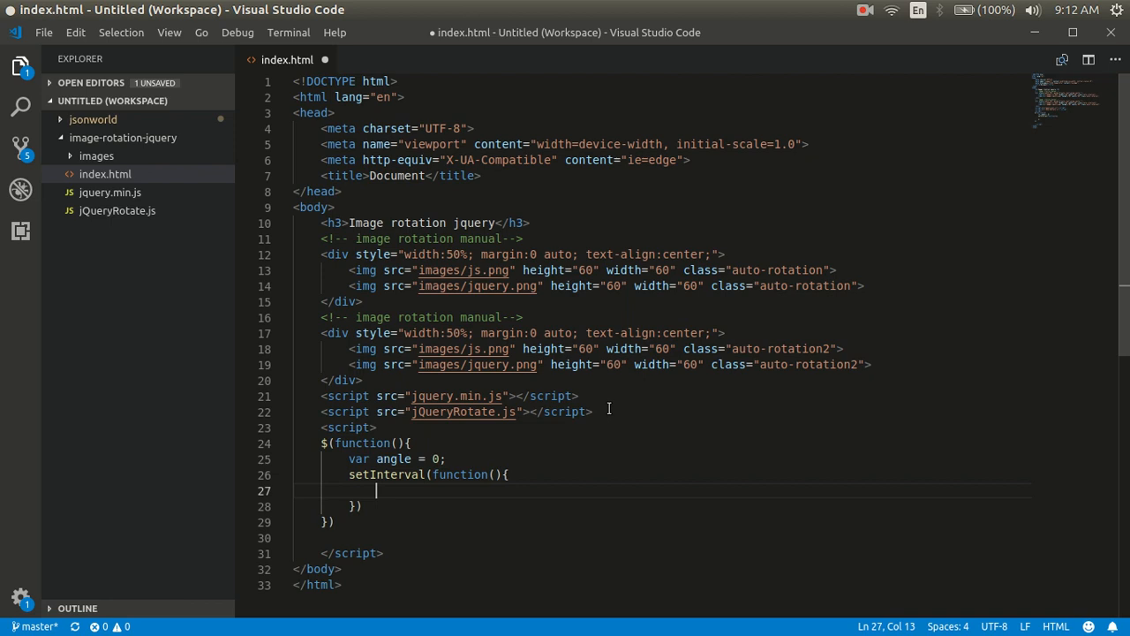
type("angu")
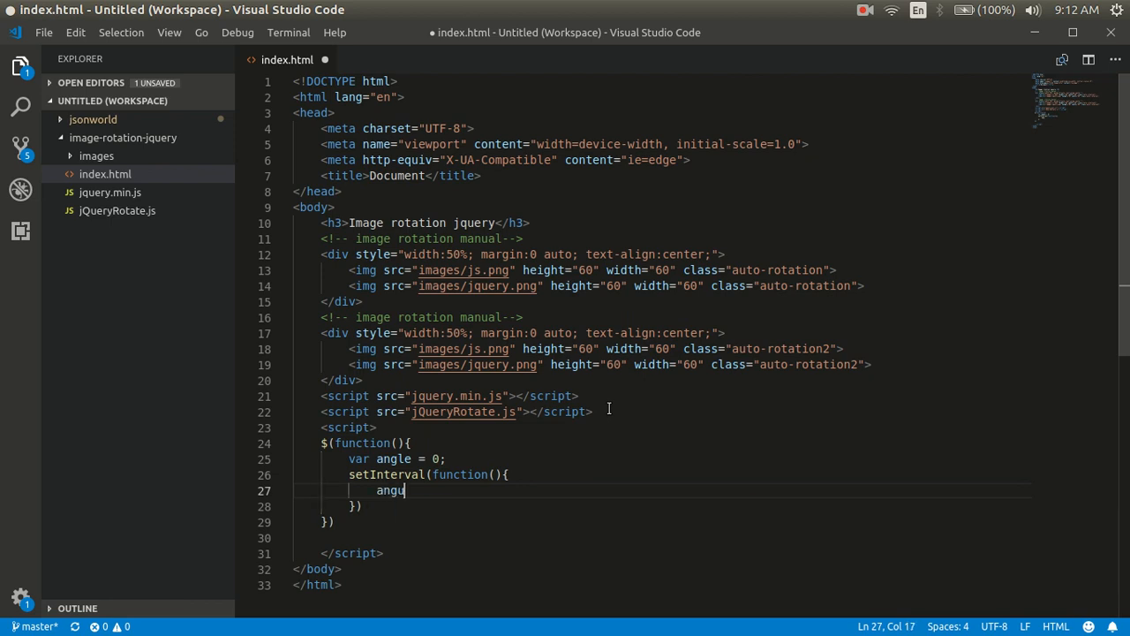
type("e")
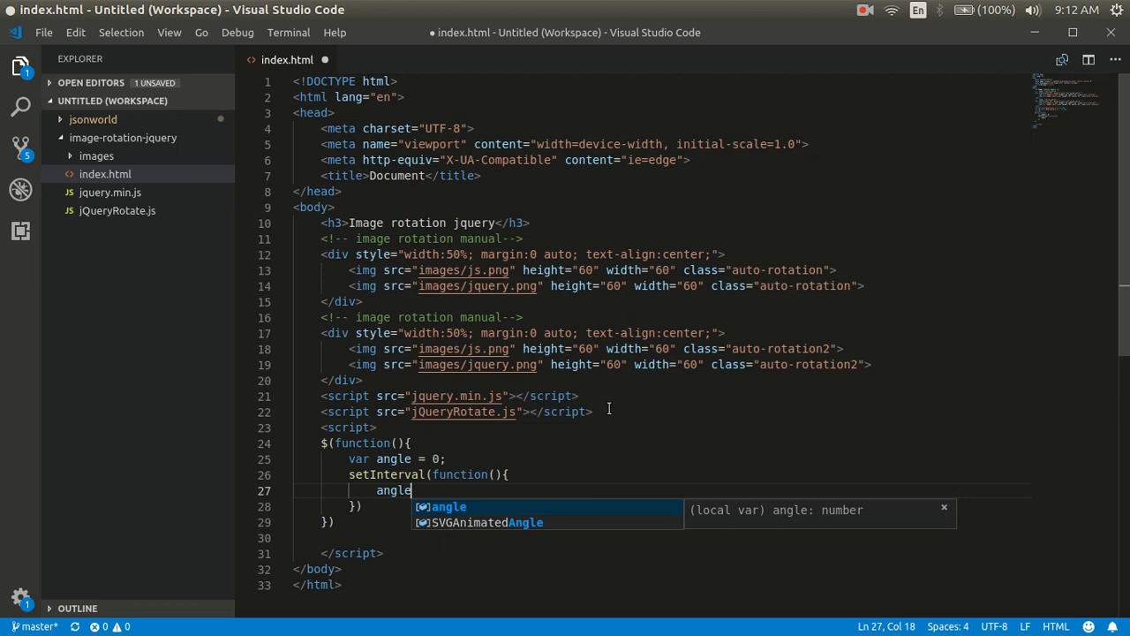
type("+=2;")
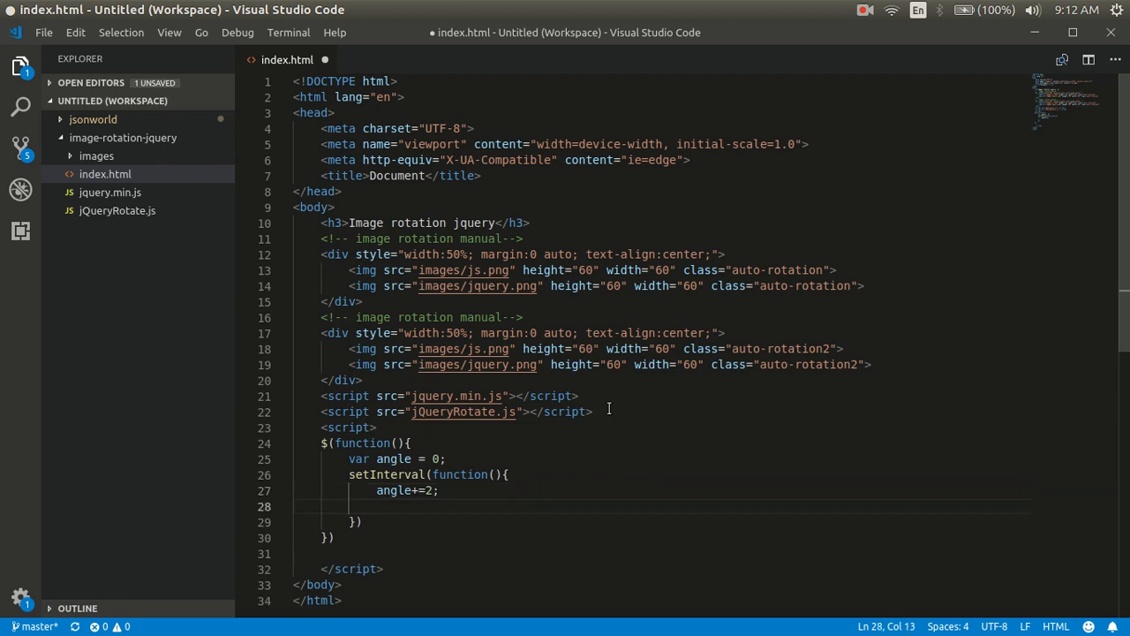
Rotate the .auto-rotation elements by angle with $(".auto-rotation").rotate(angle) and save.
type("$")
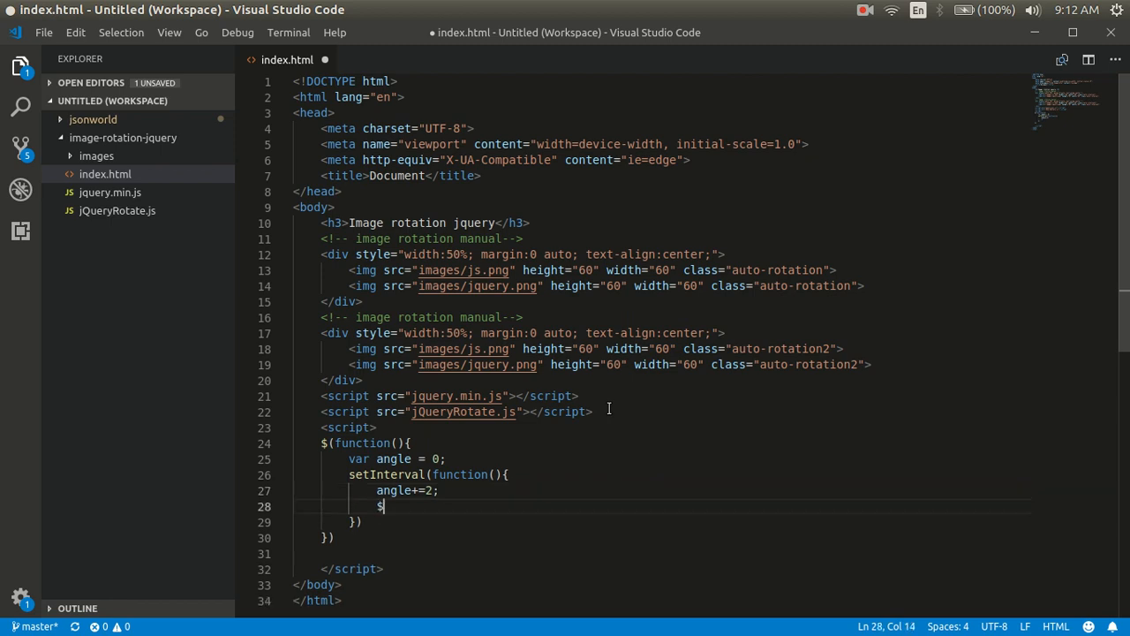
type("(")
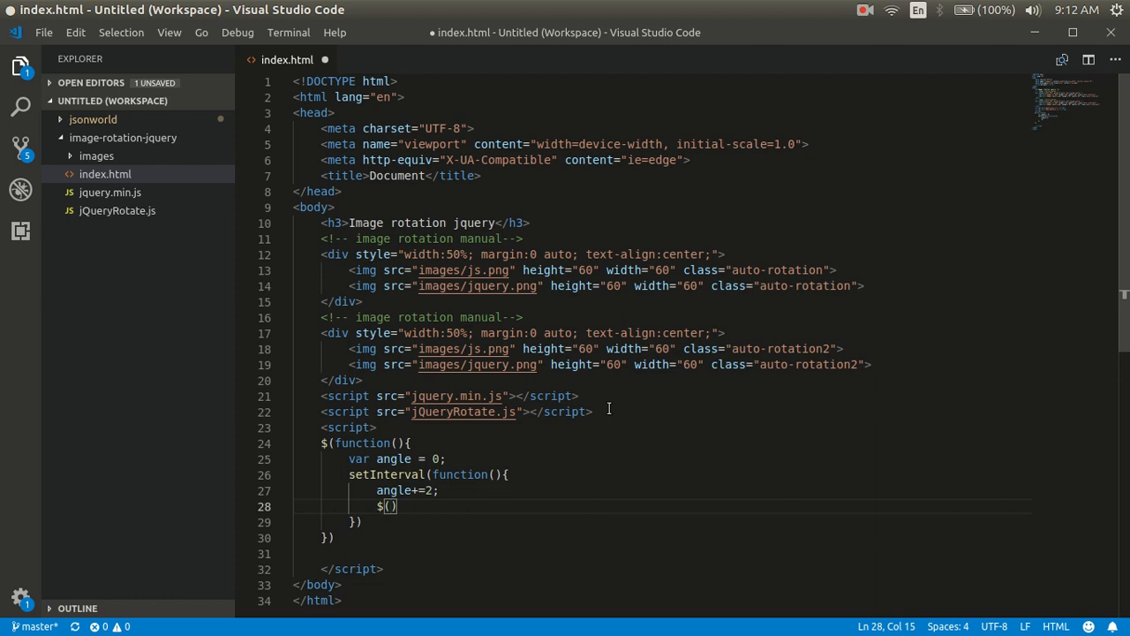
type("\"\"")
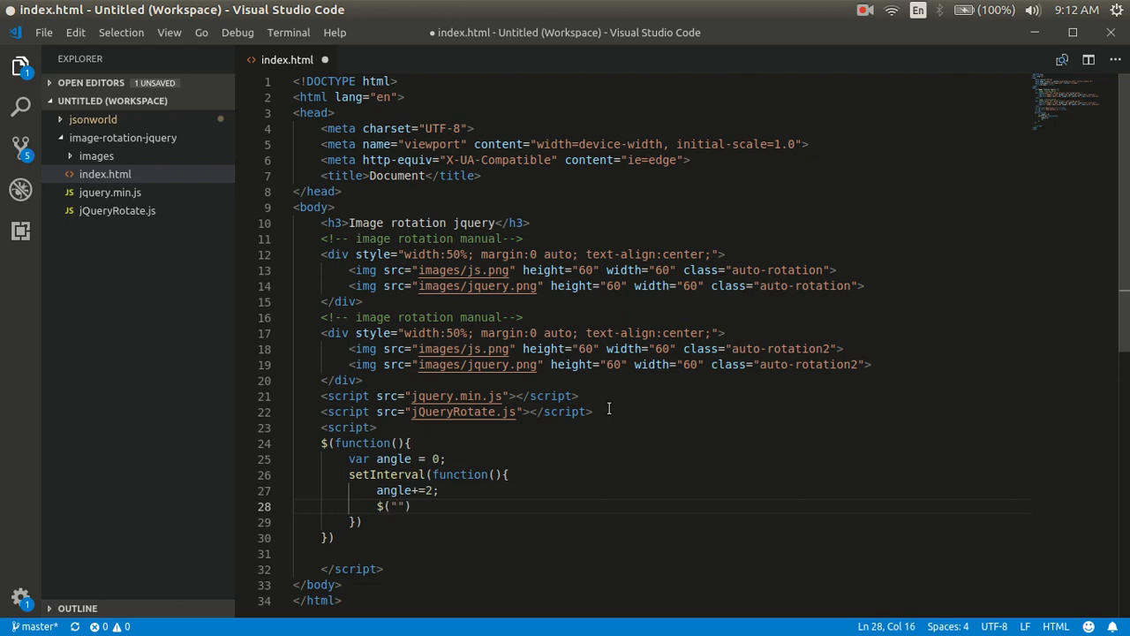
type(".auto")
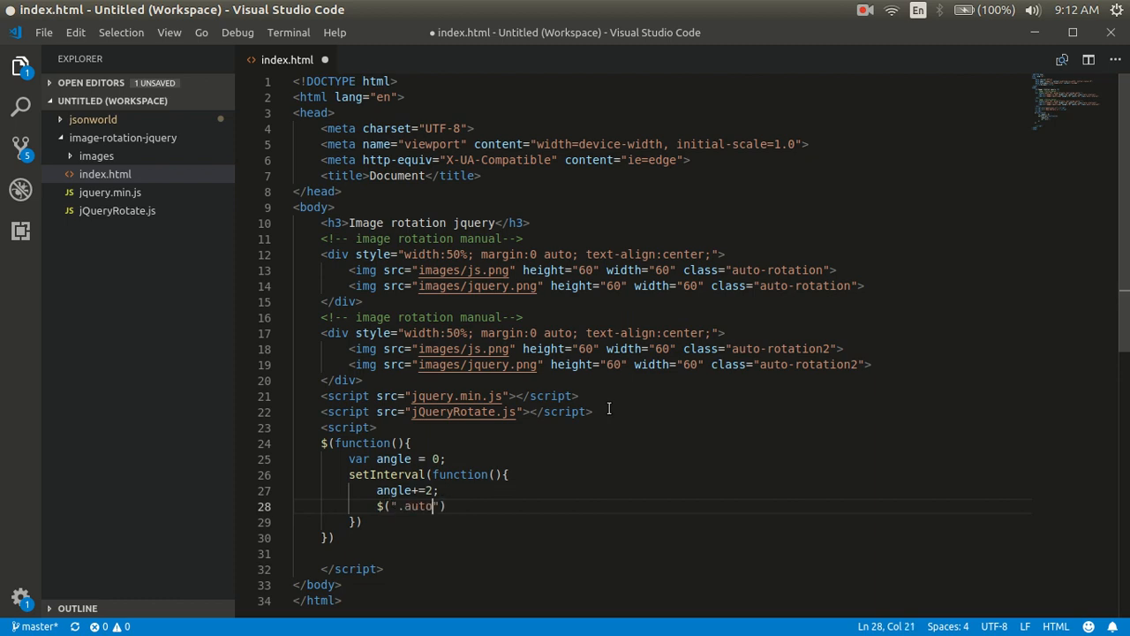
type("-rota")
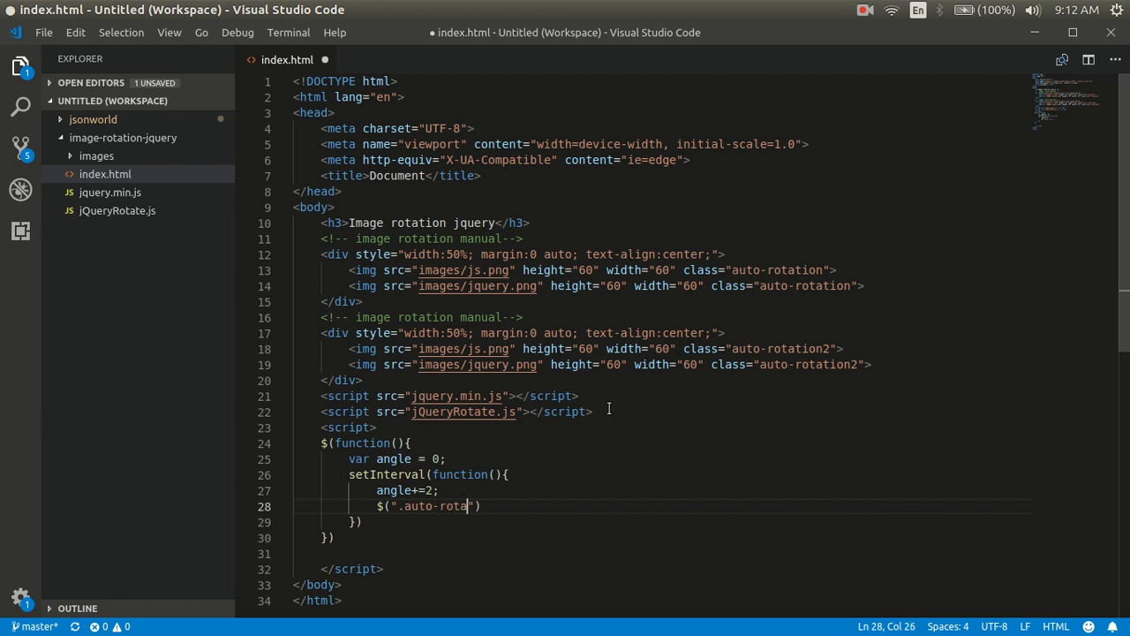
type("tion")
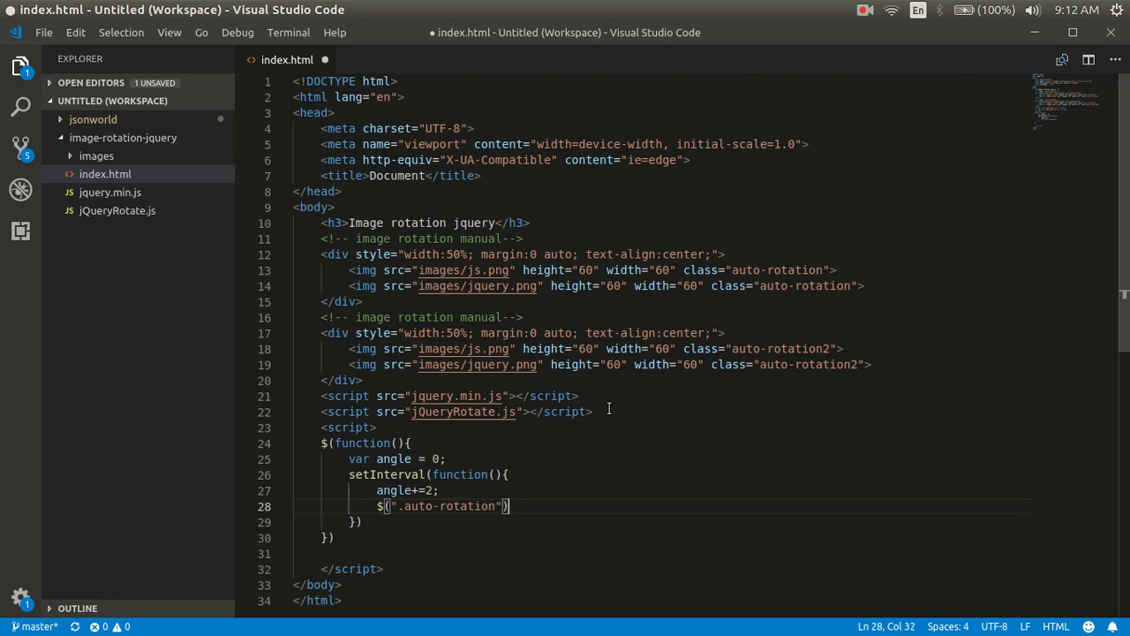
type(".rotate")
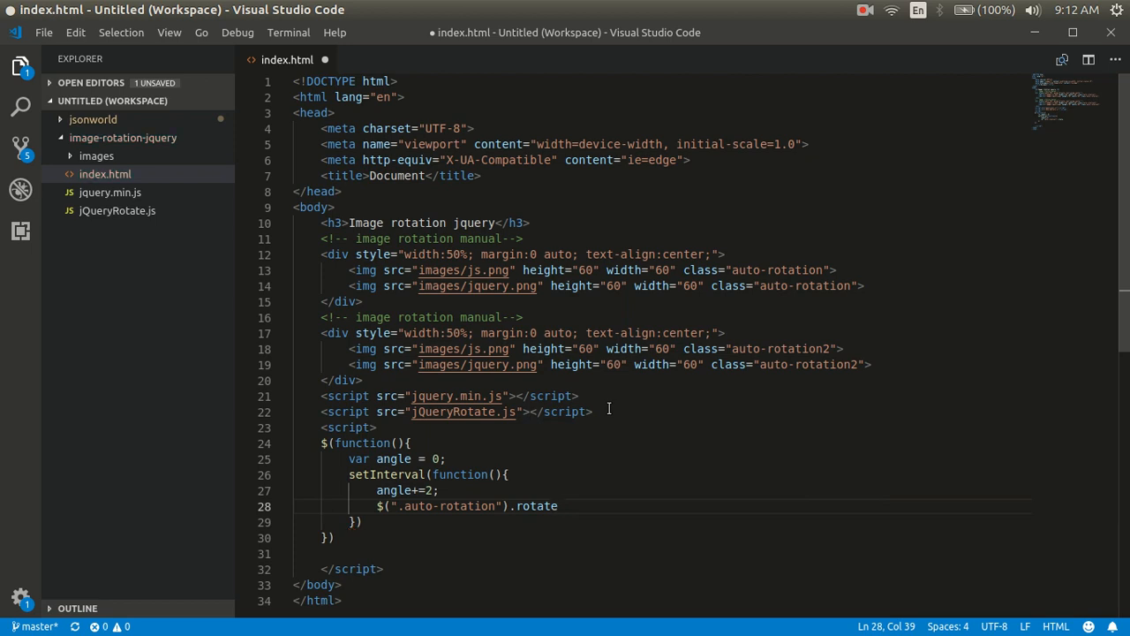
type("();")
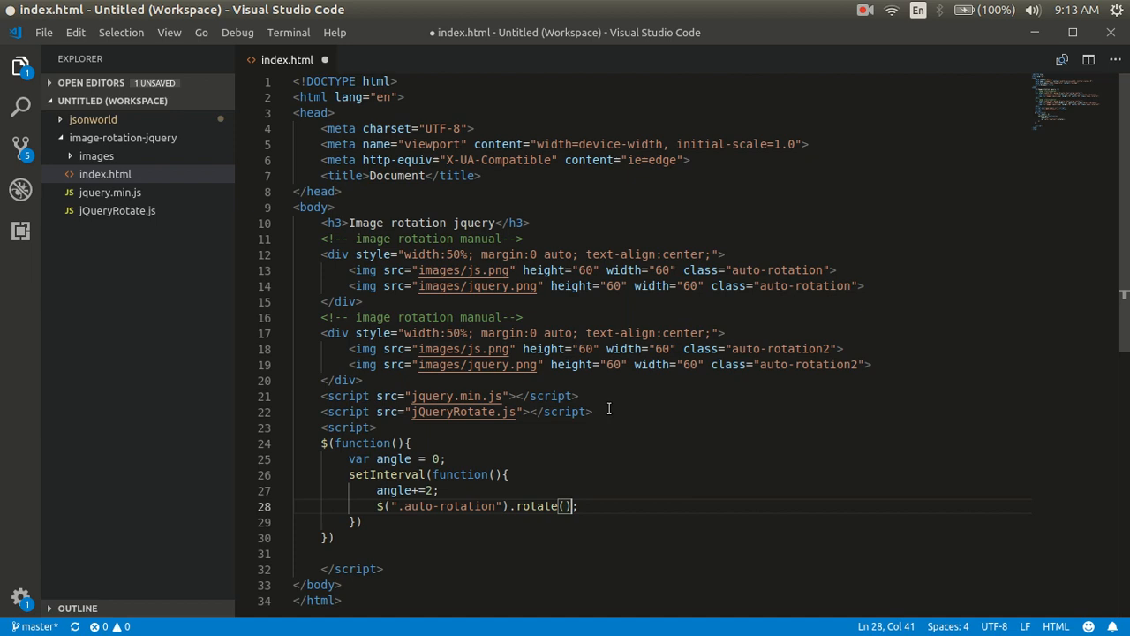
key("Backspace")
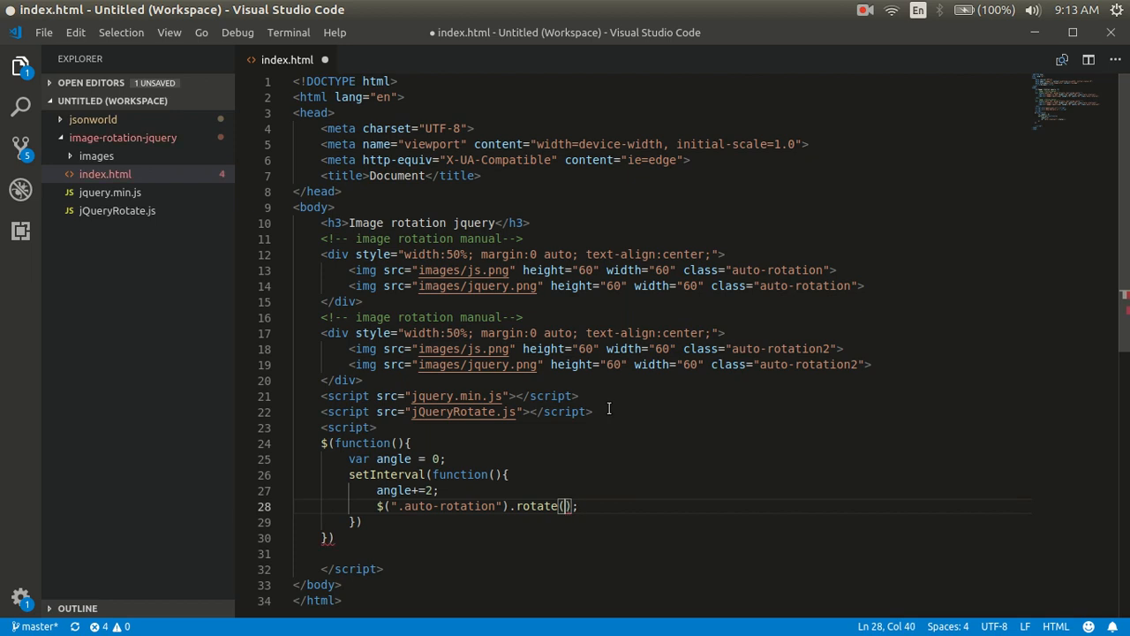
type("'")
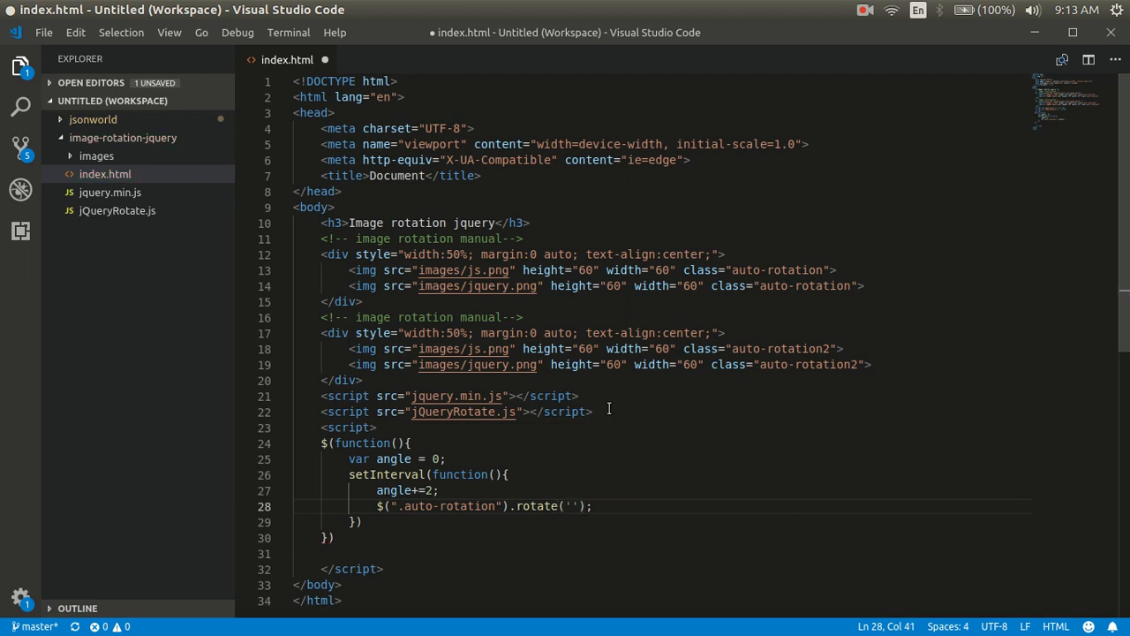
type("angle")
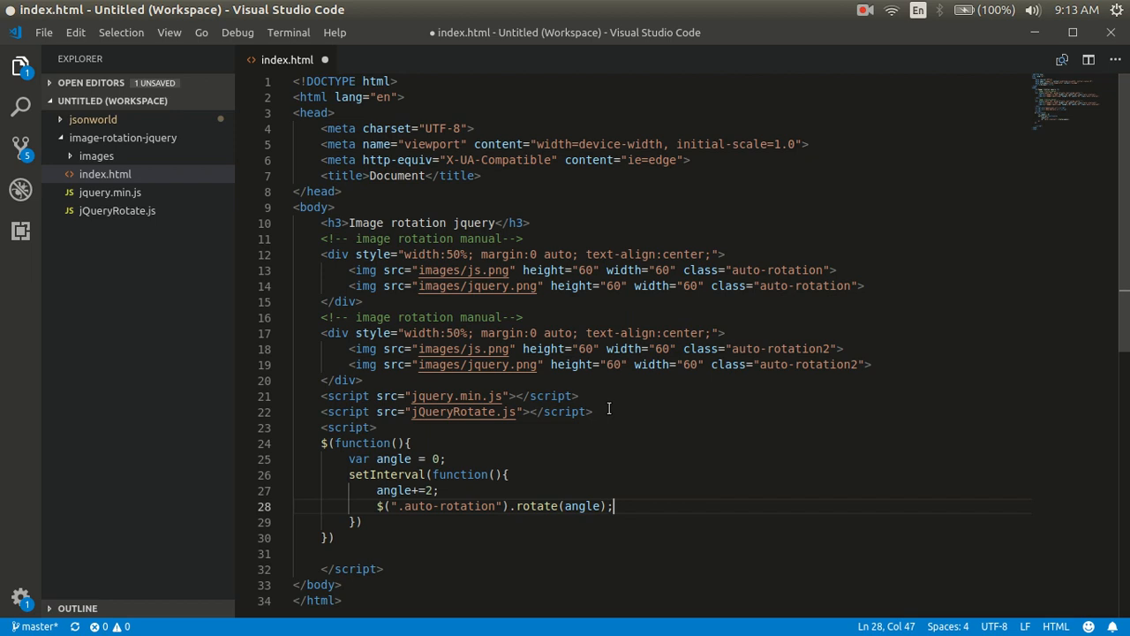
key("ctrl+s")
type(",")
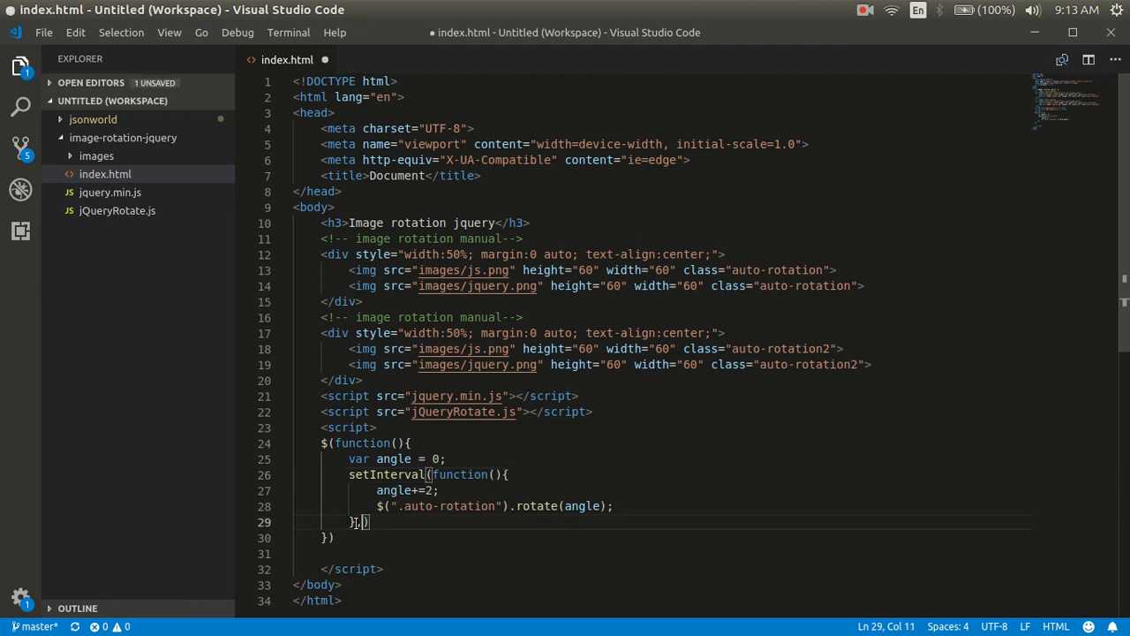
Make setInterval repeat every 10 ms and paste the #start/#stop click handlers below it.
type("10")
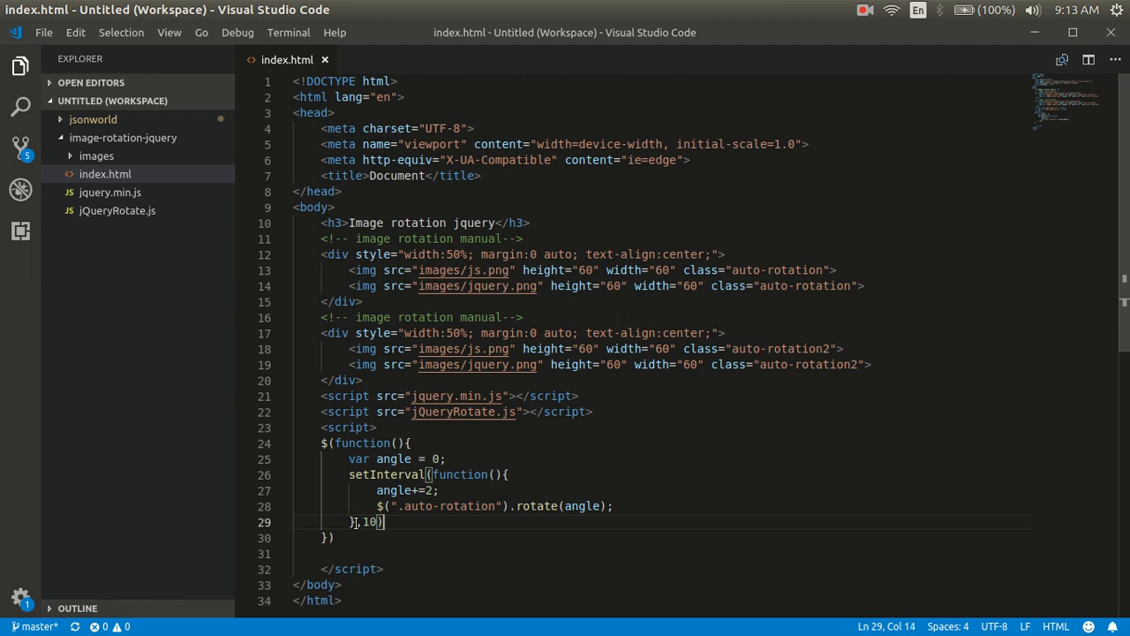
key("Enter")
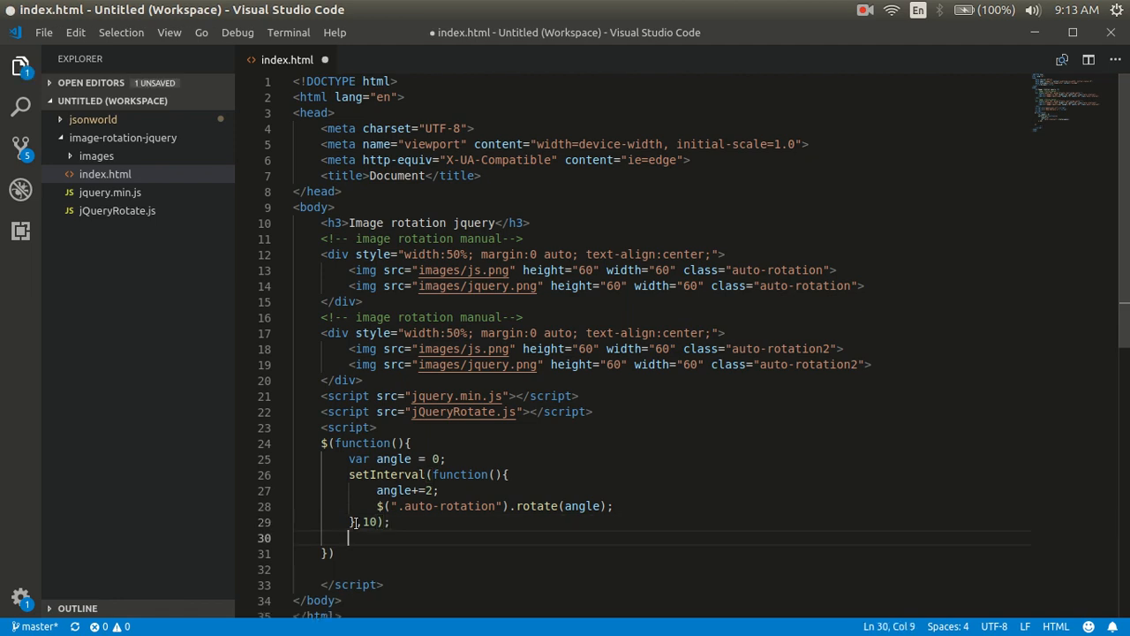
key("ctrl+s")
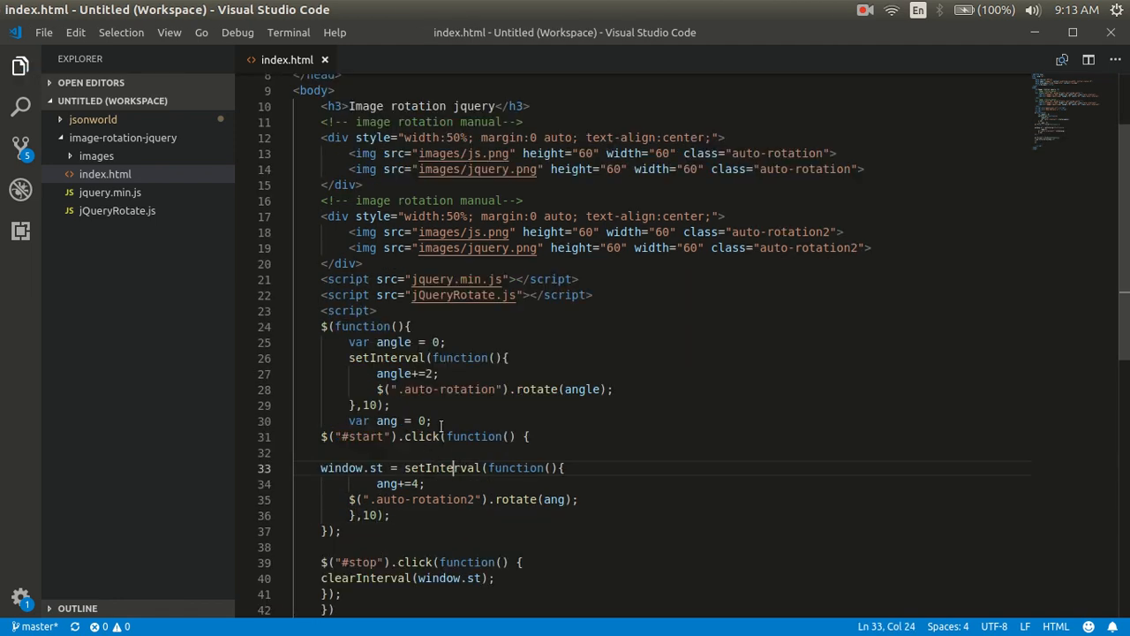
Label the var ang block with the comment '// code for manual rotation....' and save.
key("Enter")
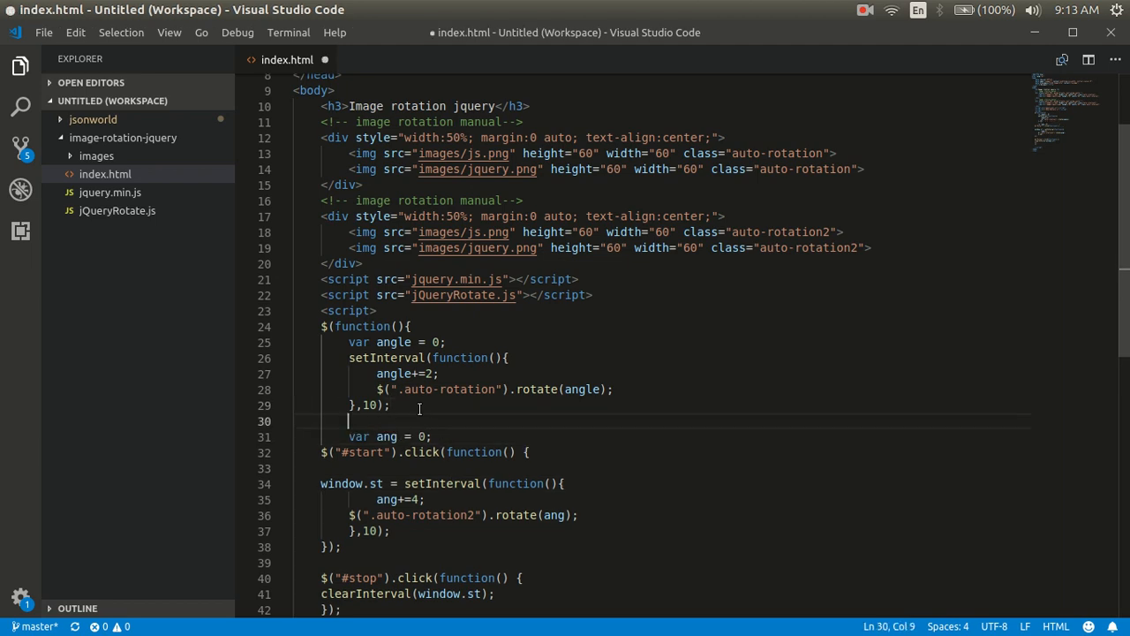
type("// code for manual ro")
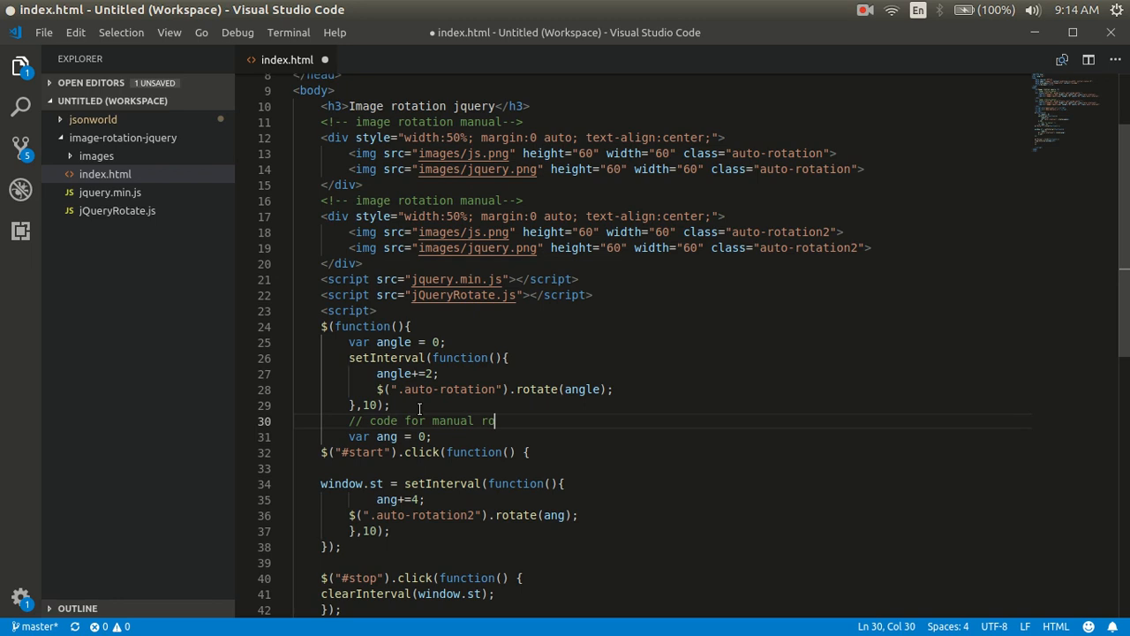
type("tation....")
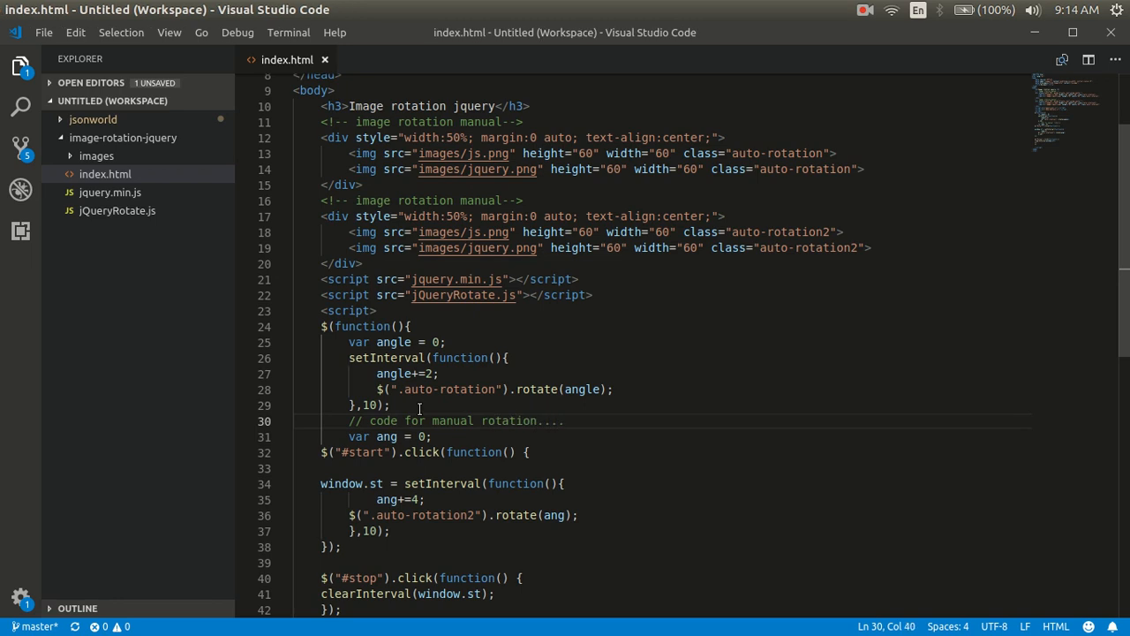
scroll("down", 3)
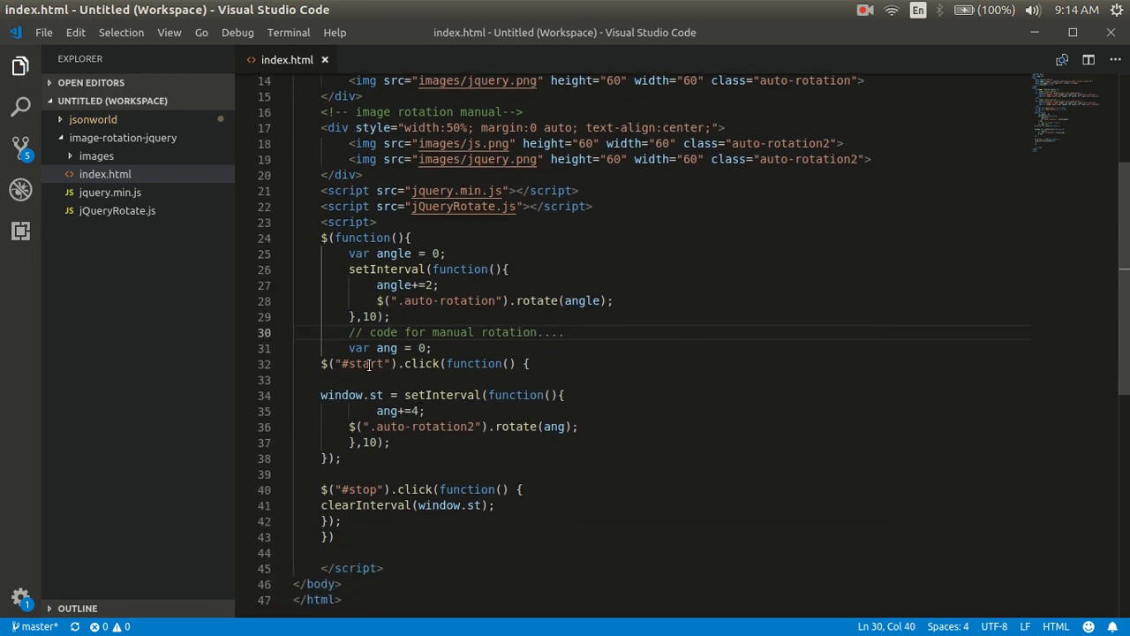
Review the start and stop ids and the clearInterval call used by the handlers.
double_click(363, 363)
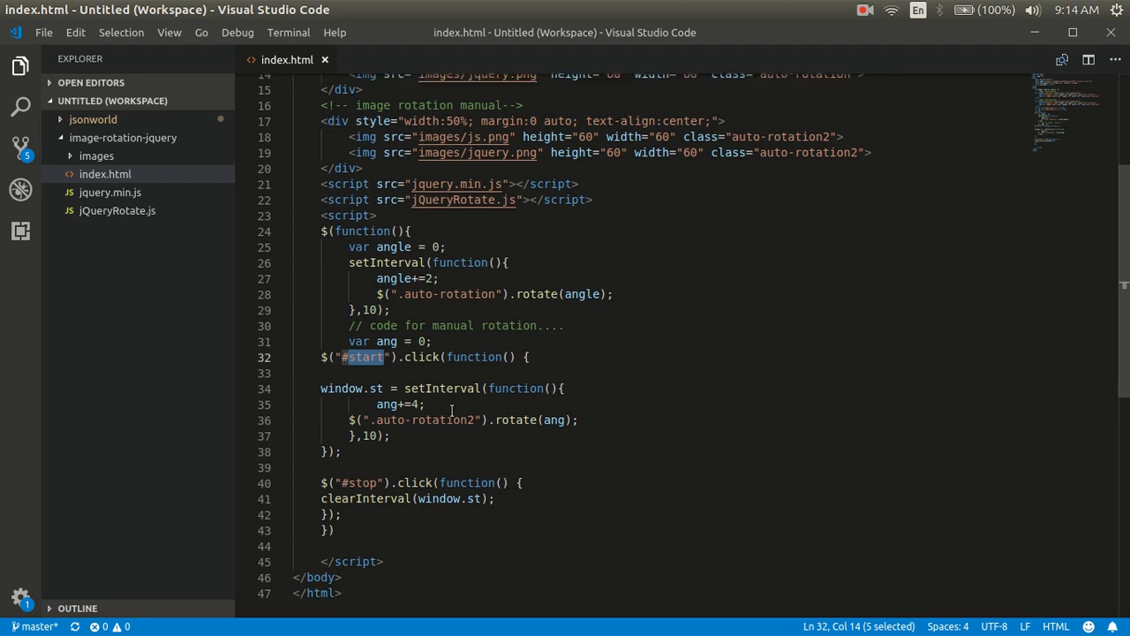
scroll("up", 3)
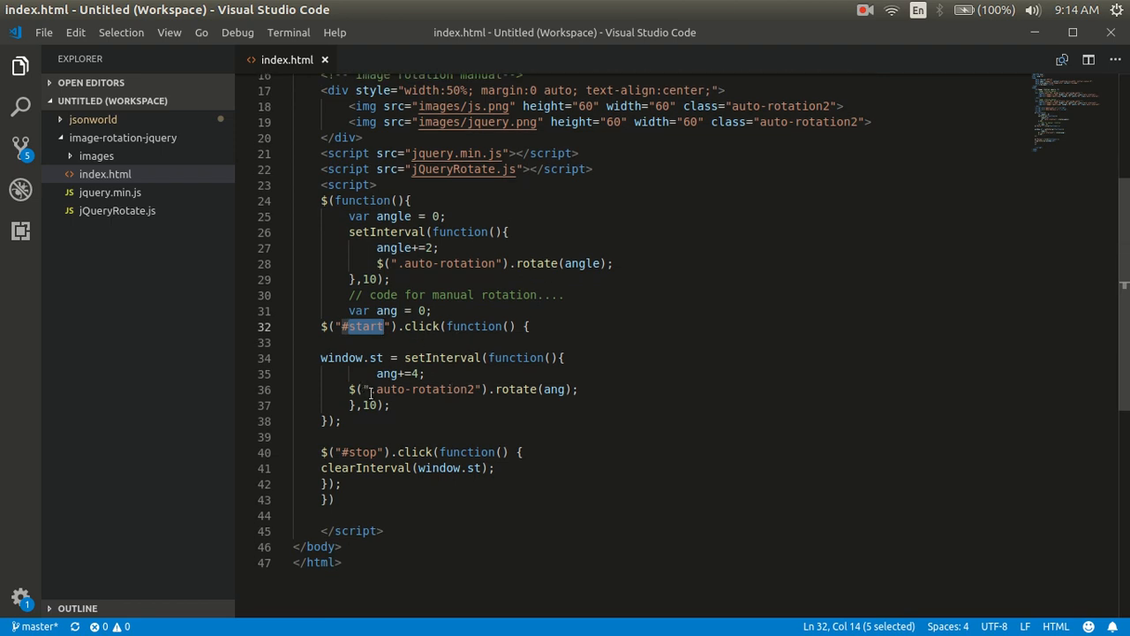
left_click(362, 453)
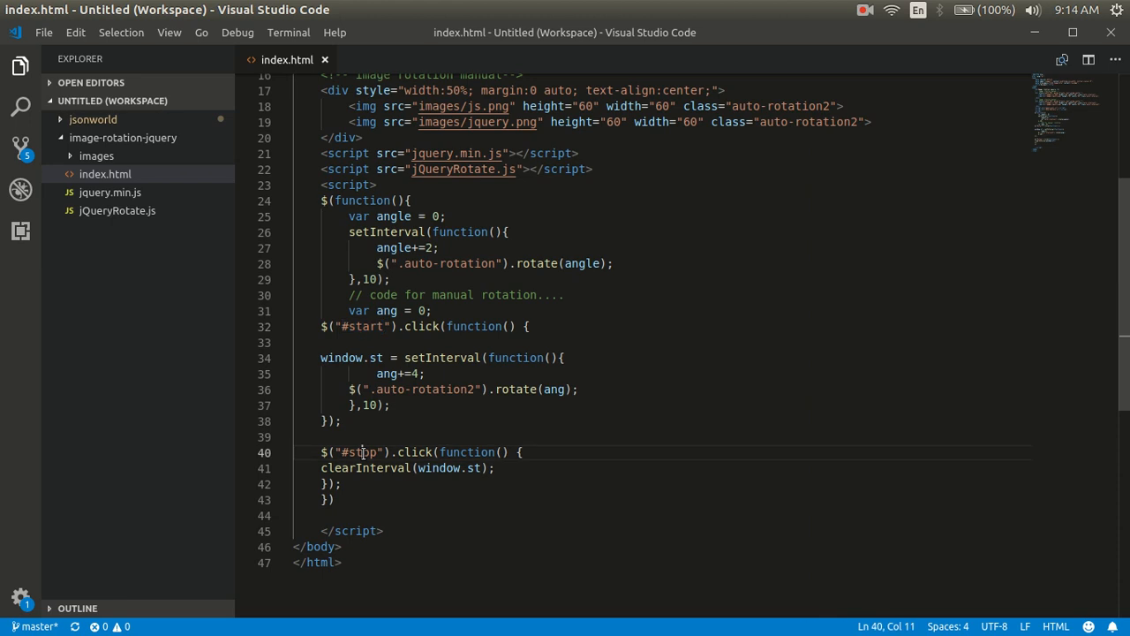
double_click(360, 452)
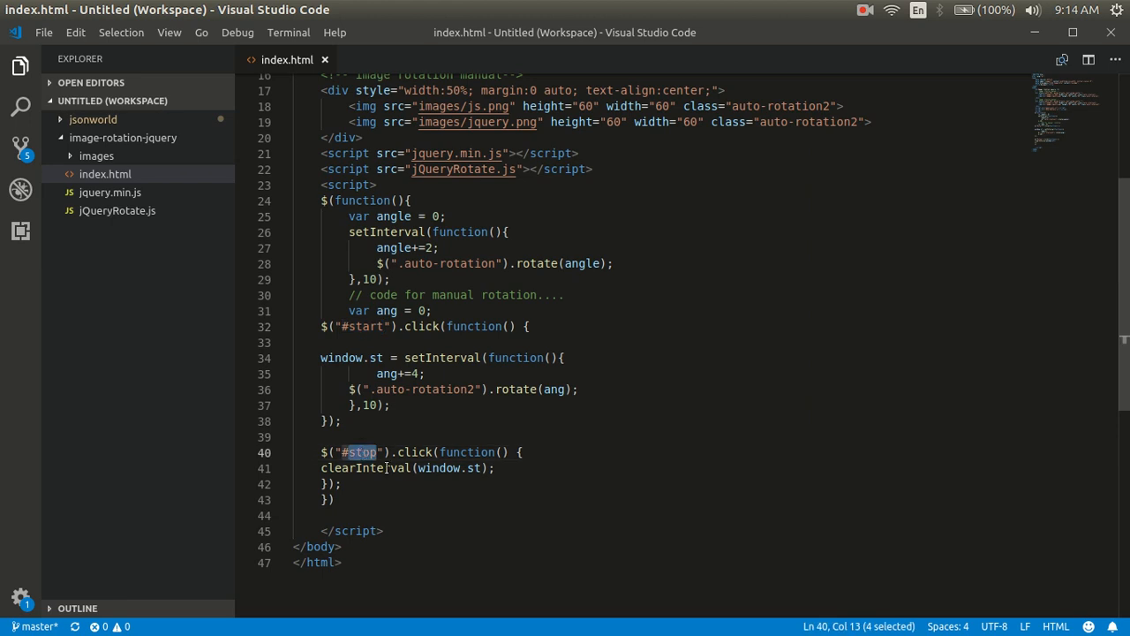
double_click(367, 468)
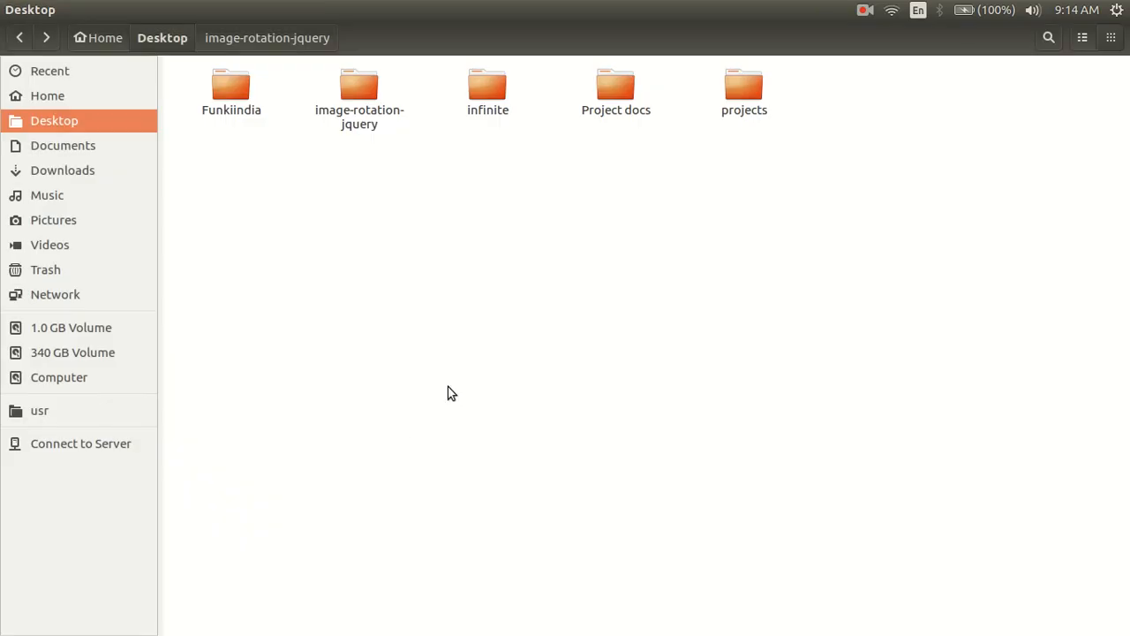
Browse into the image-rotation-jquery folder on the Desktop and open its index.html.
double_click(359, 84)
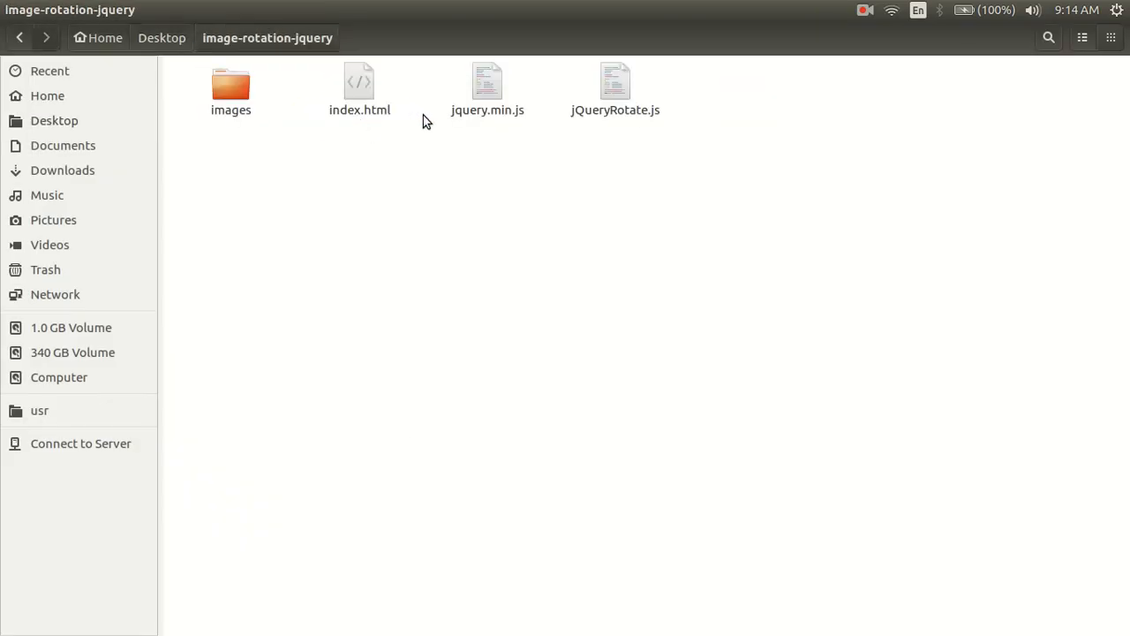
left_click(359, 84)
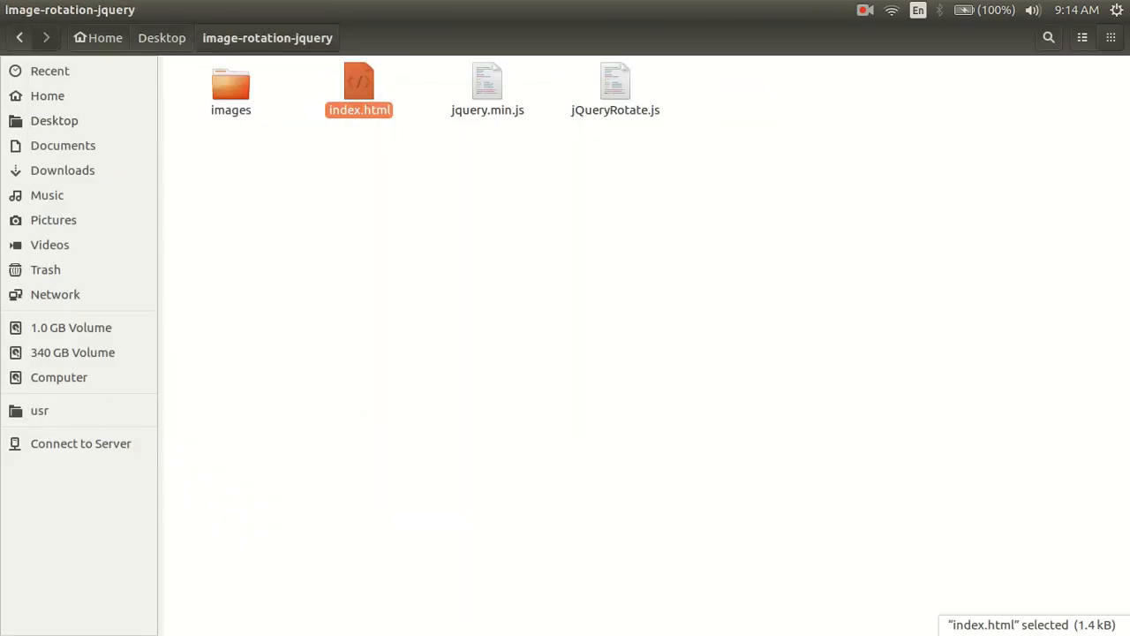
double_click(359, 88)
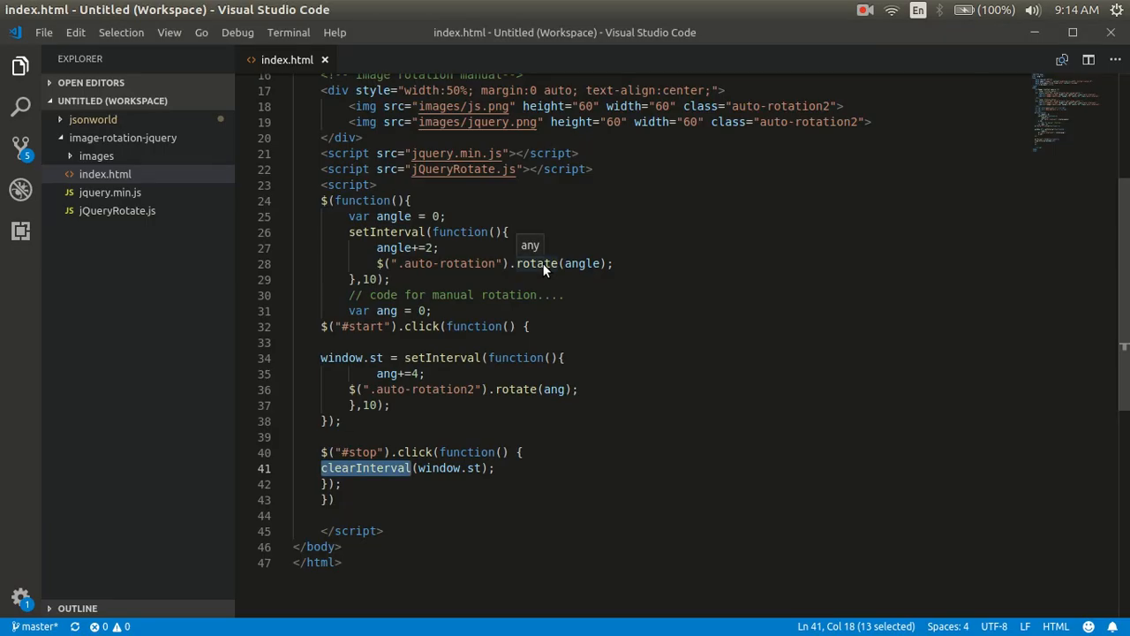
Add <button id="start">Start</button> beneath the auto-rotation2 images.
scroll("up", 3)
type("<bu")
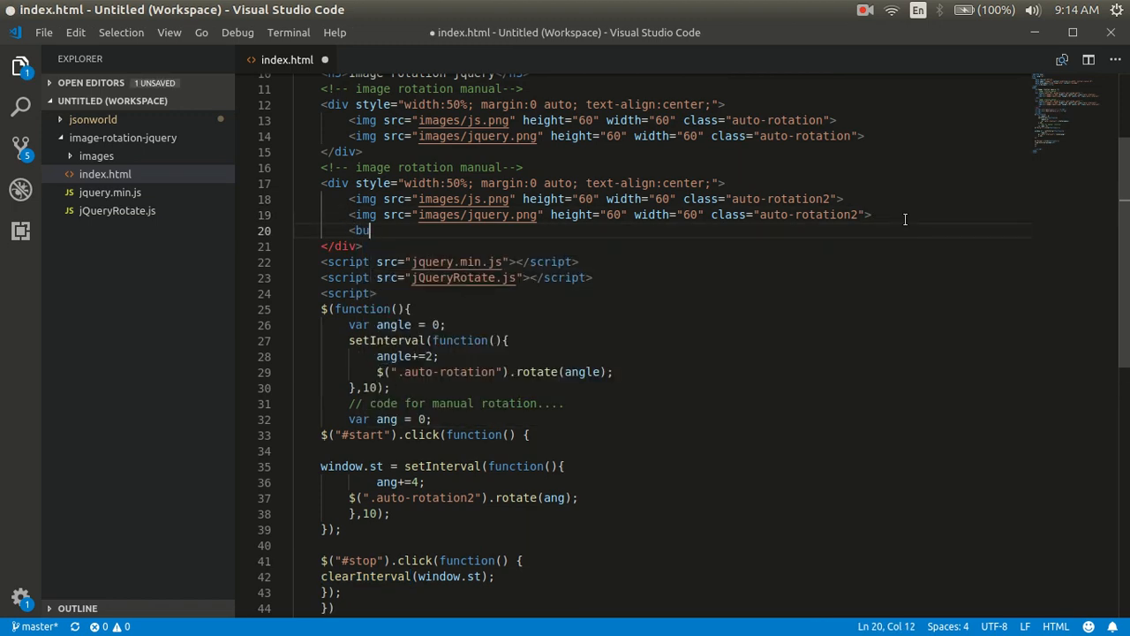
type("tton")
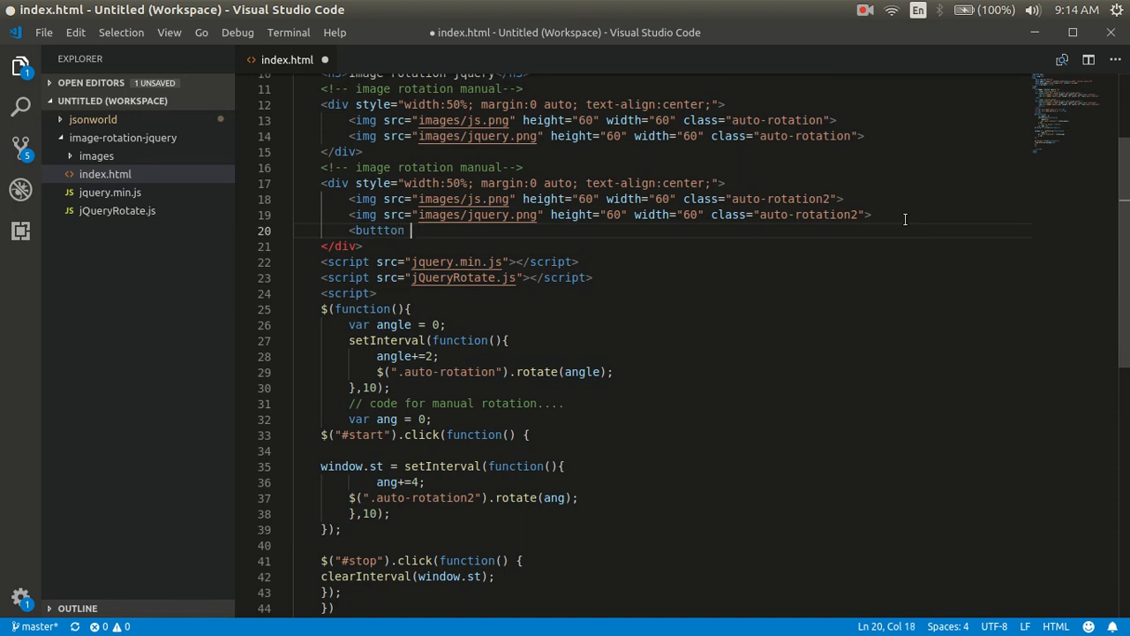
type("id")
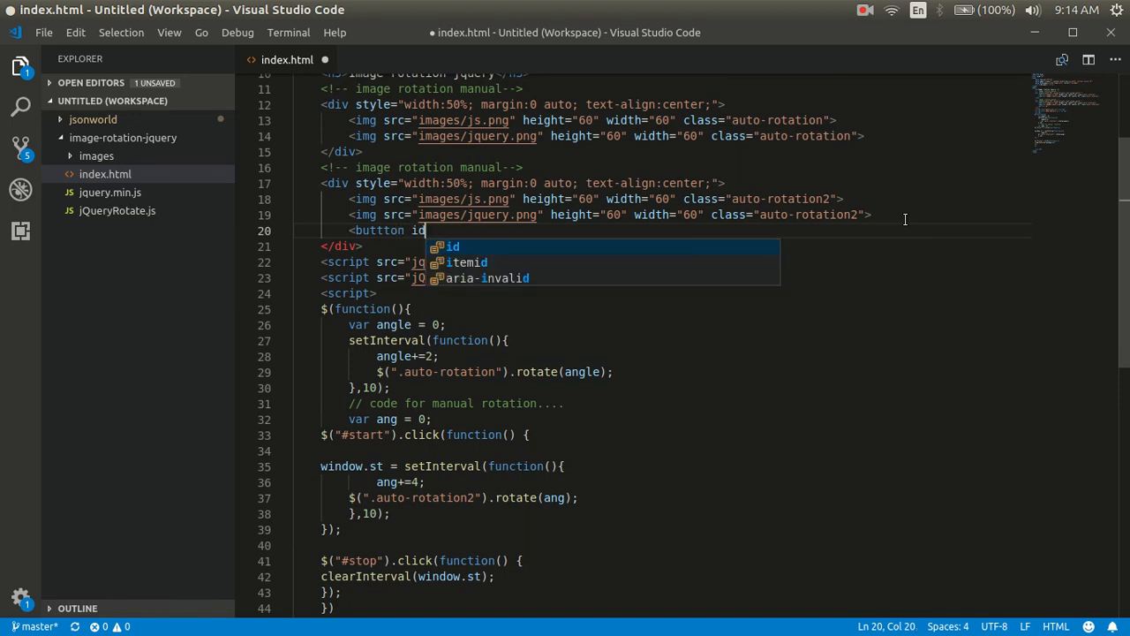
type("=\"s")
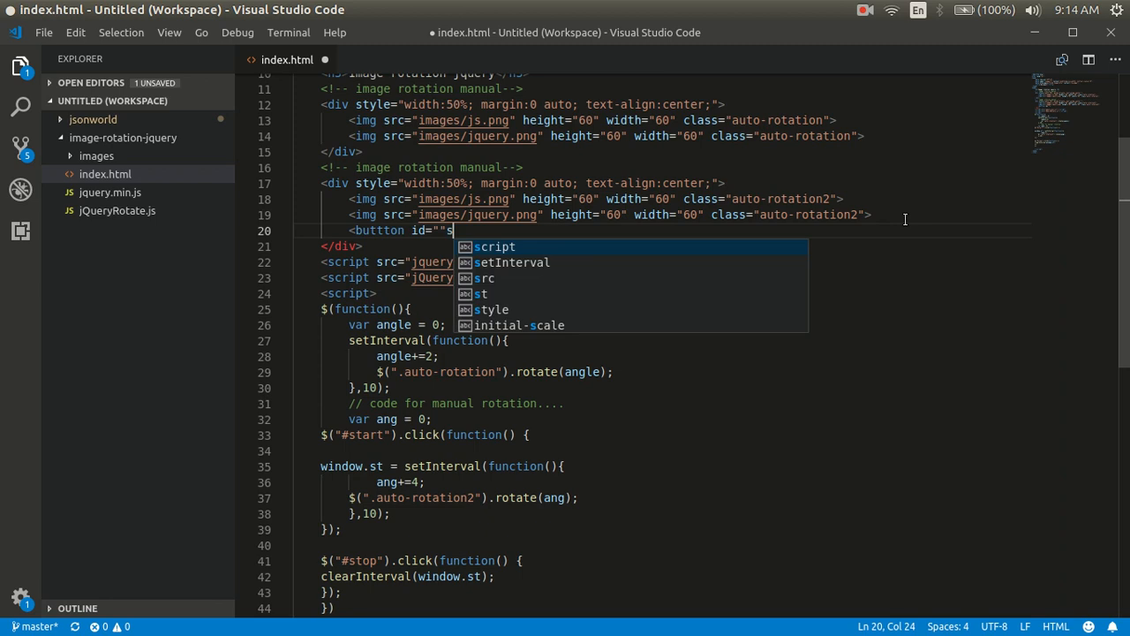
type("tart")
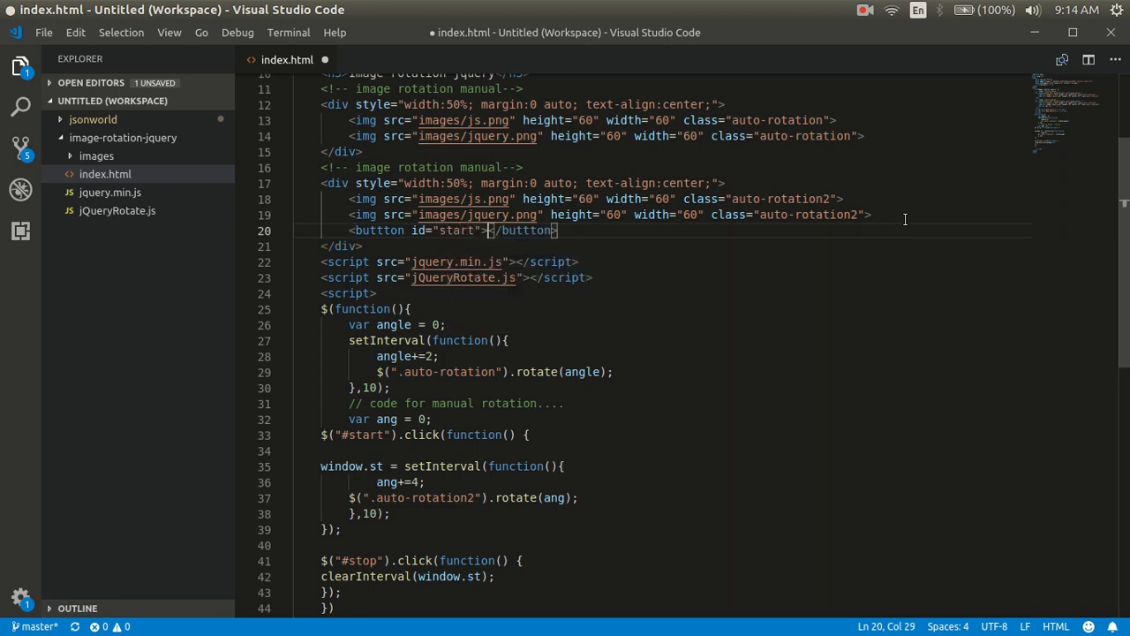
type("Start")
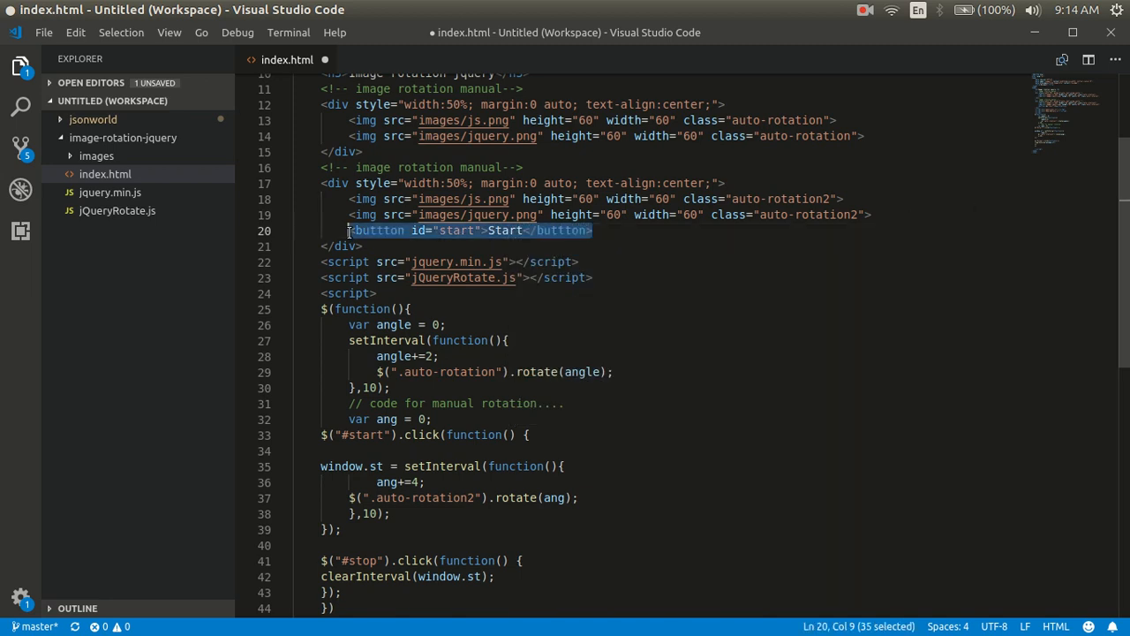
Duplicate it as a stop/Stop button and give the buttons type="button".
key("ctrl+v")
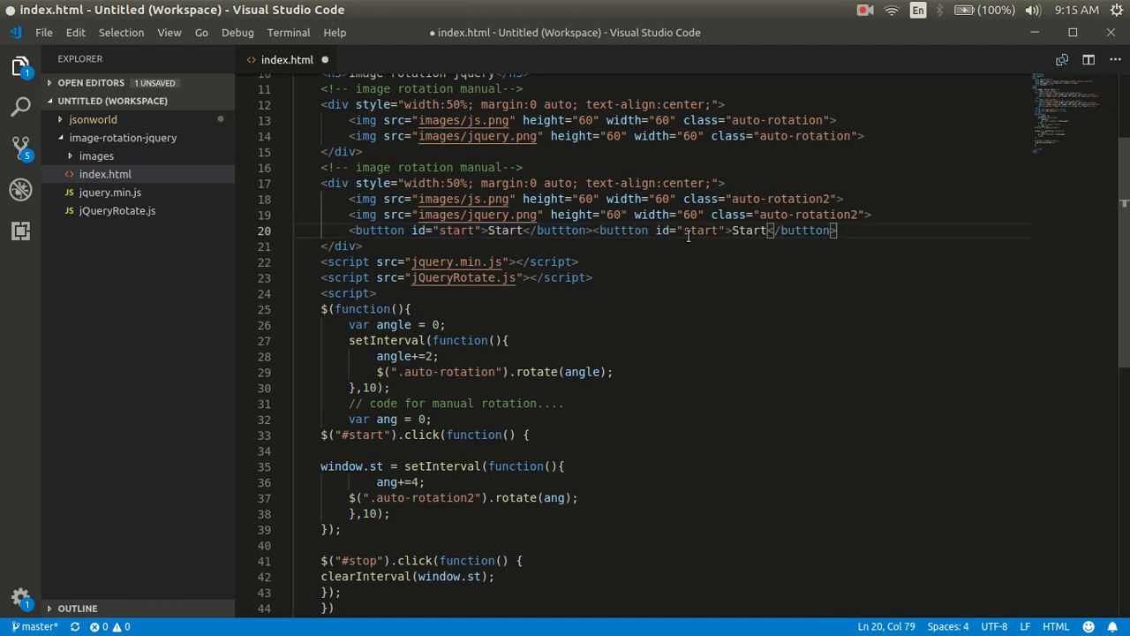
double_click(749, 230)
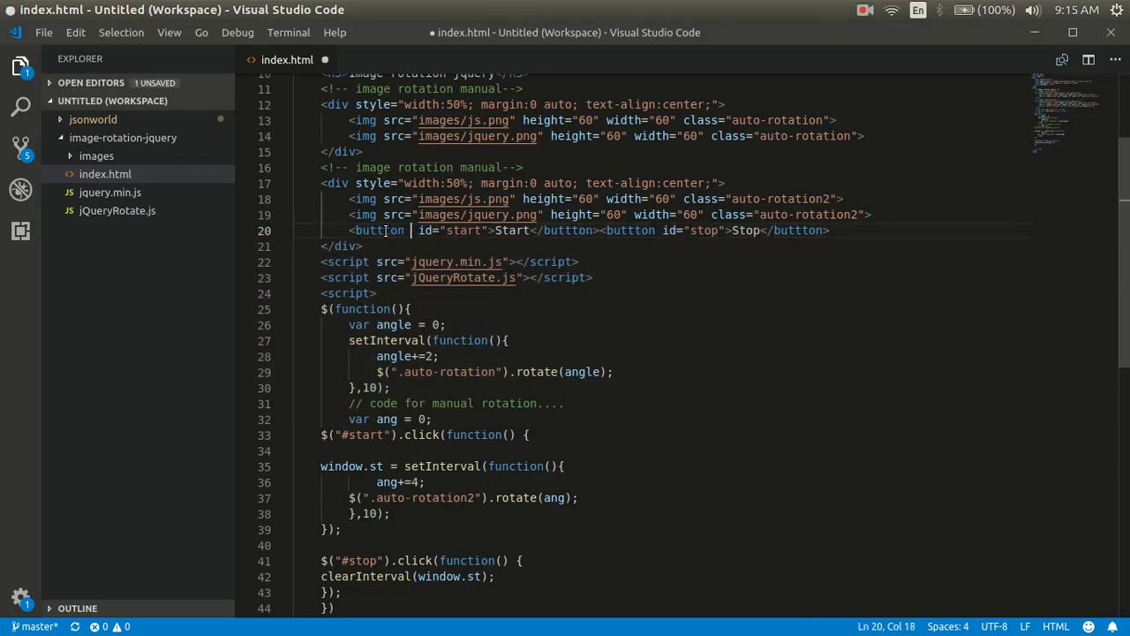
type("type=\"")
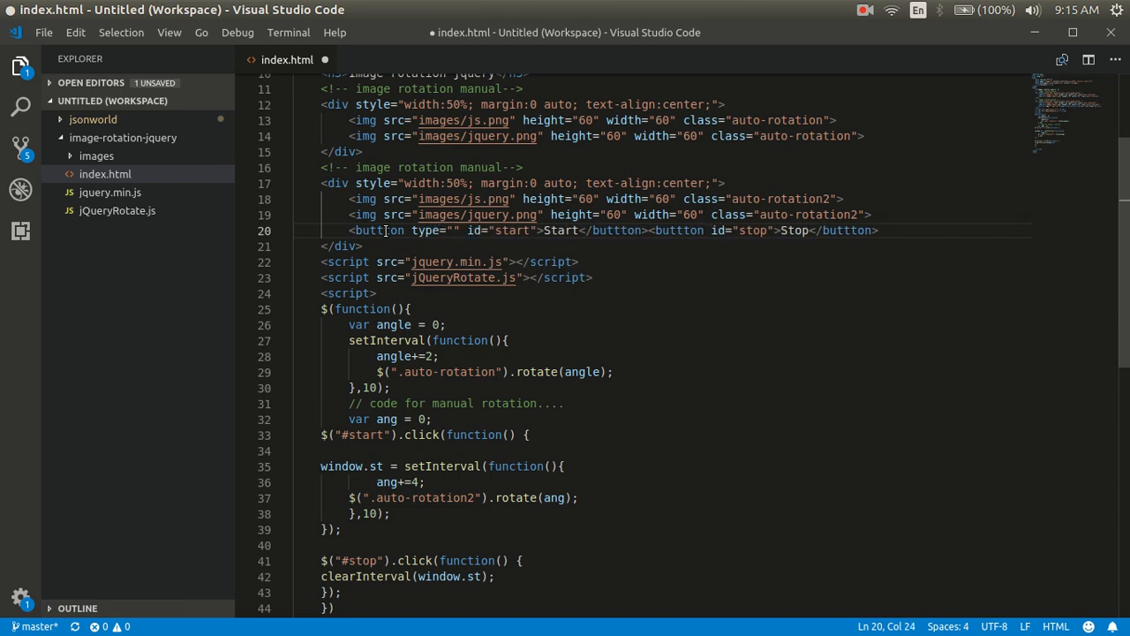
type("button")
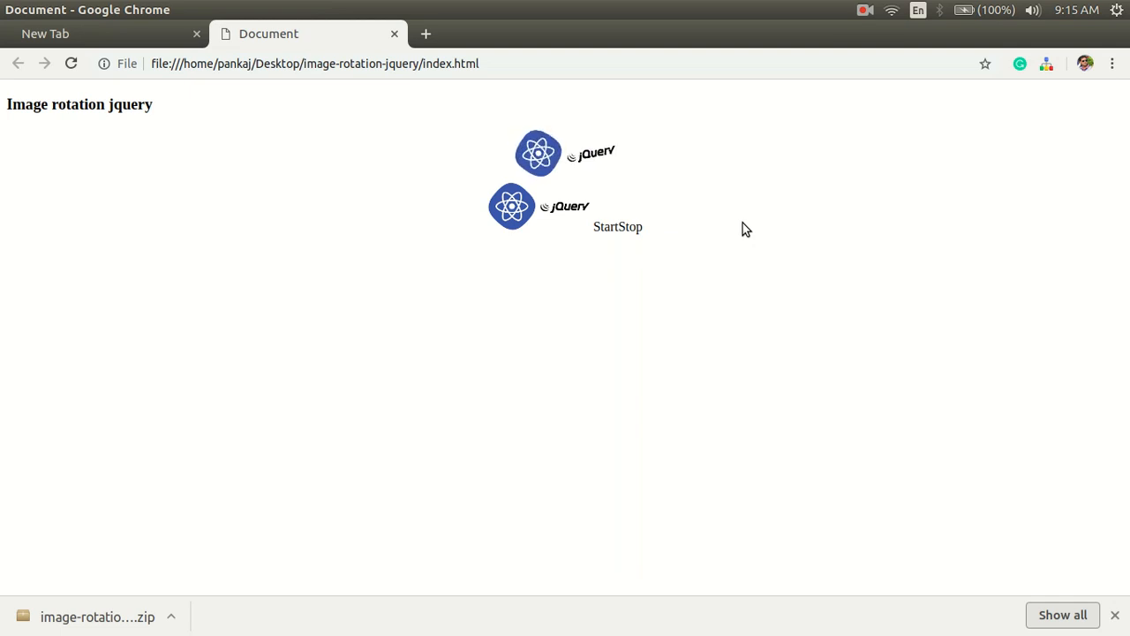
Start the manual rotation of the lower image pair from the reloaded page.
left_click(605, 226)
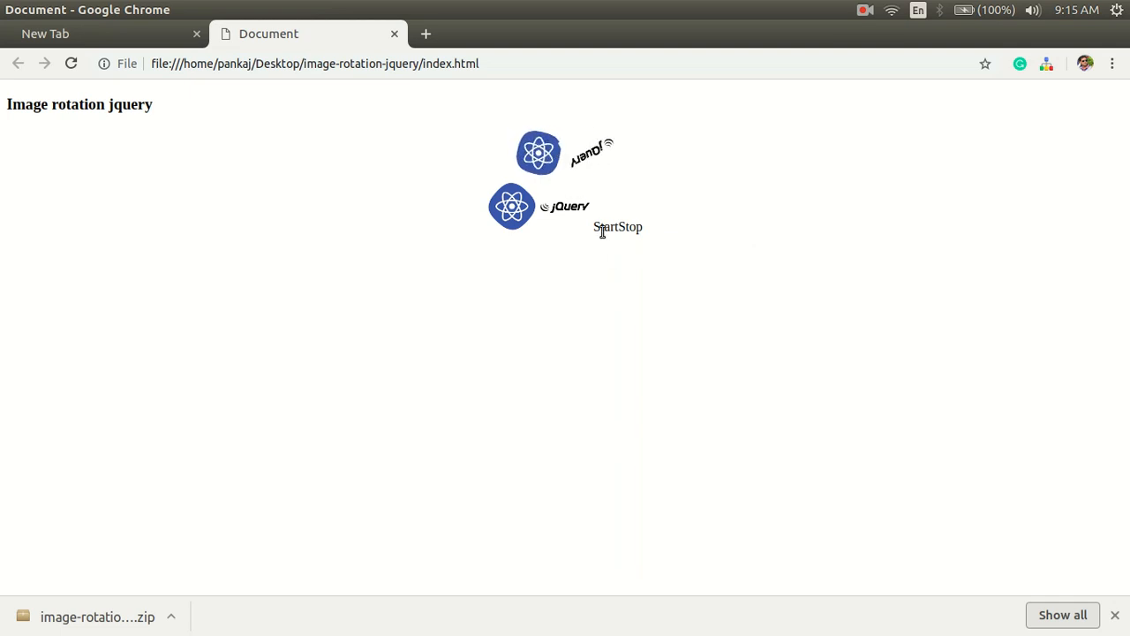